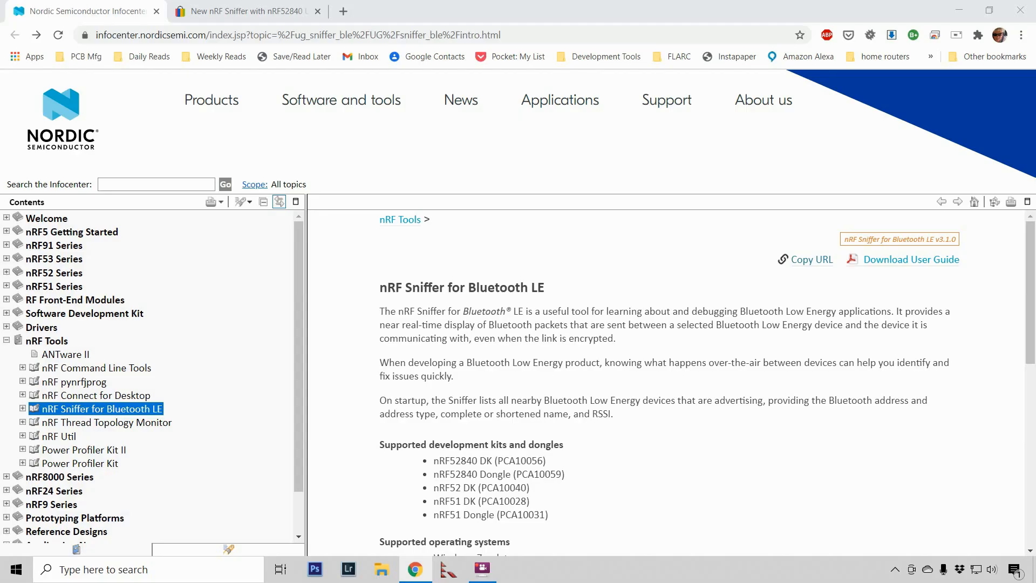
pyautogui.moveTo(630, 504)
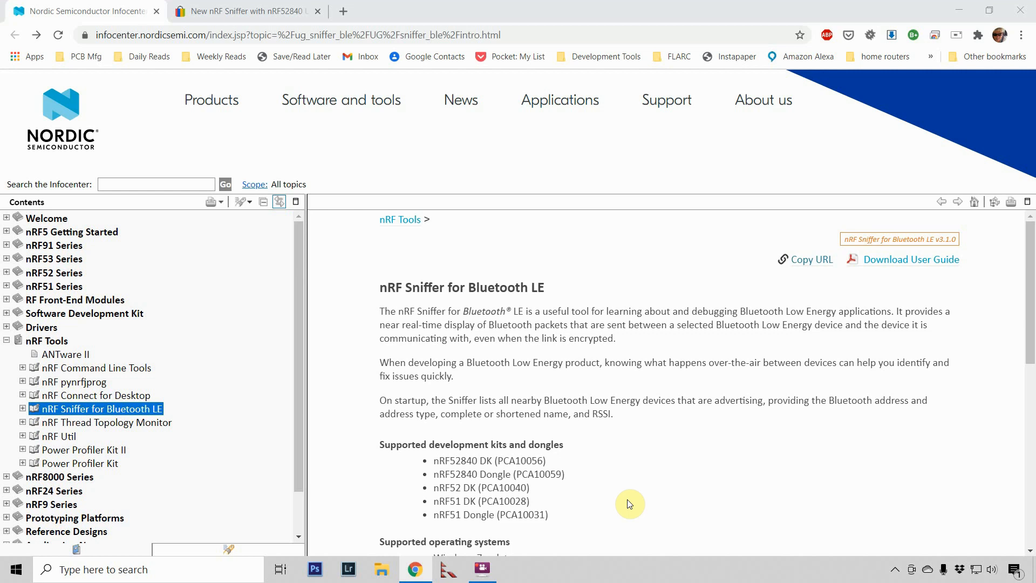
pyautogui.moveTo(635, 488)
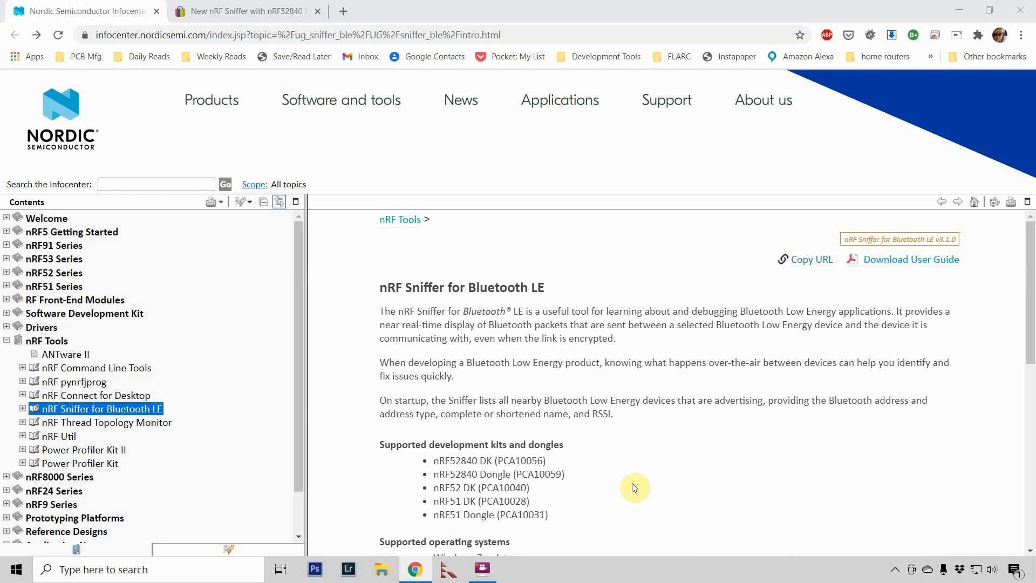
pyautogui.moveTo(539, 380)
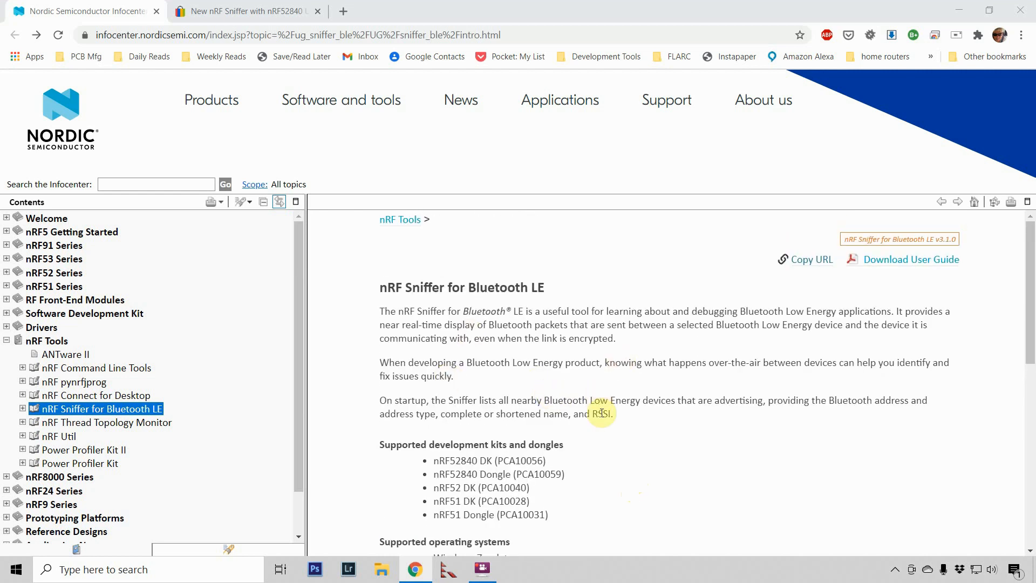
# - Scroll the eBay nRF52840 dongle listing ($18.90) to its preloaded sniffer firmware description
pyautogui.scroll(-3)
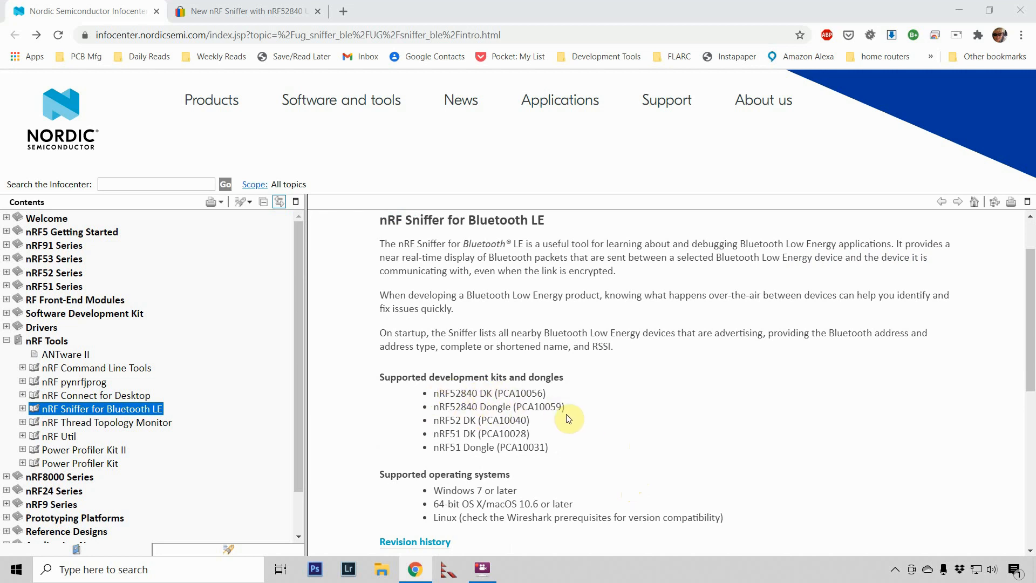
pyautogui.click(245, 11)
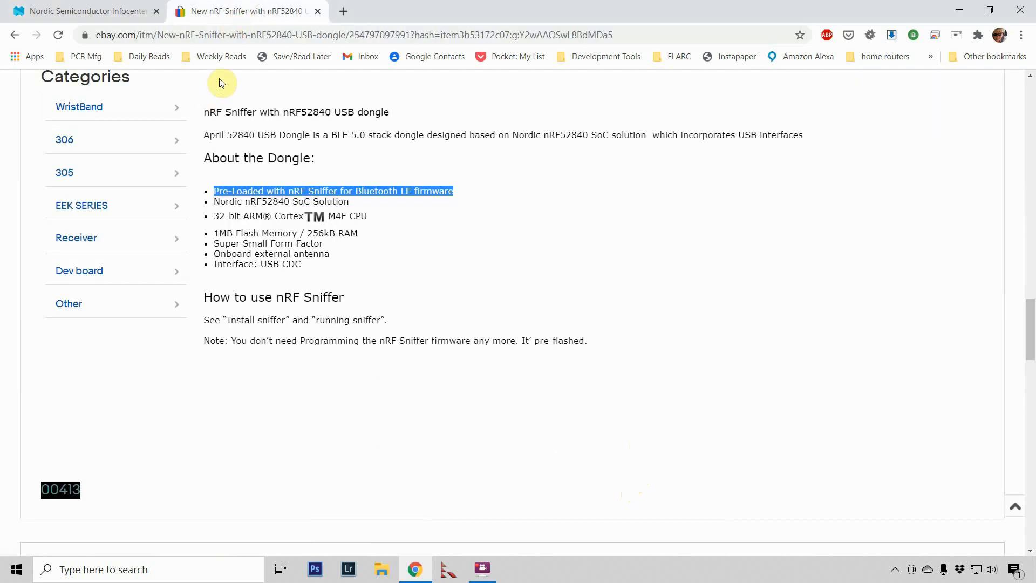
pyautogui.scroll(3)
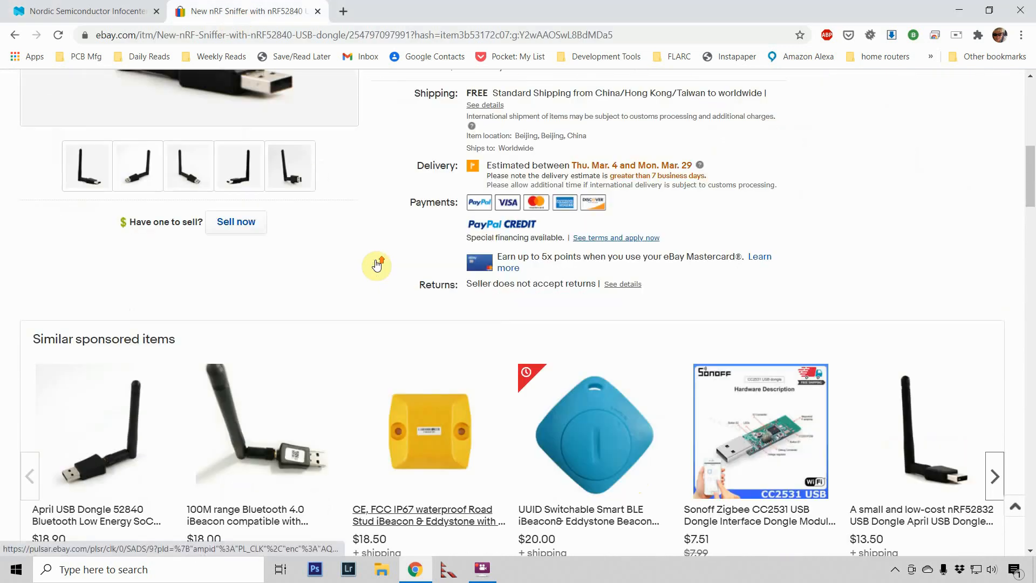
pyautogui.scroll(3)
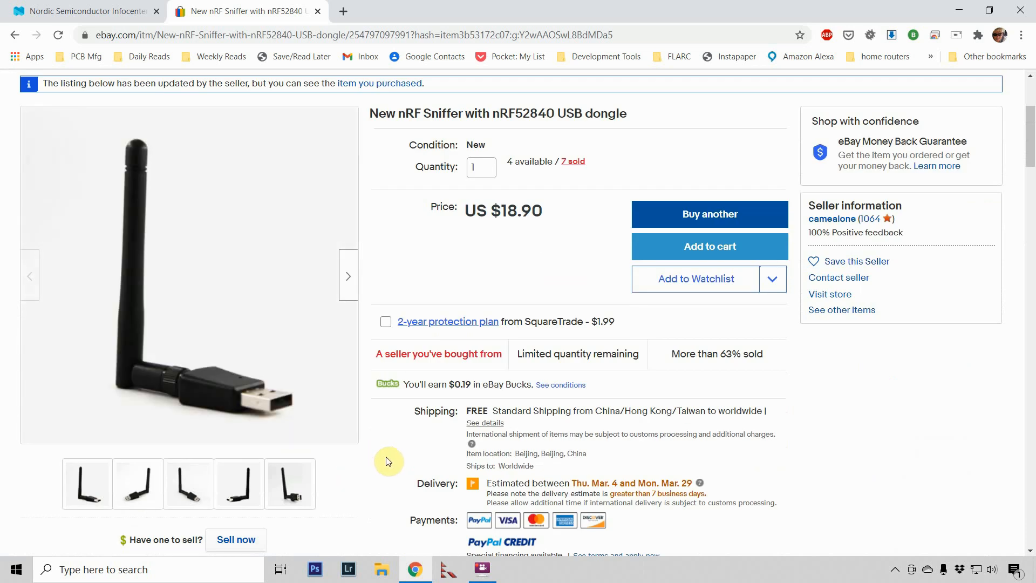
pyautogui.moveTo(393, 447)
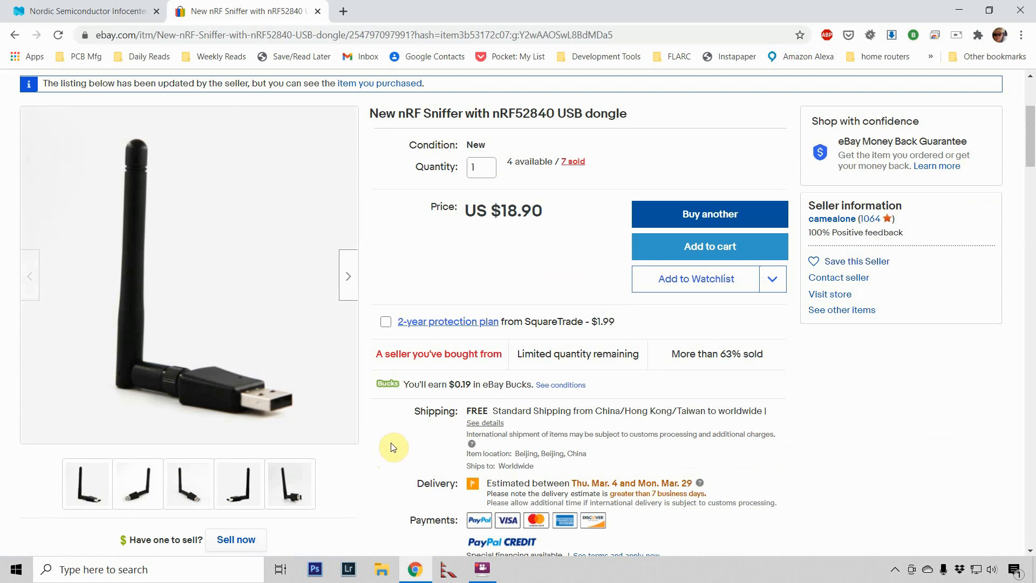
pyautogui.scroll(-3)
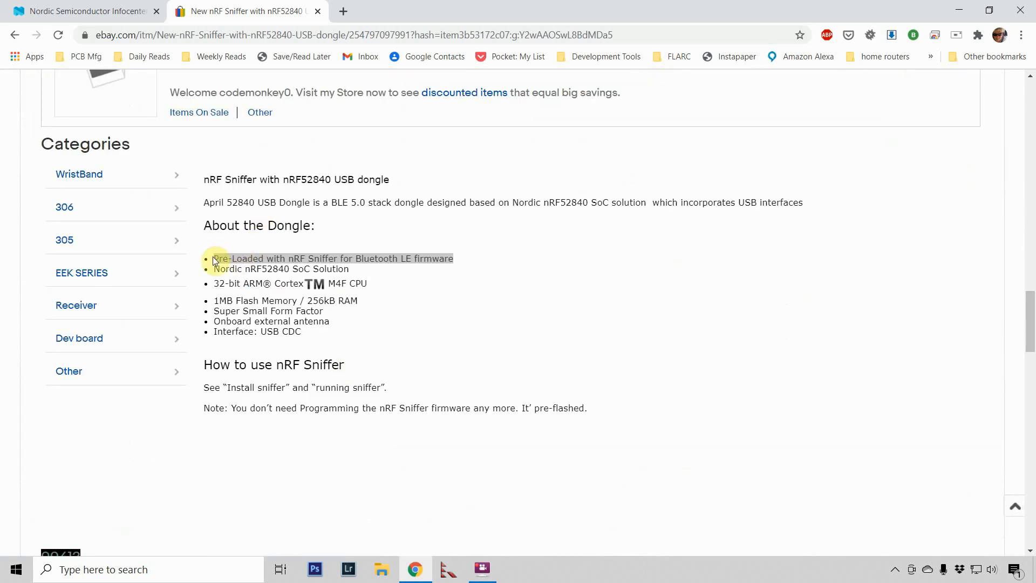
pyautogui.moveTo(396, 259)
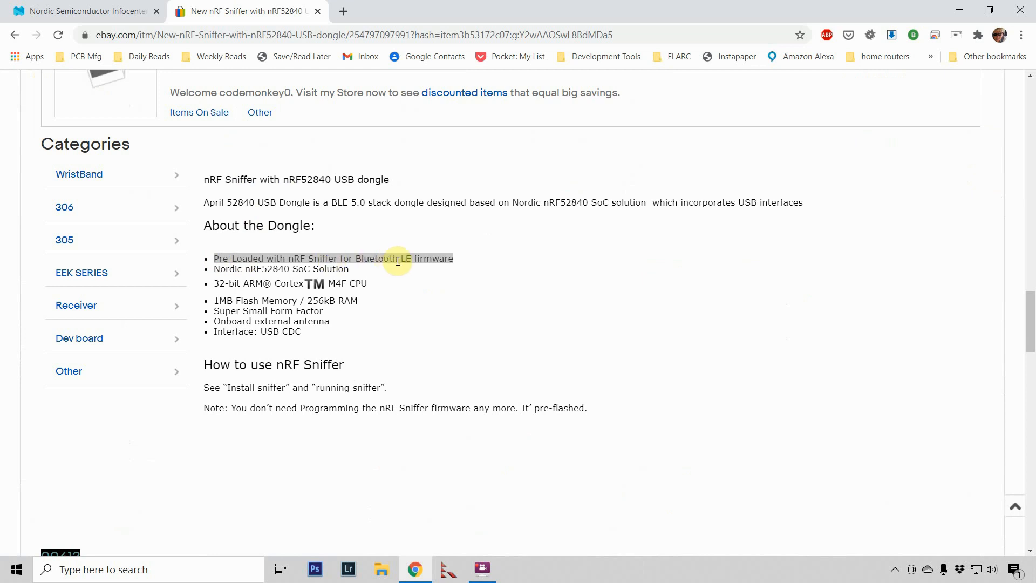
pyautogui.moveTo(464, 309)
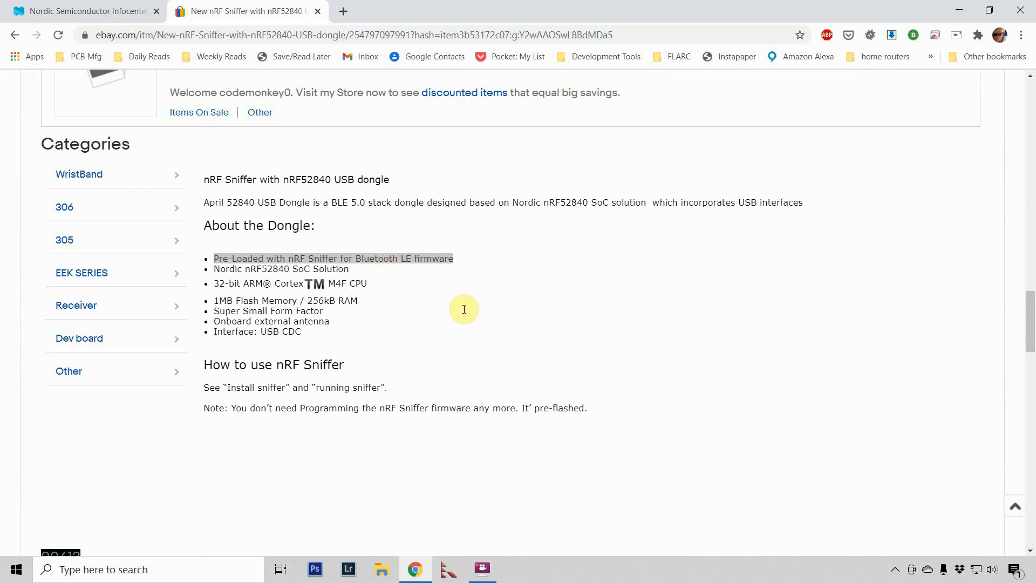
pyautogui.moveTo(457, 347)
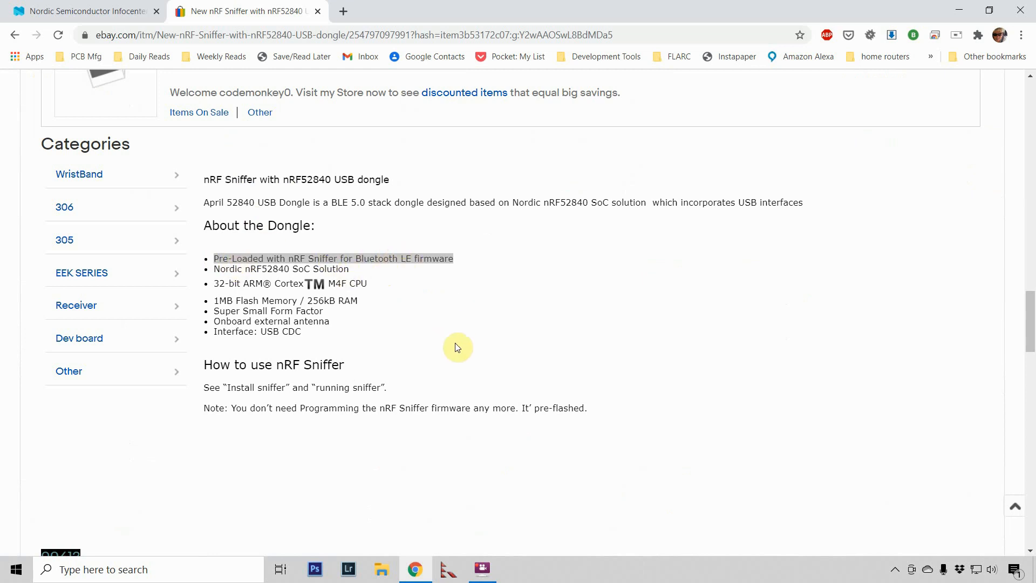
pyautogui.moveTo(121, 16)
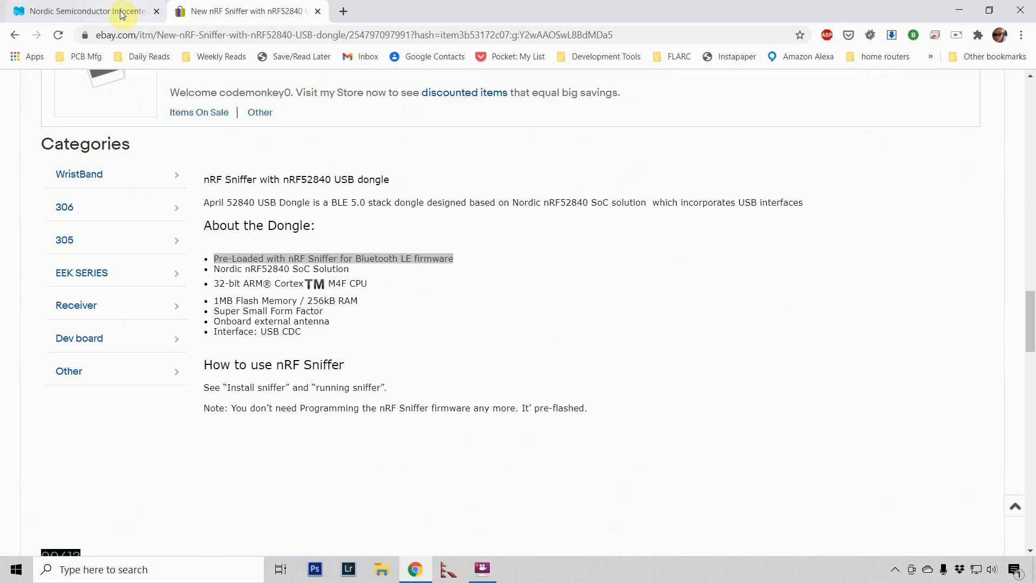
# - Return to the Infocenter and open the Installing nRF Sniffer topic listing Wireshark and Python prerequisites
pyautogui.click(80, 11)
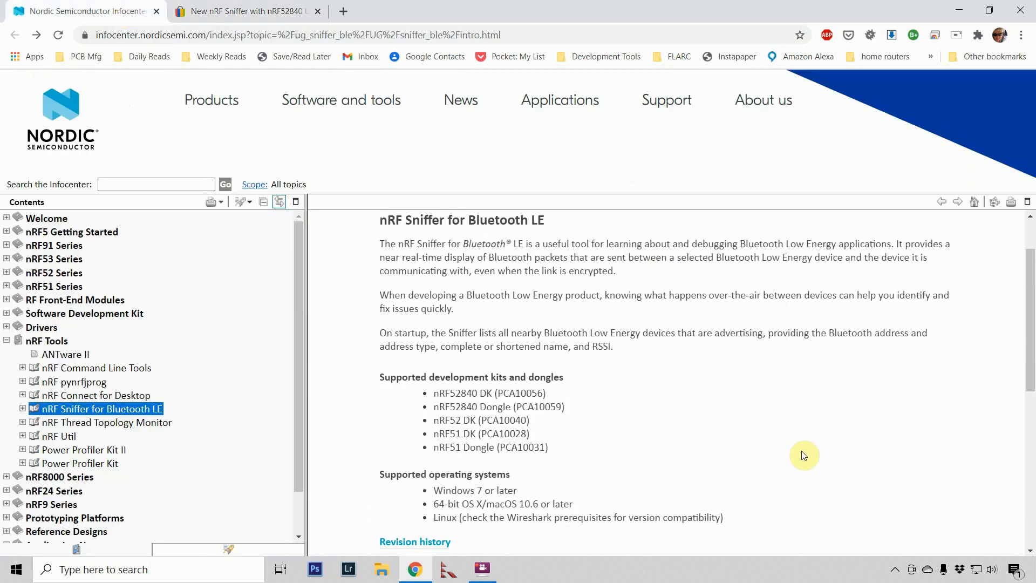
pyautogui.moveTo(757, 455)
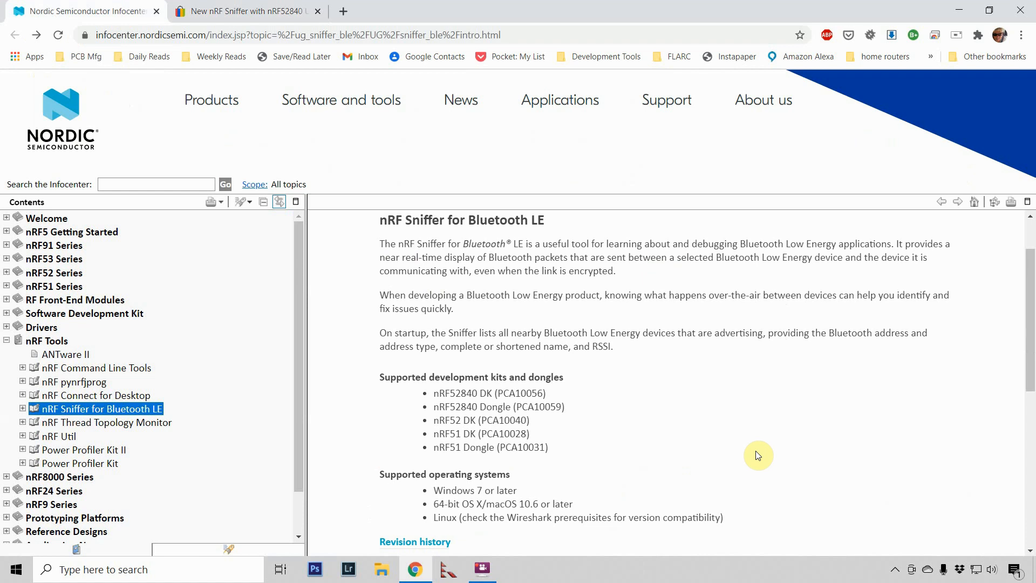
pyautogui.moveTo(711, 428)
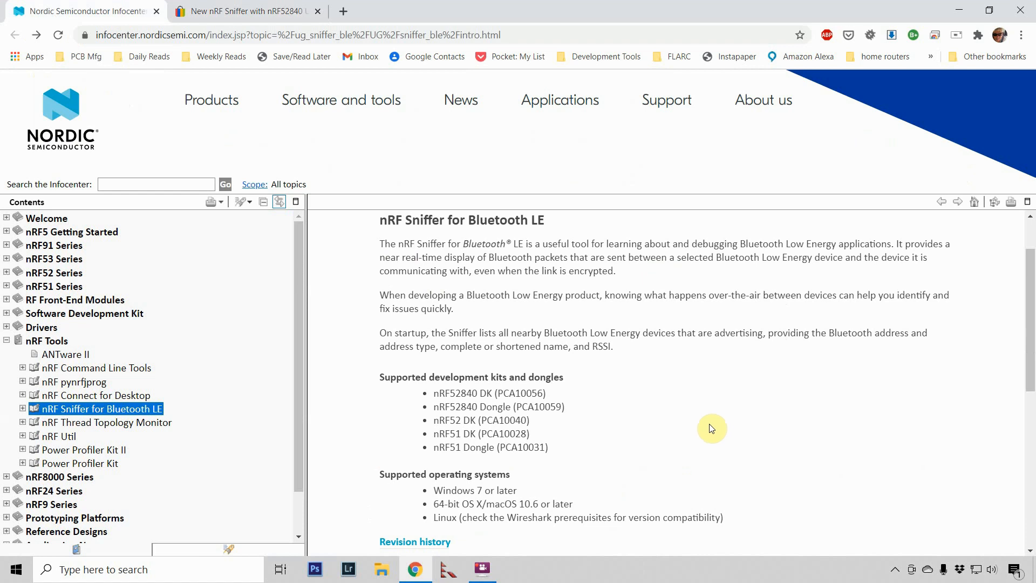
pyautogui.moveTo(701, 423)
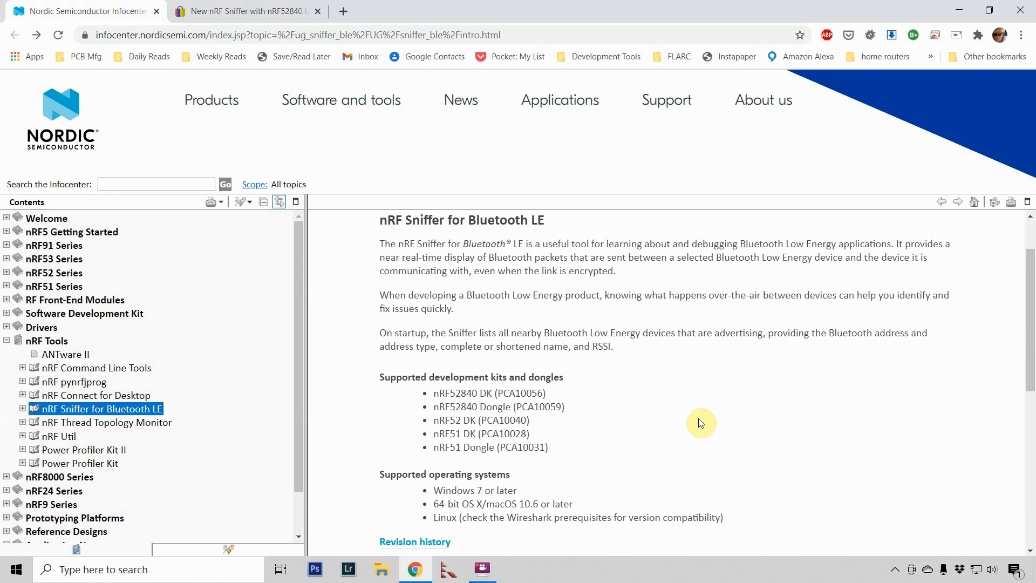
pyautogui.moveTo(601, 423)
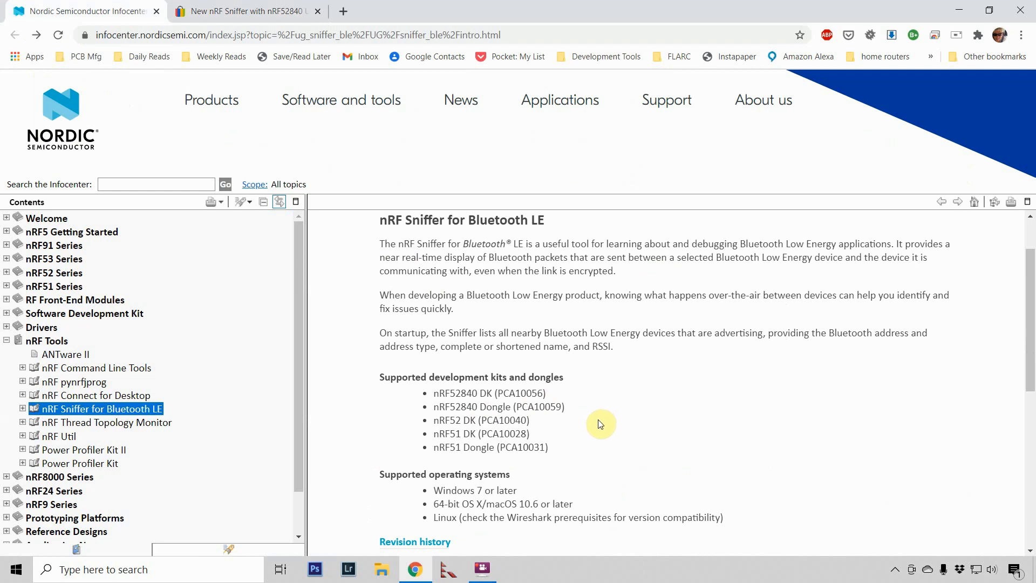
pyautogui.moveTo(598, 424)
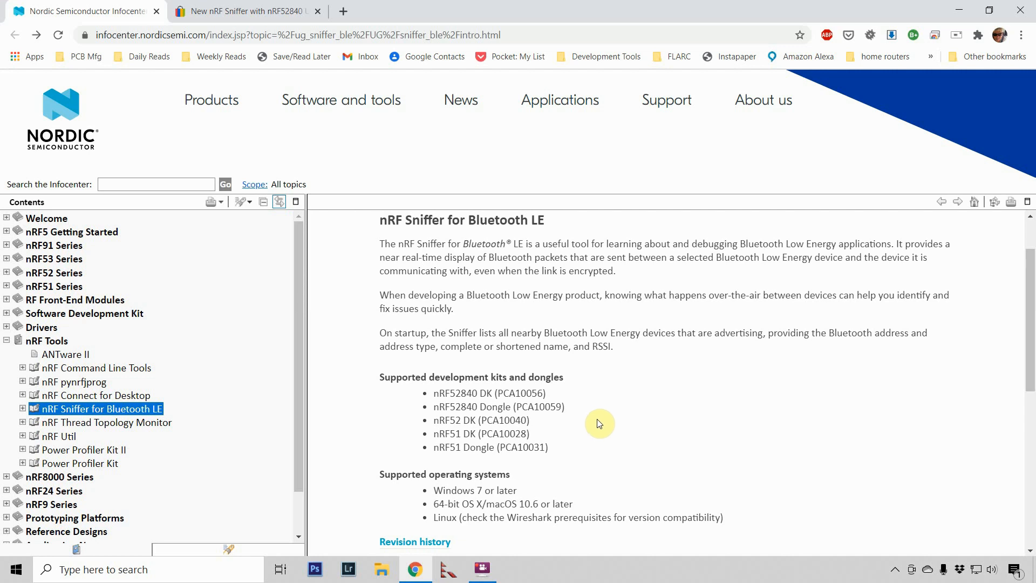
pyautogui.moveTo(611, 417)
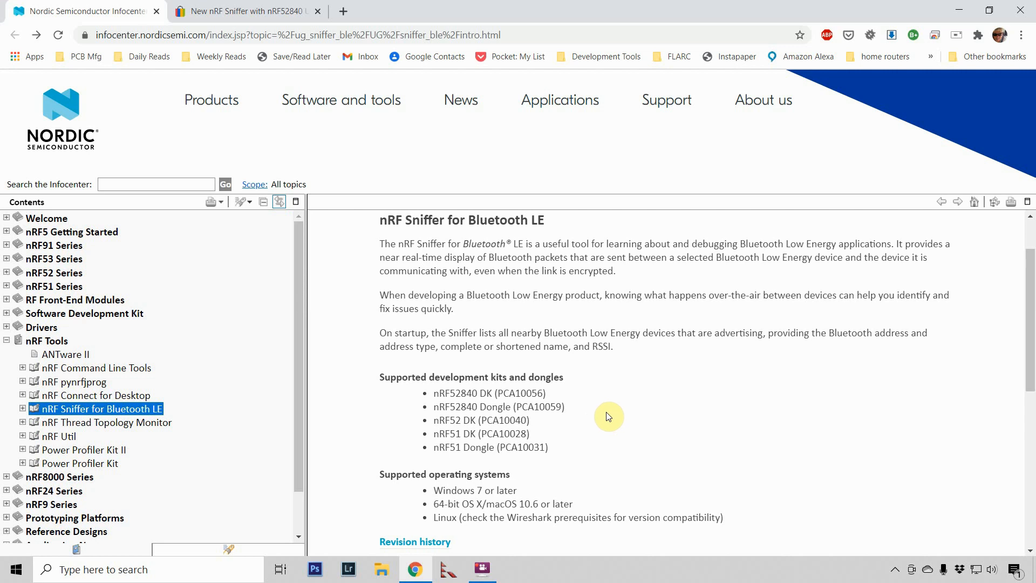
pyautogui.moveTo(597, 406)
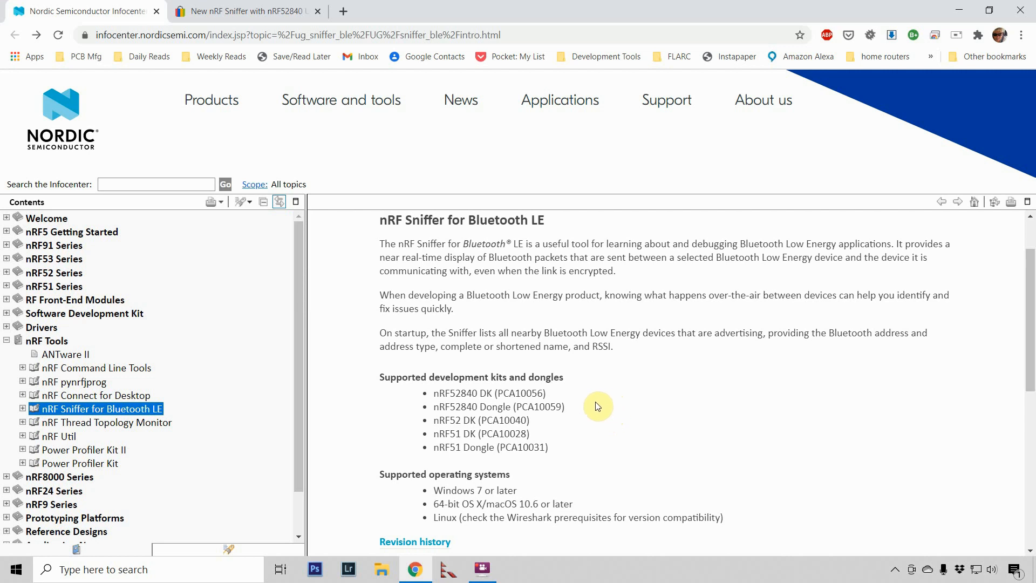
pyautogui.scroll(-3)
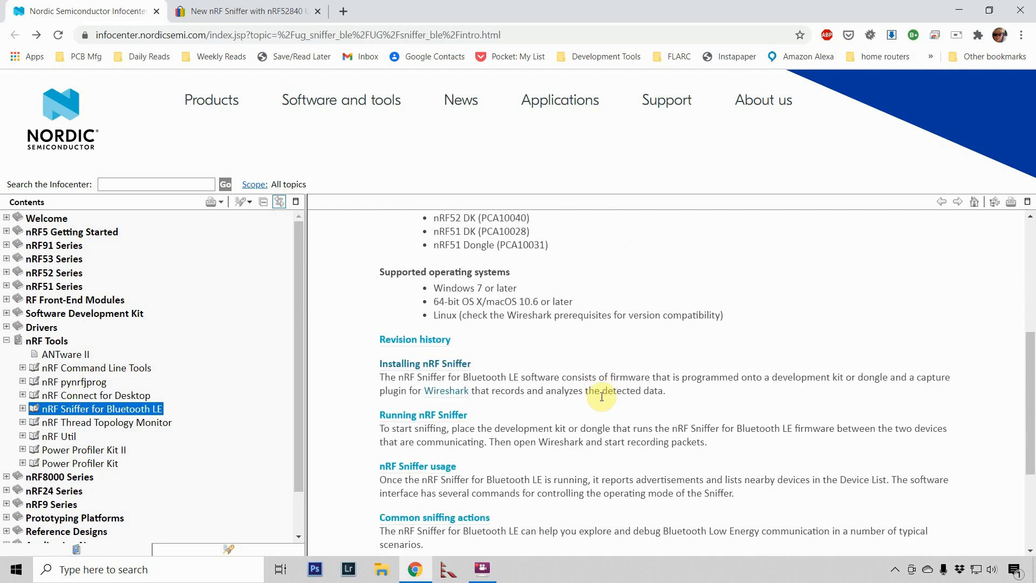
pyautogui.scroll(-3)
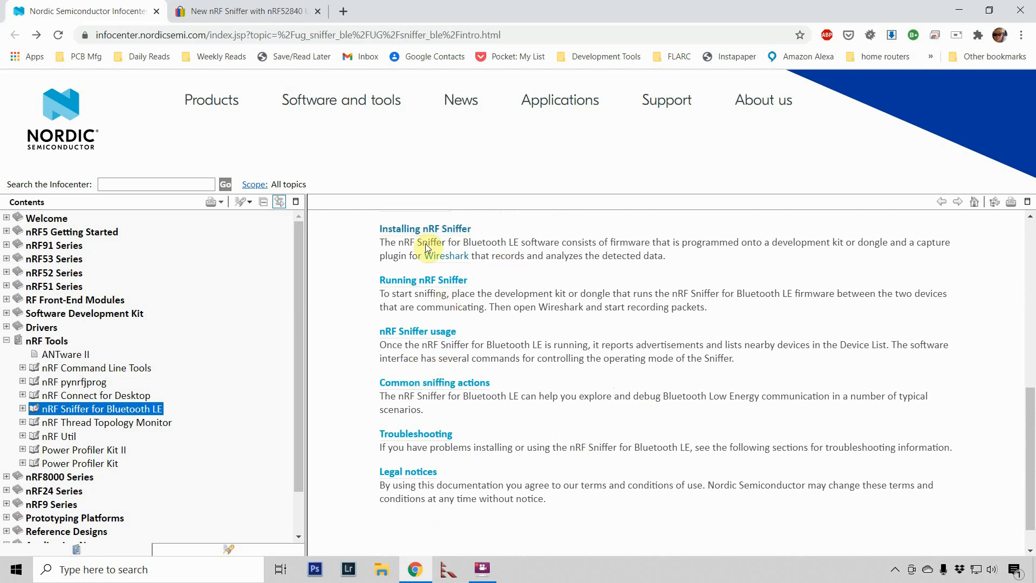
pyautogui.moveTo(424, 229)
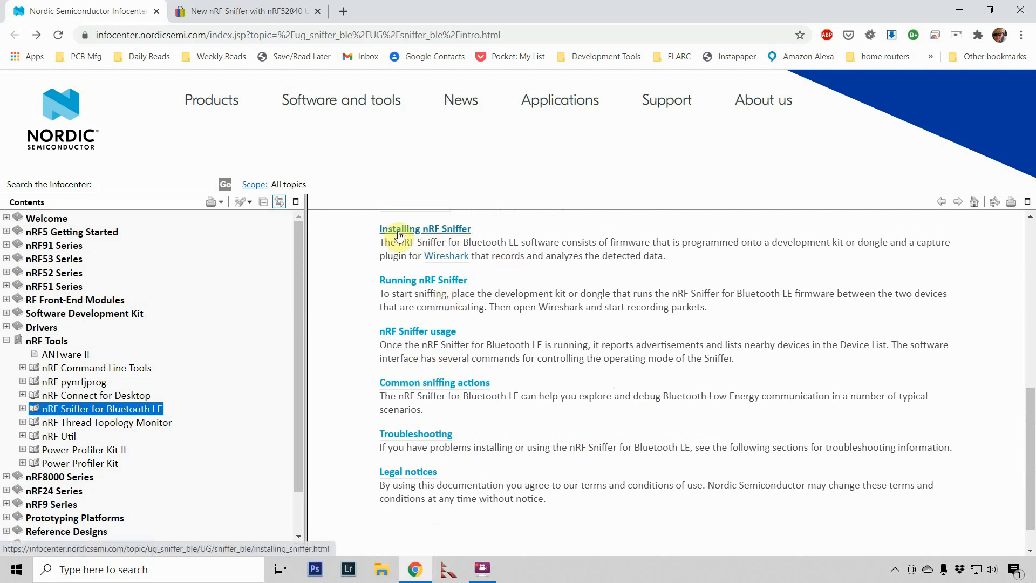
pyautogui.click(425, 228)
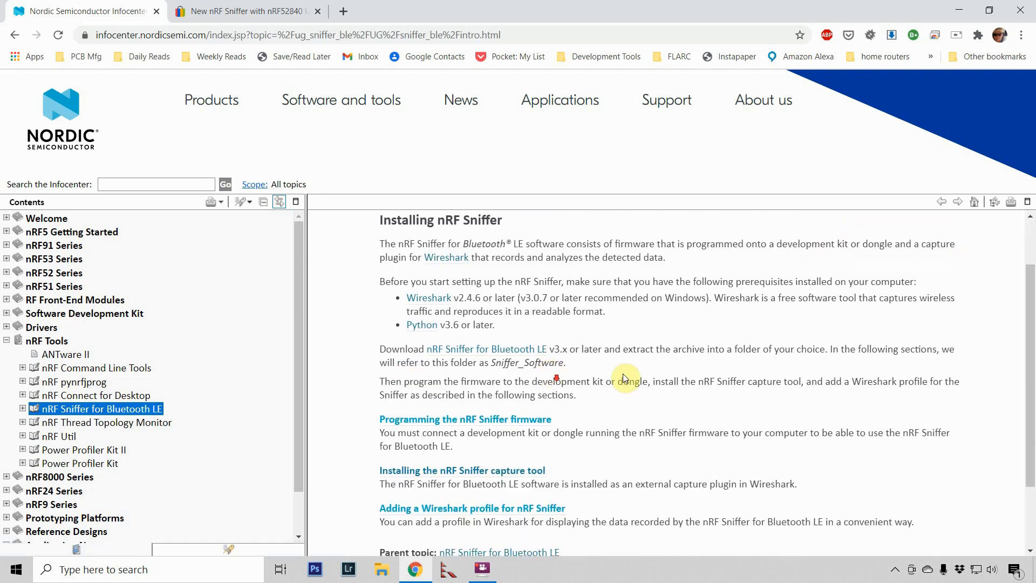
pyautogui.moveTo(446, 257)
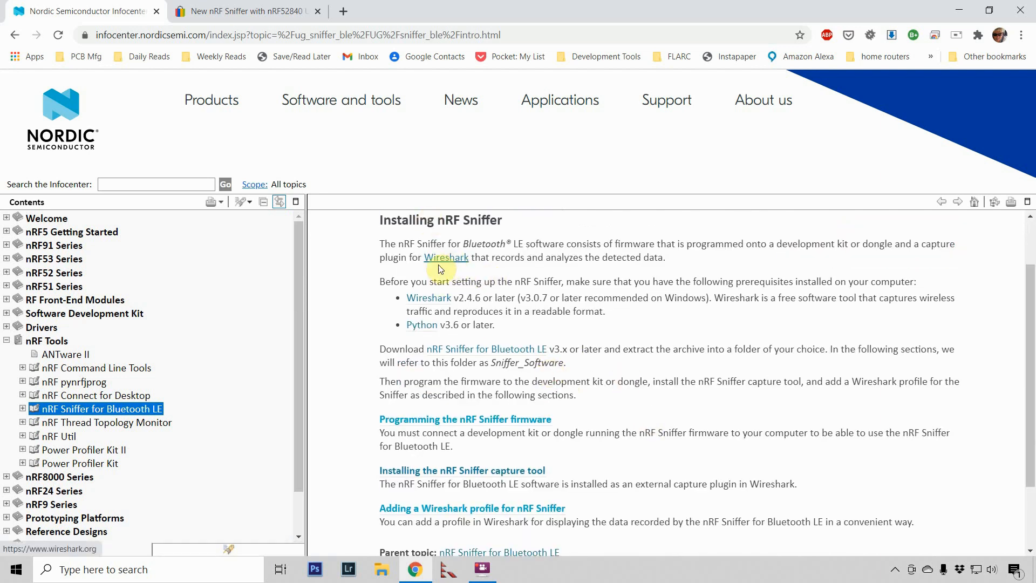
pyautogui.moveTo(453, 349)
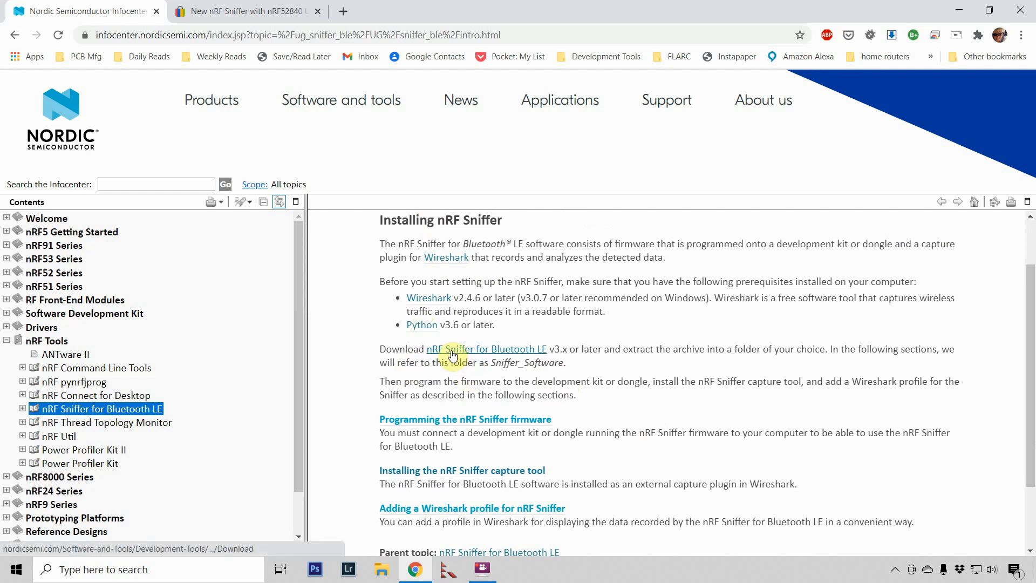
pyautogui.moveTo(488, 354)
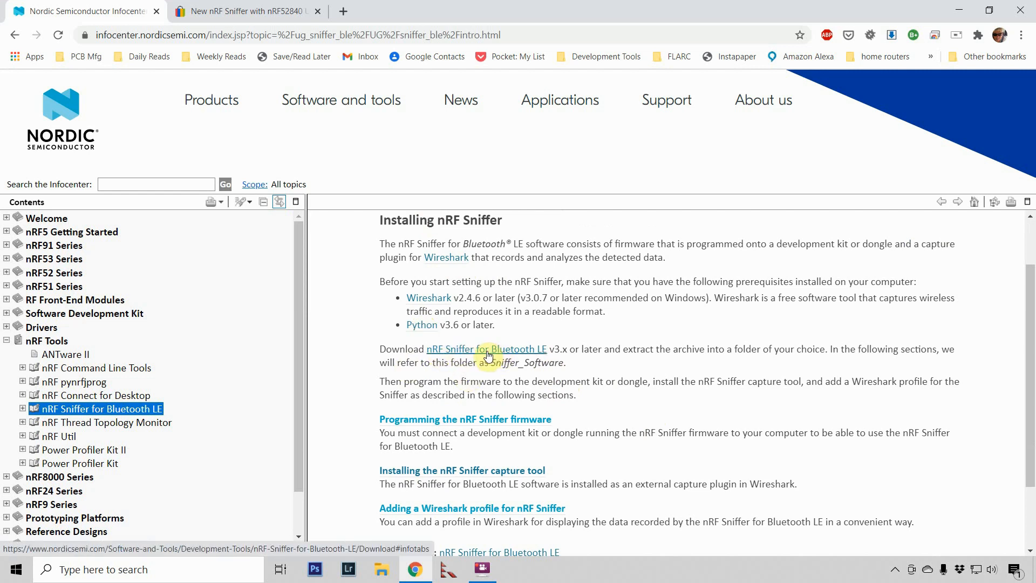
pyautogui.moveTo(492, 293)
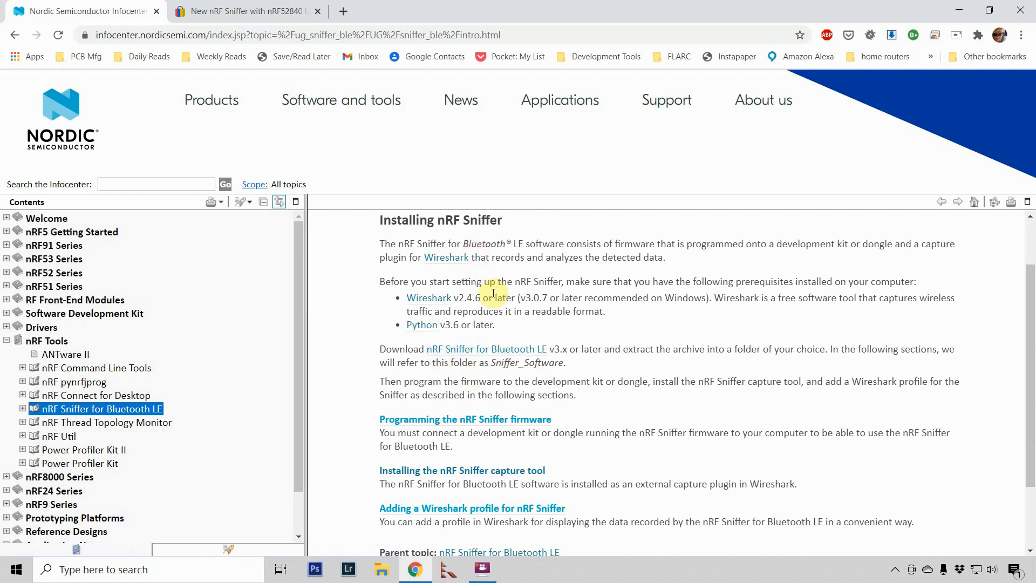
pyautogui.moveTo(428, 297)
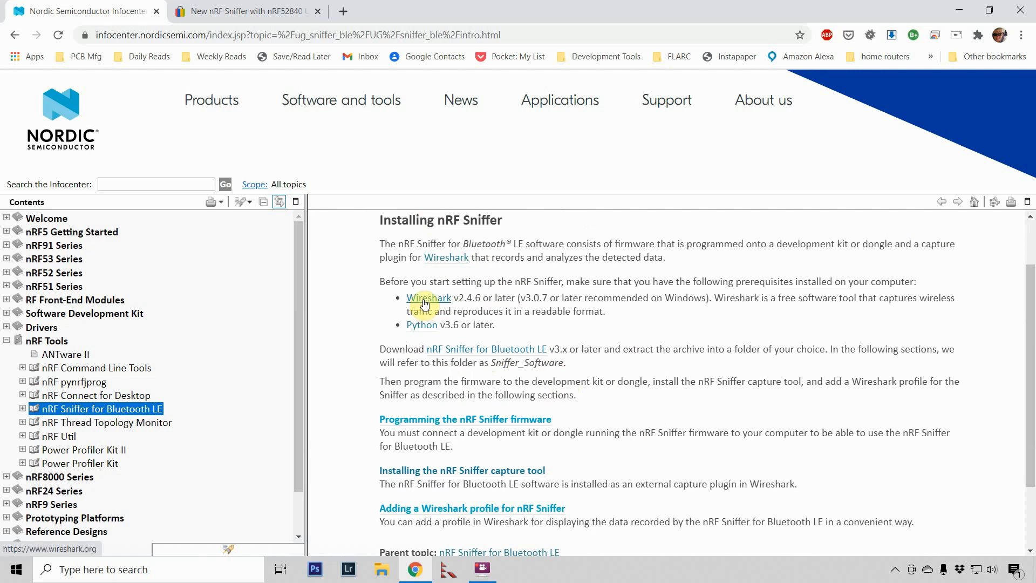
# - Open the Wireshark homepage from the prerequisites link and launch File Explorer
pyautogui.click(428, 297)
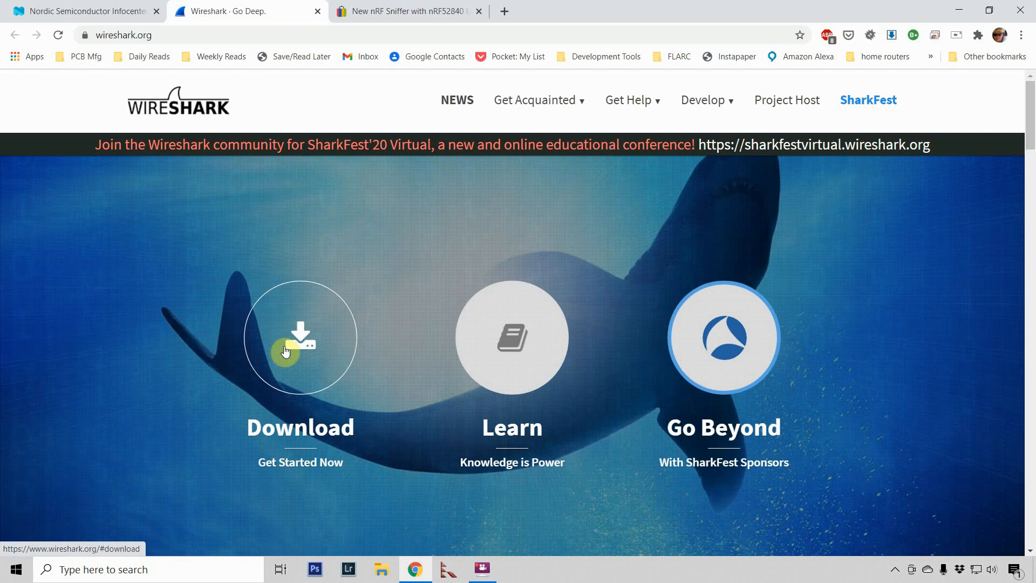
pyautogui.click(381, 569)
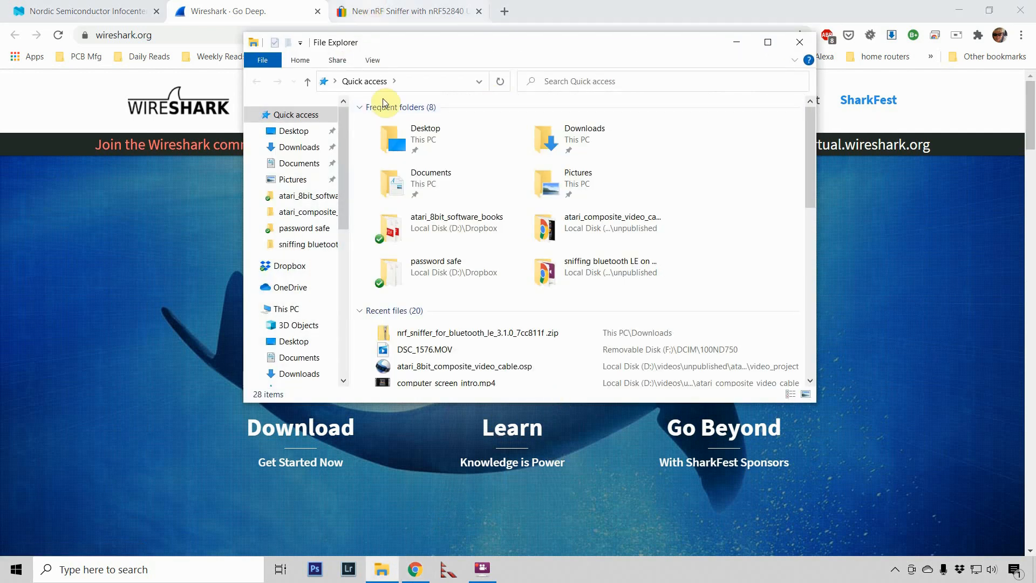
# - Select Wireshark-win64-3.4.3.exe in the Downloads folder
pyautogui.click(299, 147)
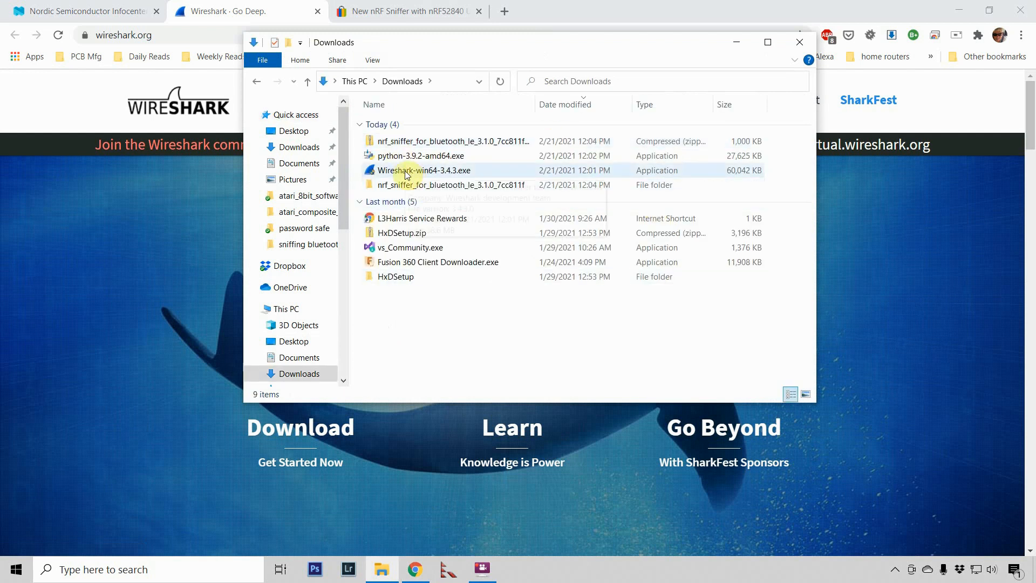
pyautogui.moveTo(420, 171)
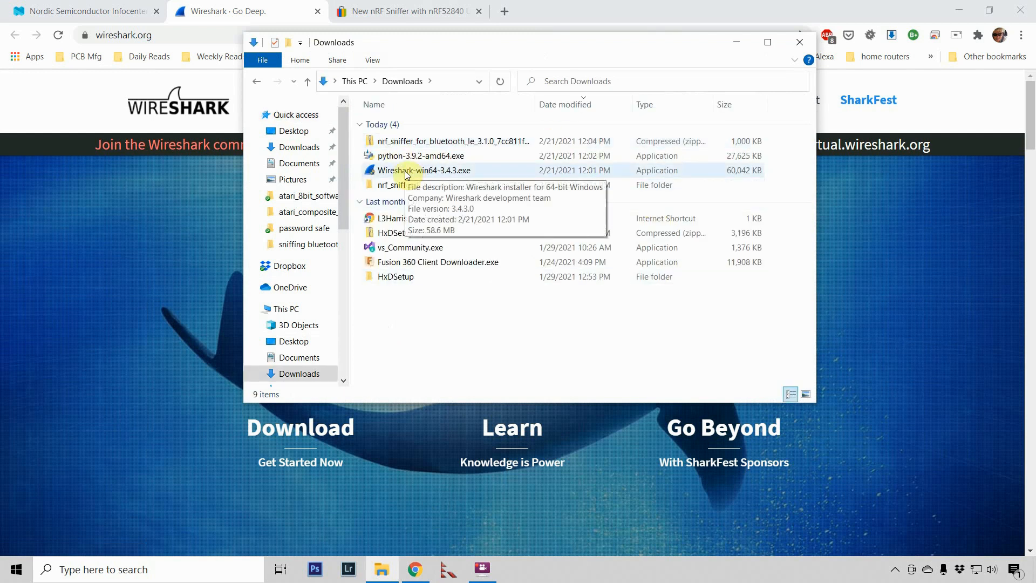
pyautogui.click(430, 170)
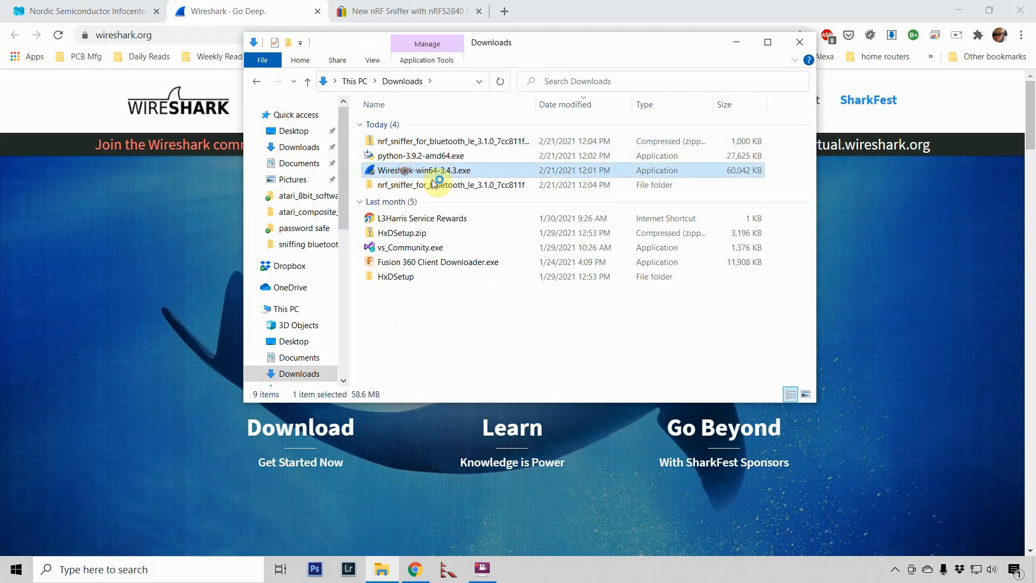
# - Install Wireshark 3.4.3 with default components, shortcuts and existing Npcap, then open the Python downloads page
pyautogui.doubleClick(419, 170)
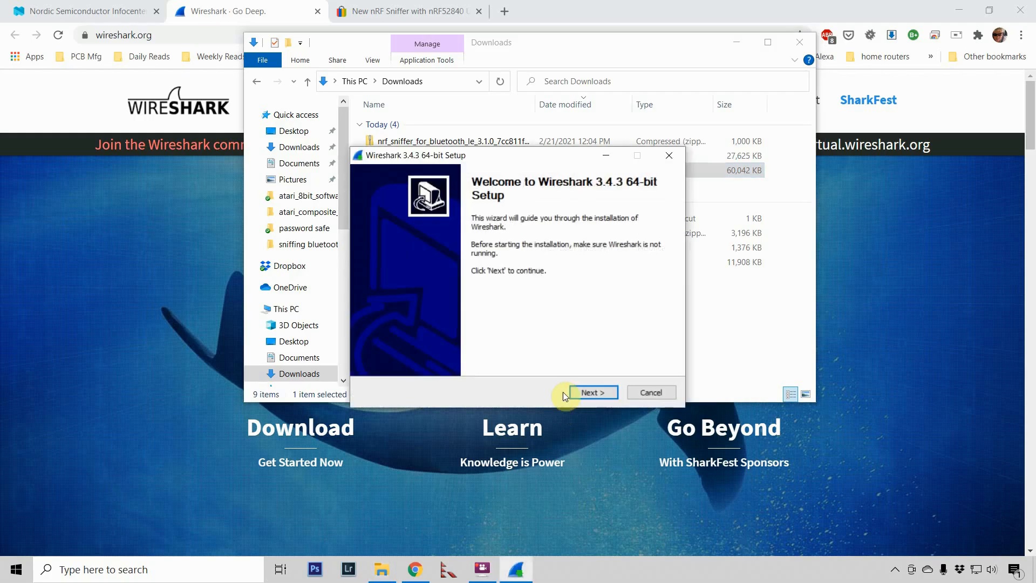
pyautogui.click(591, 392)
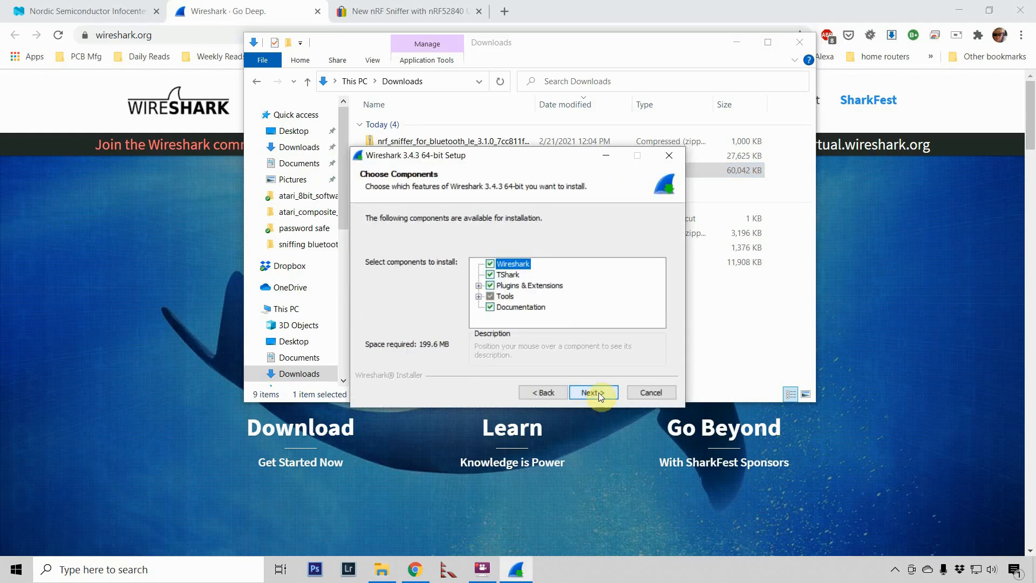
pyautogui.click(590, 392)
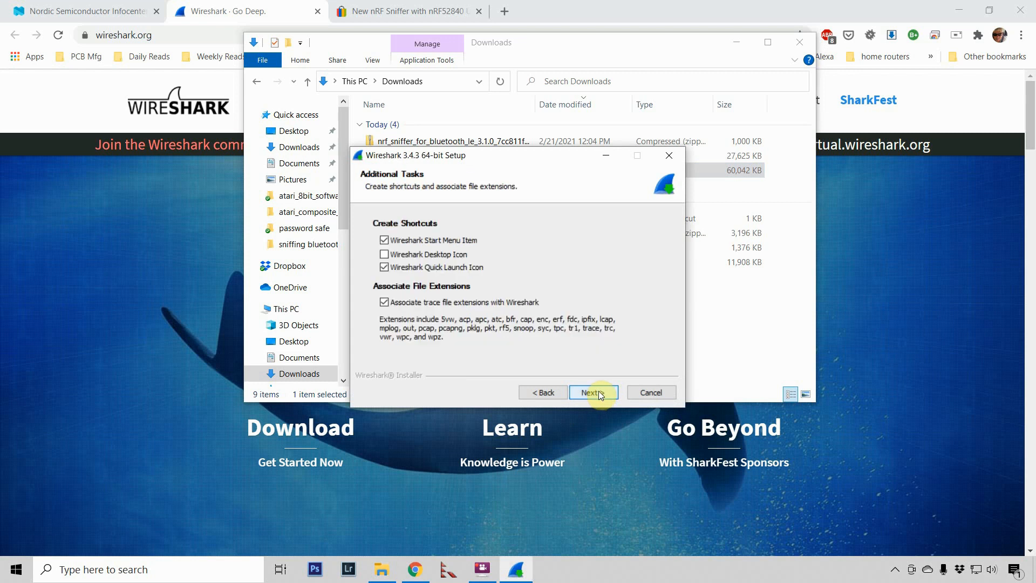
pyautogui.click(592, 392)
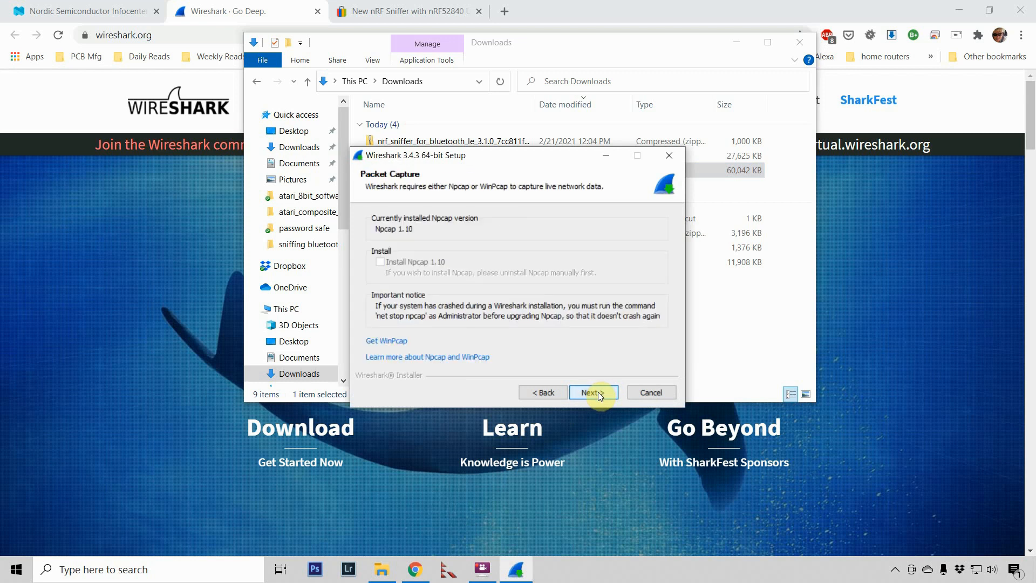
pyautogui.click(593, 392)
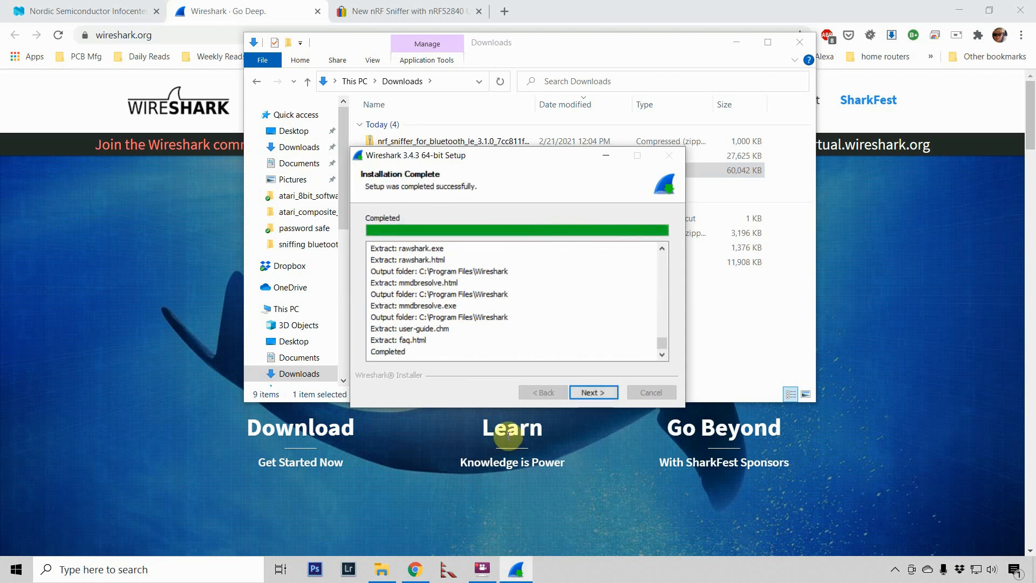
pyautogui.click(592, 392)
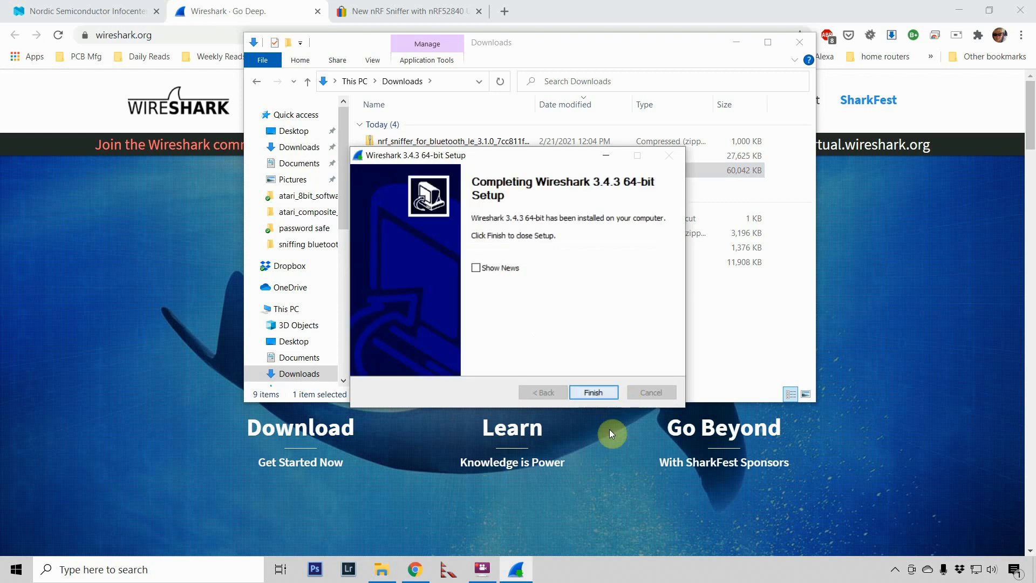
pyautogui.click(592, 392)
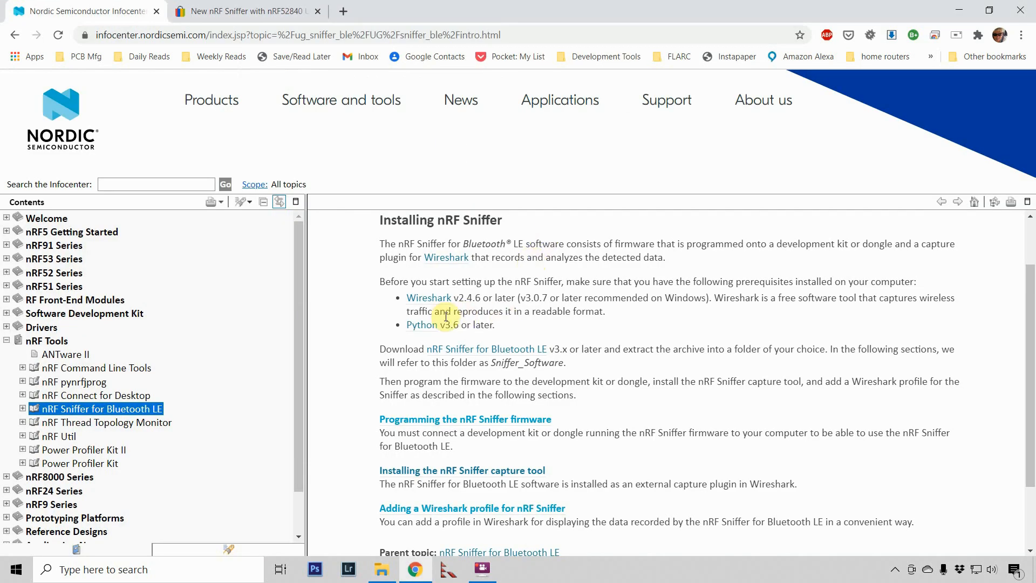
pyautogui.click(421, 325)
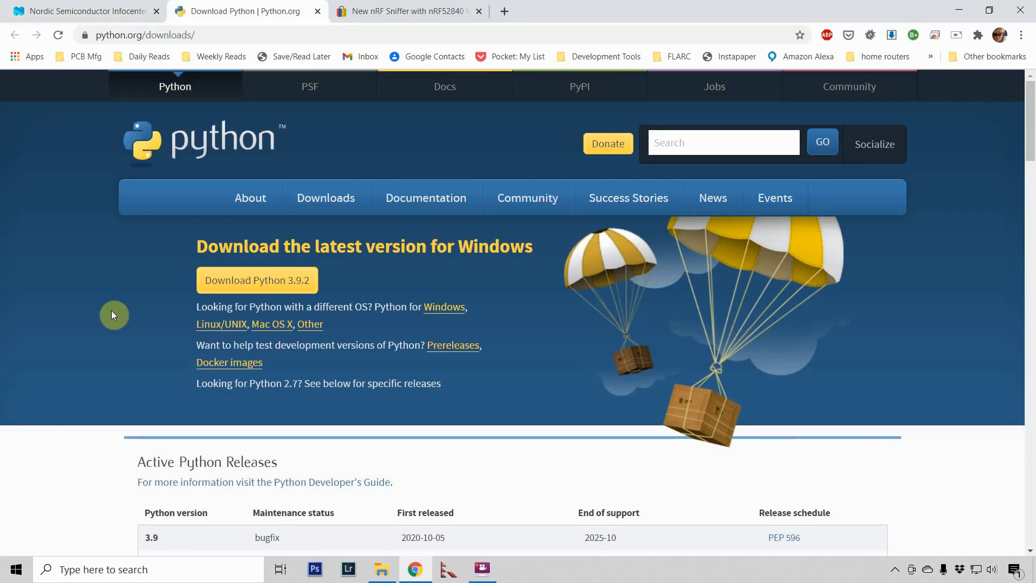
pyautogui.moveTo(346, 294)
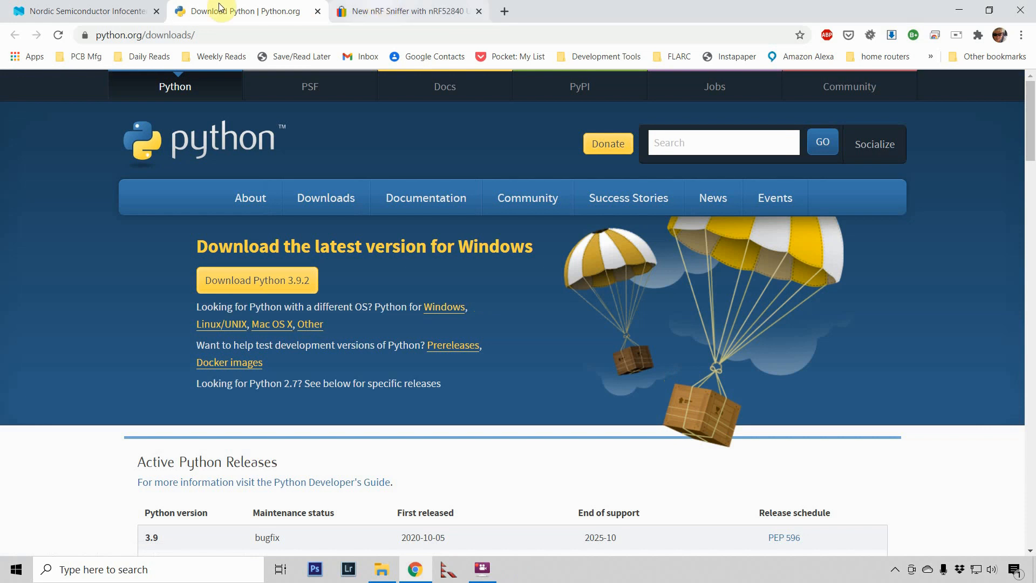
# - Run python-3.9.2-amd64.exe and install Python 3.9.2 with Add Python 3.9 to PATH ticked
pyautogui.click(381, 569)
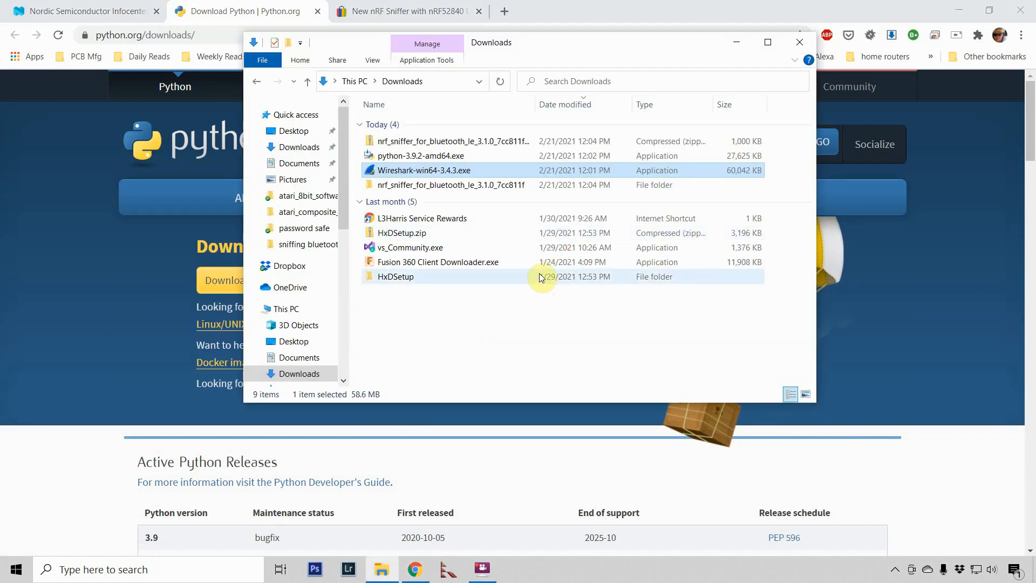
pyautogui.click(420, 156)
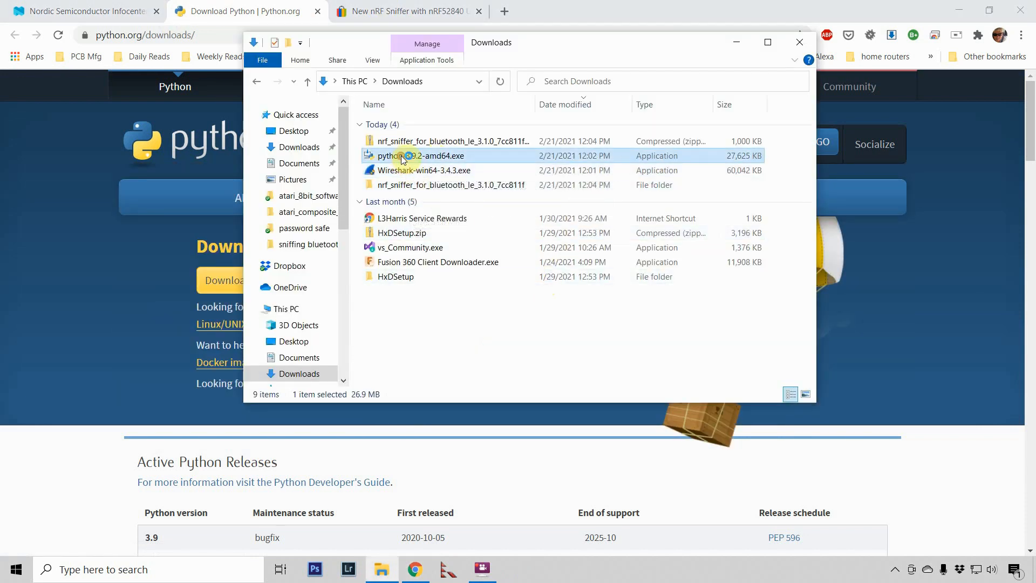
pyautogui.doubleClick(424, 155)
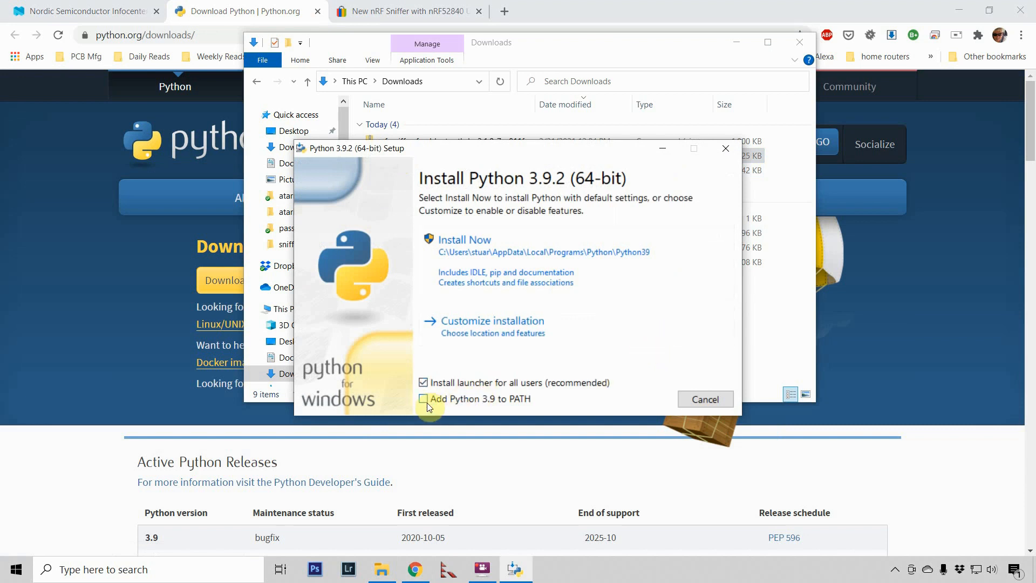
pyautogui.moveTo(474, 407)
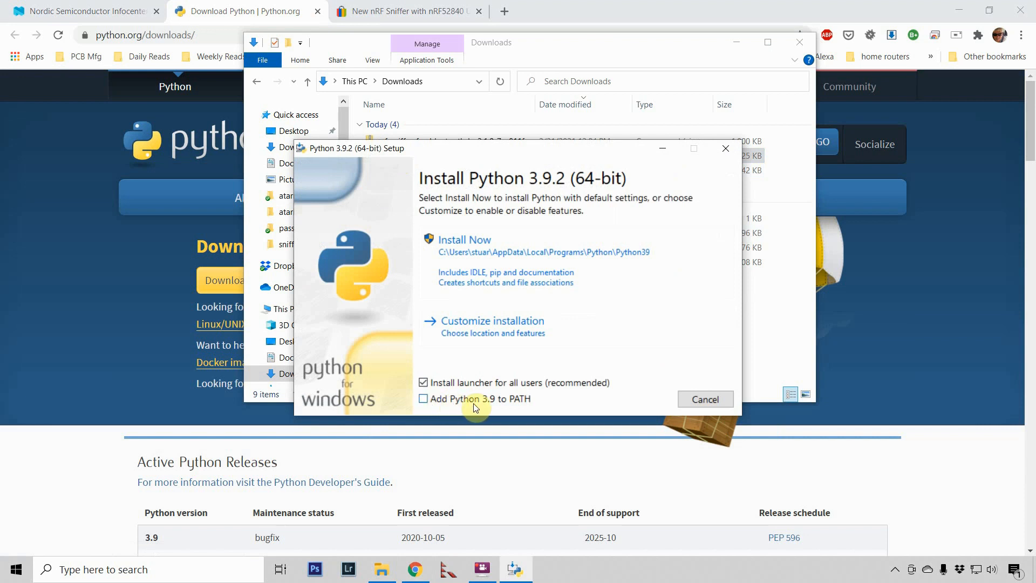
pyautogui.moveTo(508, 404)
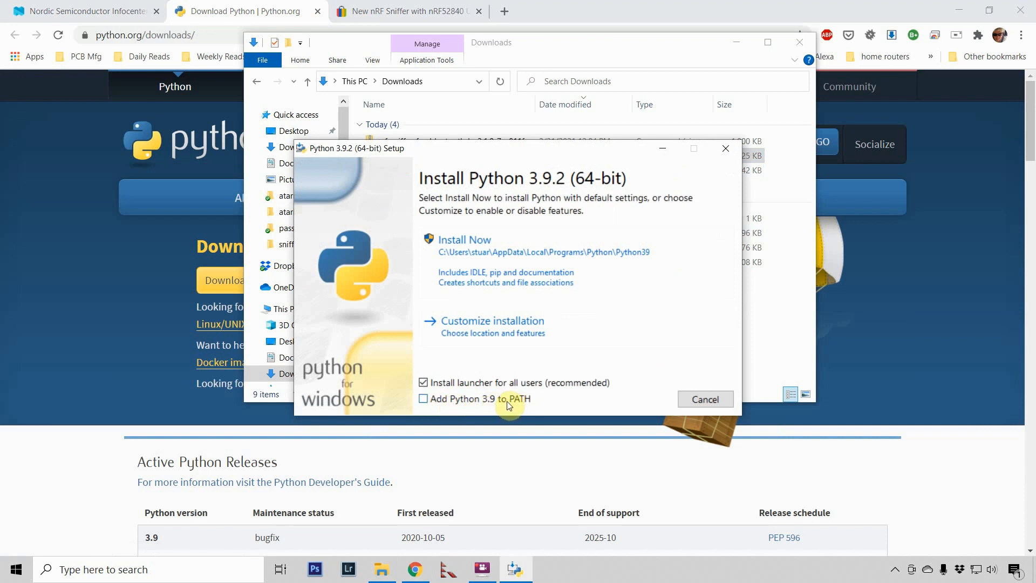
pyautogui.click(423, 398)
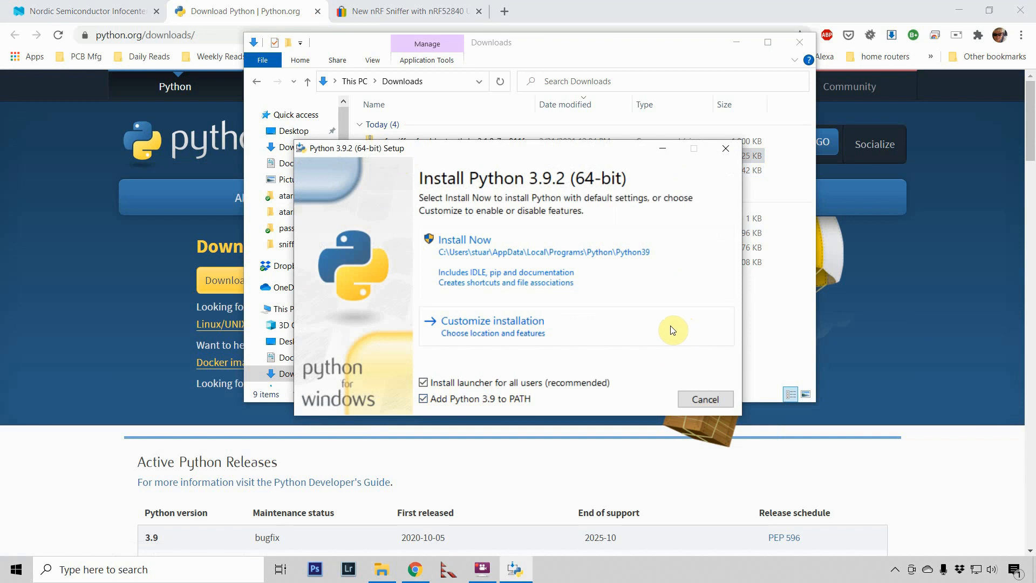
pyautogui.moveTo(659, 330)
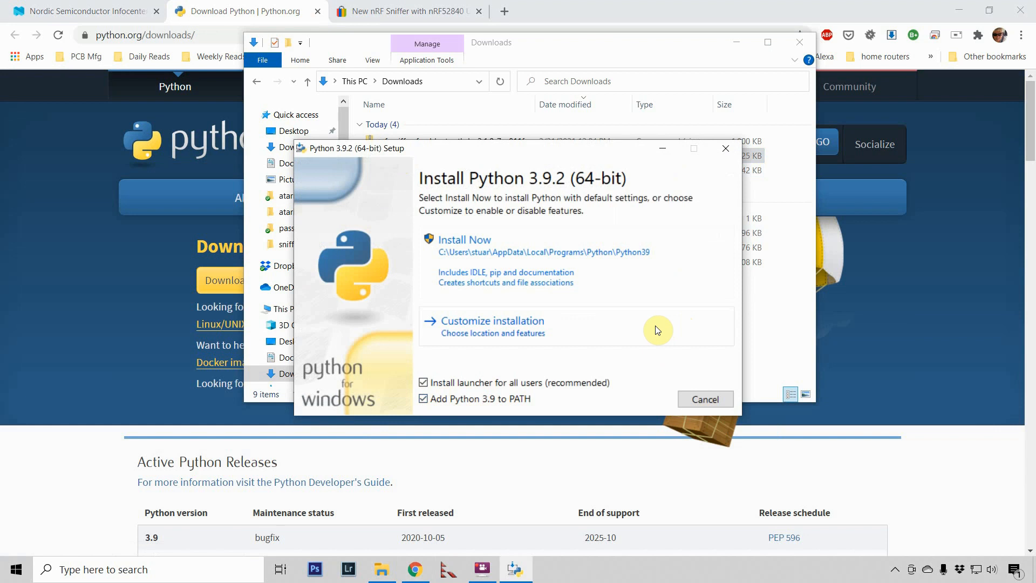
pyautogui.moveTo(664, 330)
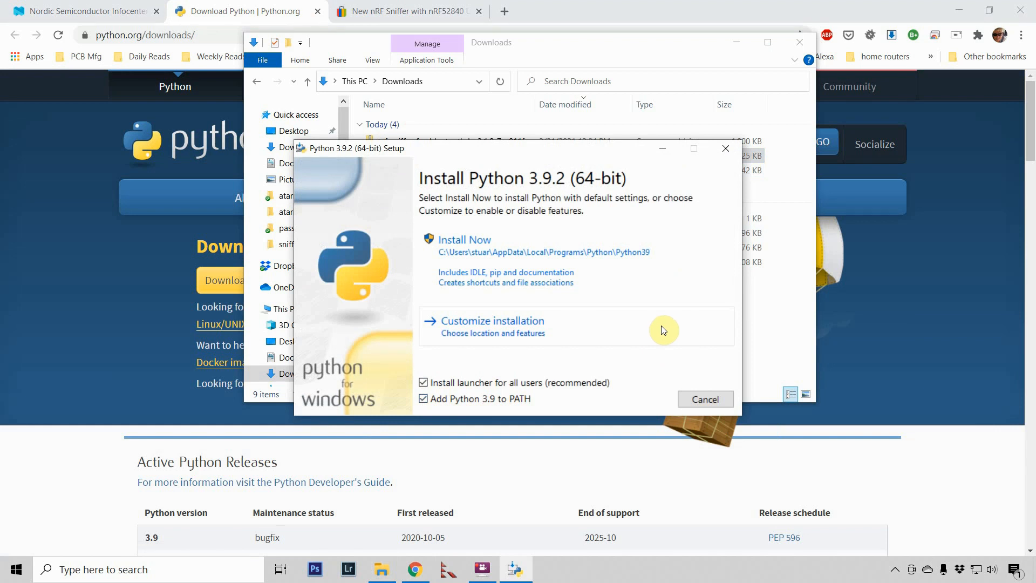
pyautogui.moveTo(545, 384)
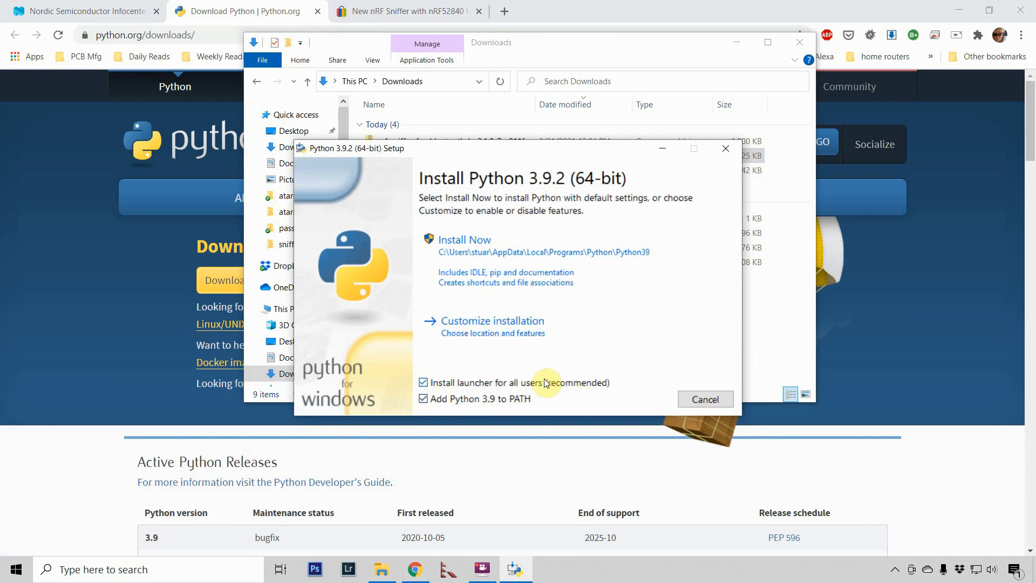
pyautogui.moveTo(400, 459)
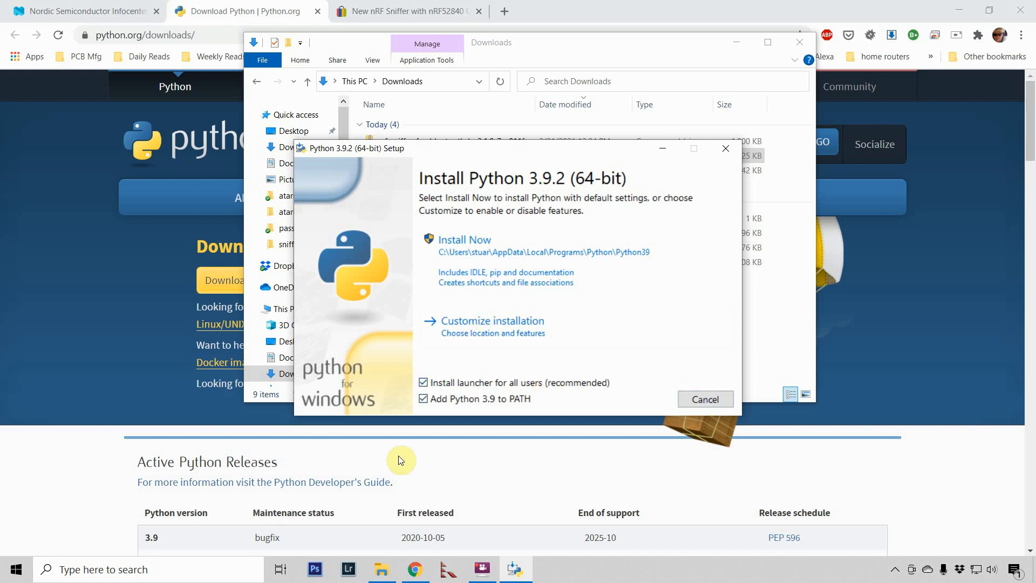
pyautogui.click(464, 239)
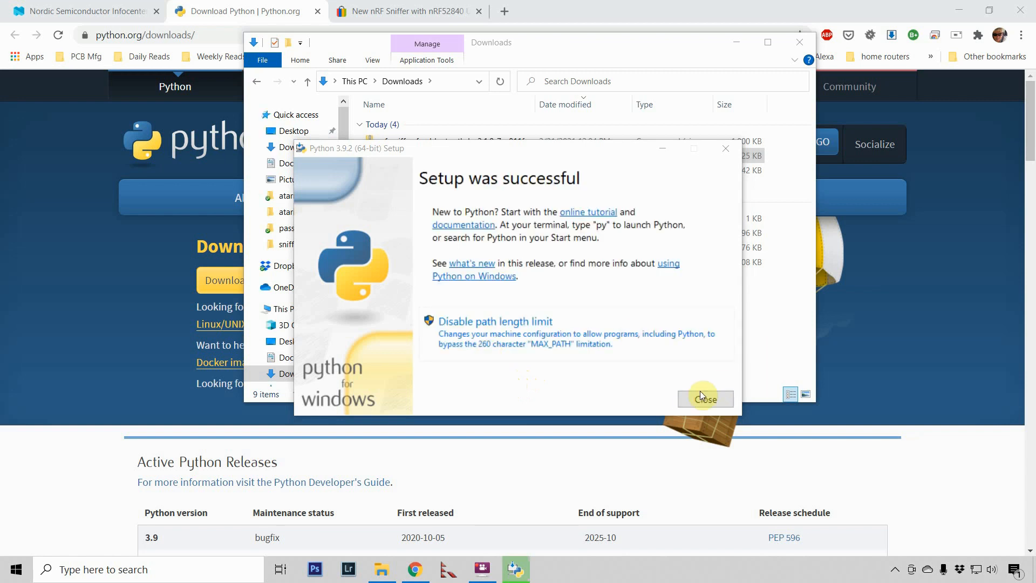
pyautogui.click(705, 399)
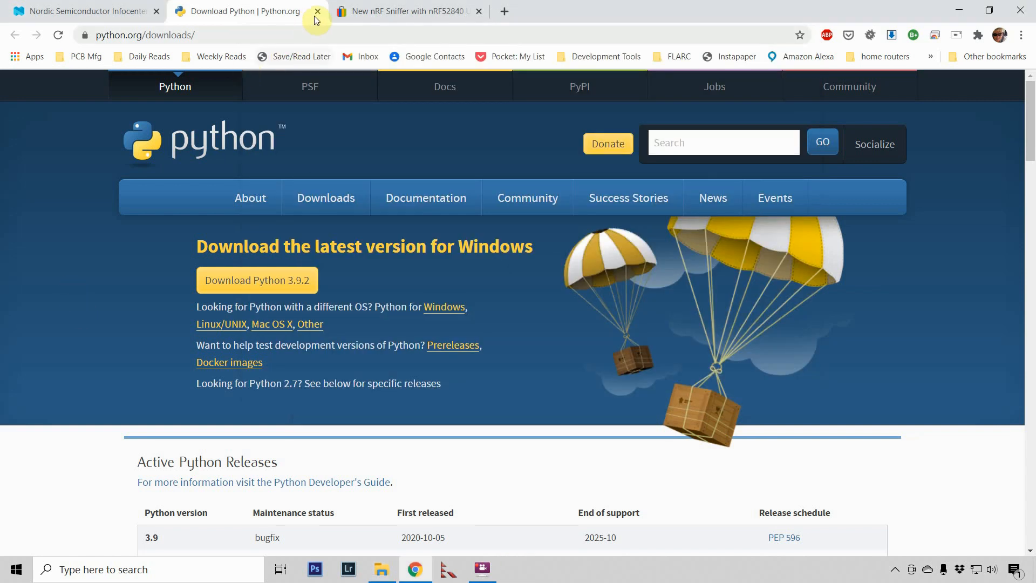
pyautogui.click(317, 11)
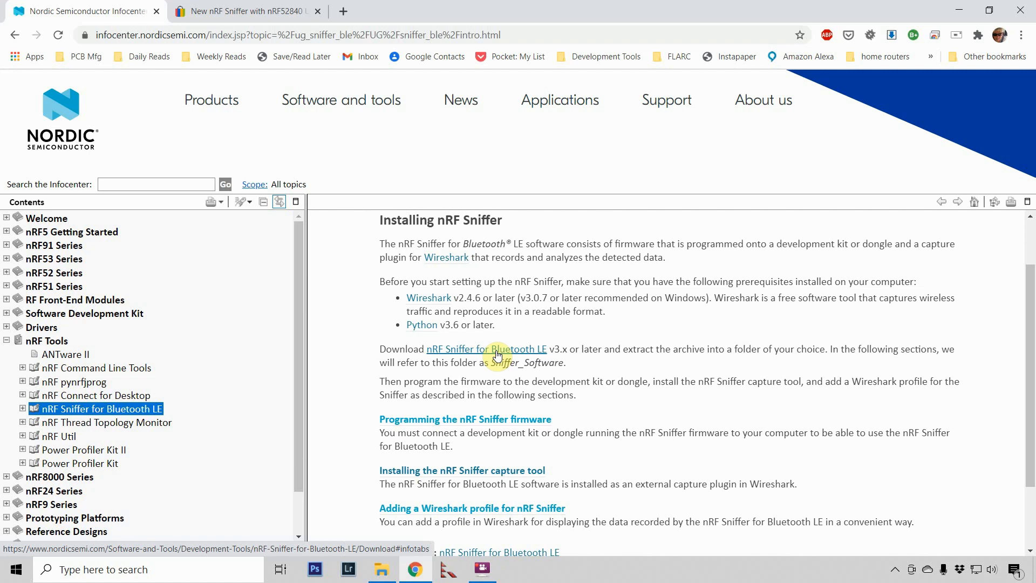
pyautogui.moveTo(505, 376)
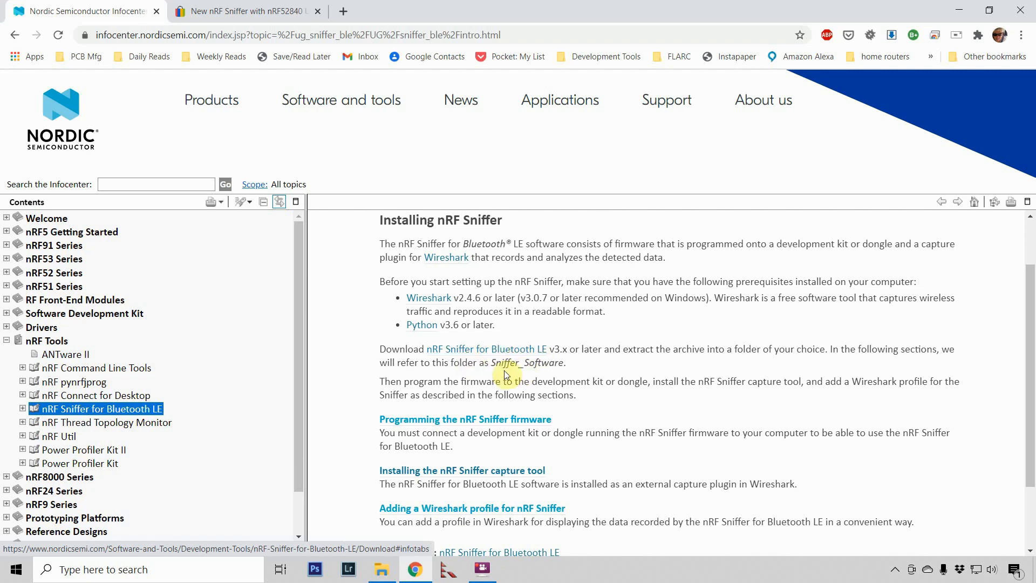
pyautogui.click(486, 349)
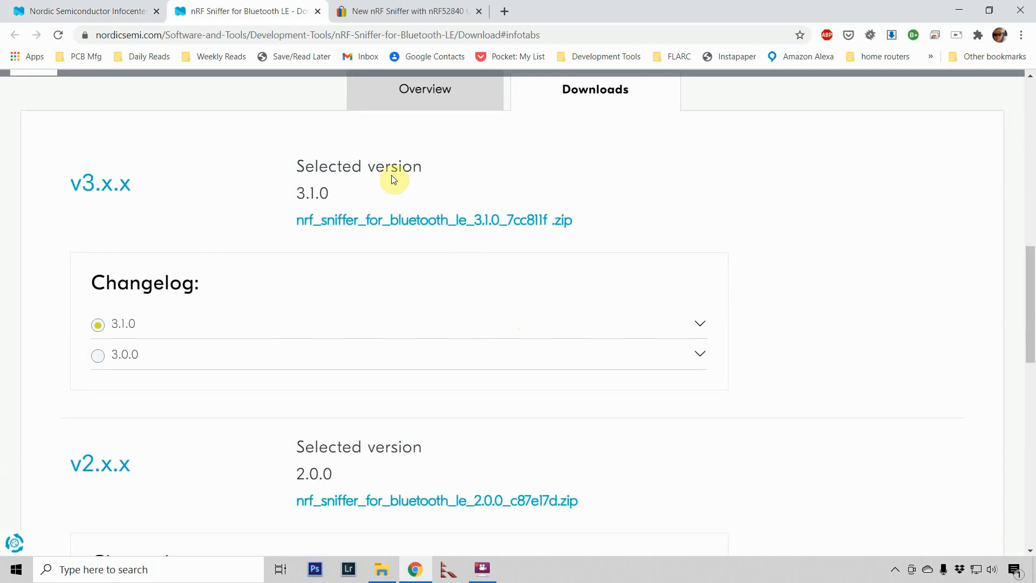
pyautogui.moveTo(373, 217)
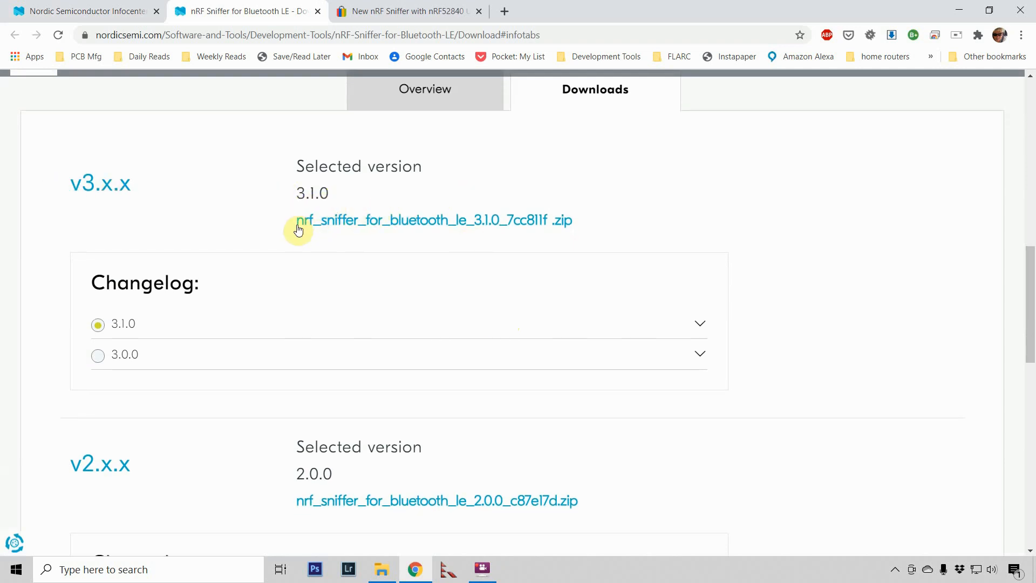
pyautogui.moveTo(509, 225)
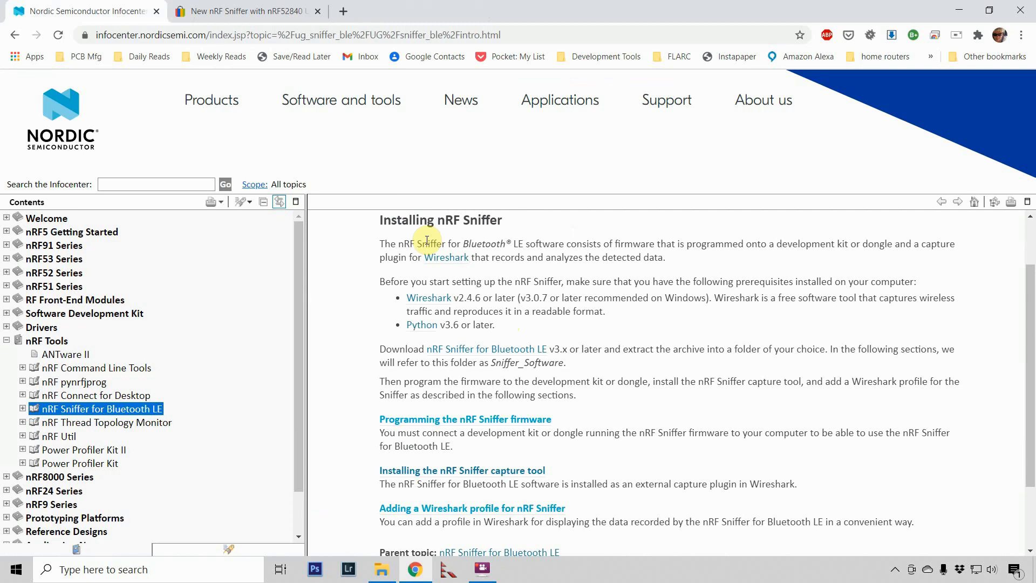
pyautogui.moveTo(585, 376)
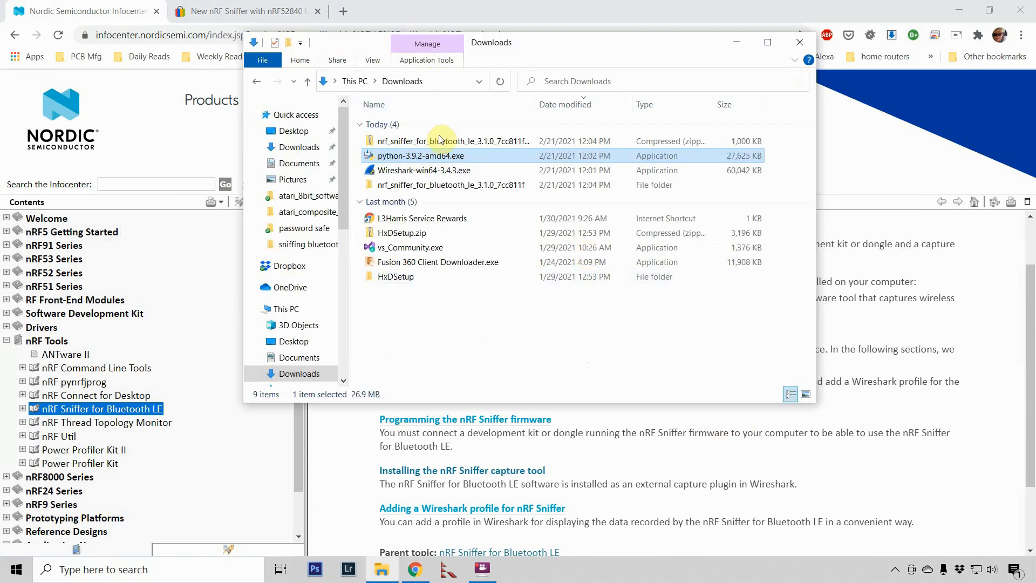
pyautogui.moveTo(417, 192)
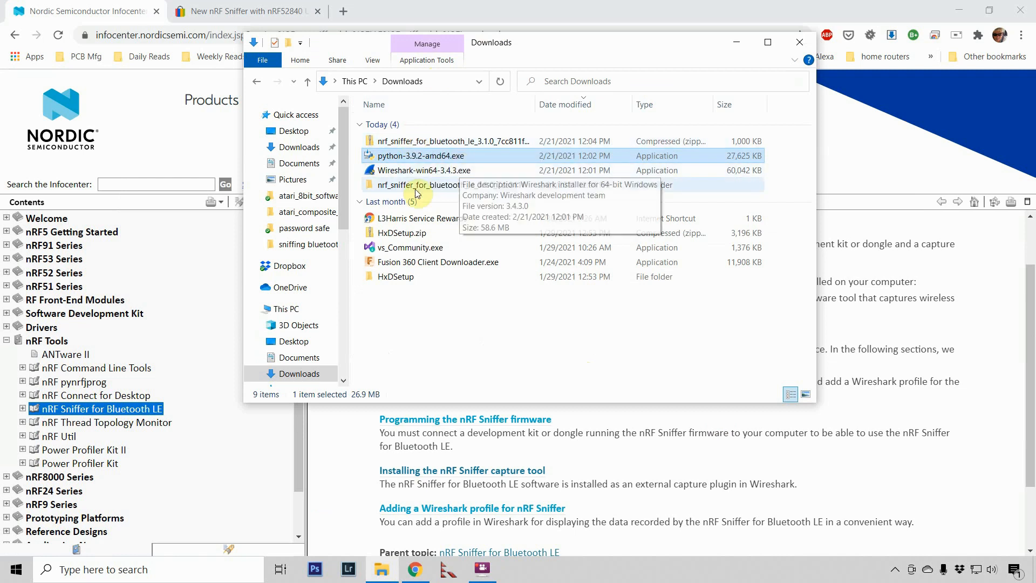
pyautogui.moveTo(413, 185)
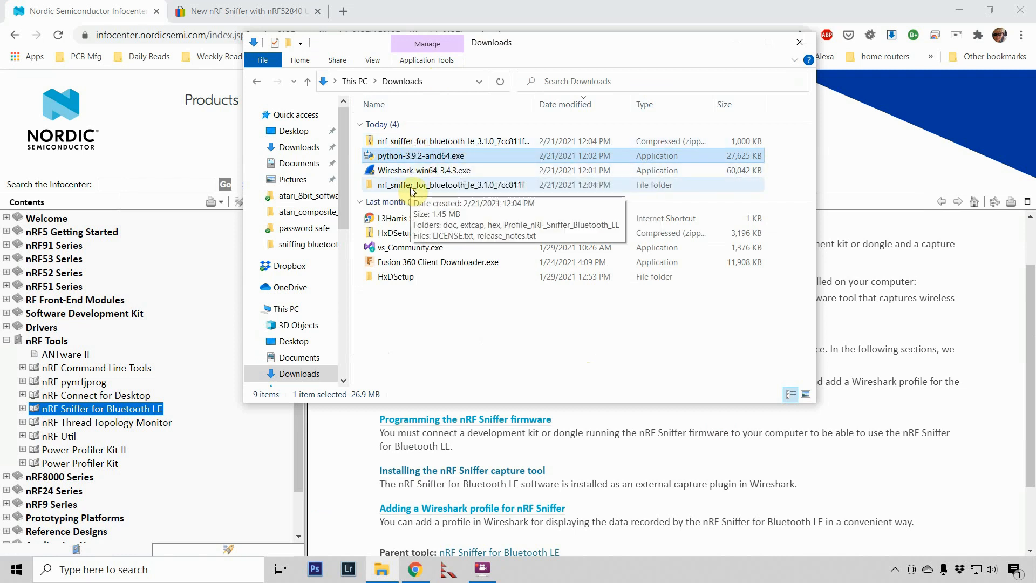
# - Copy the nrf_sniffer_for_bluetooth_le_3.1.0_7cc811f folder and paste it into the root of C:
pyautogui.rightClick(410, 184)
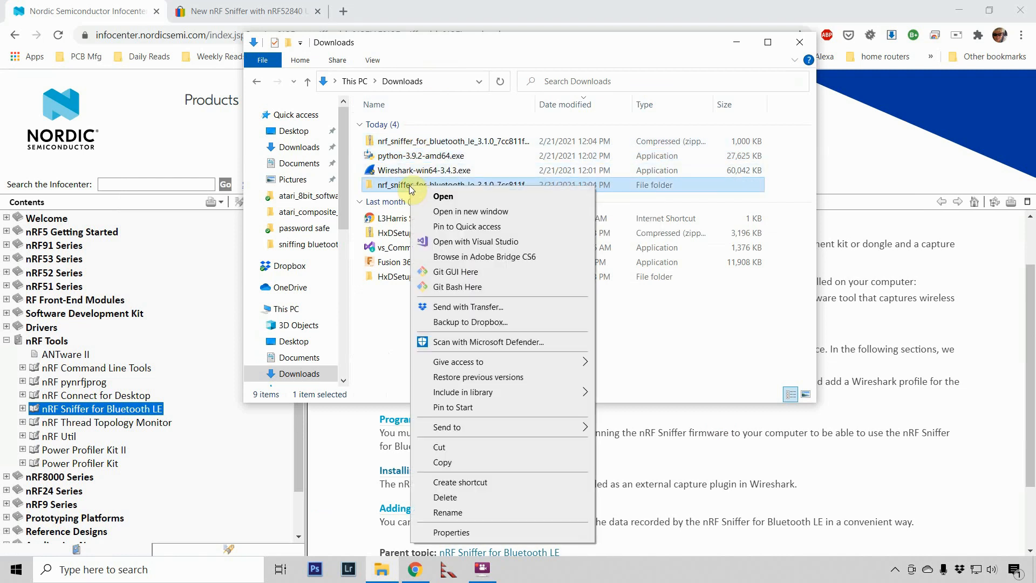
pyautogui.moveTo(476, 392)
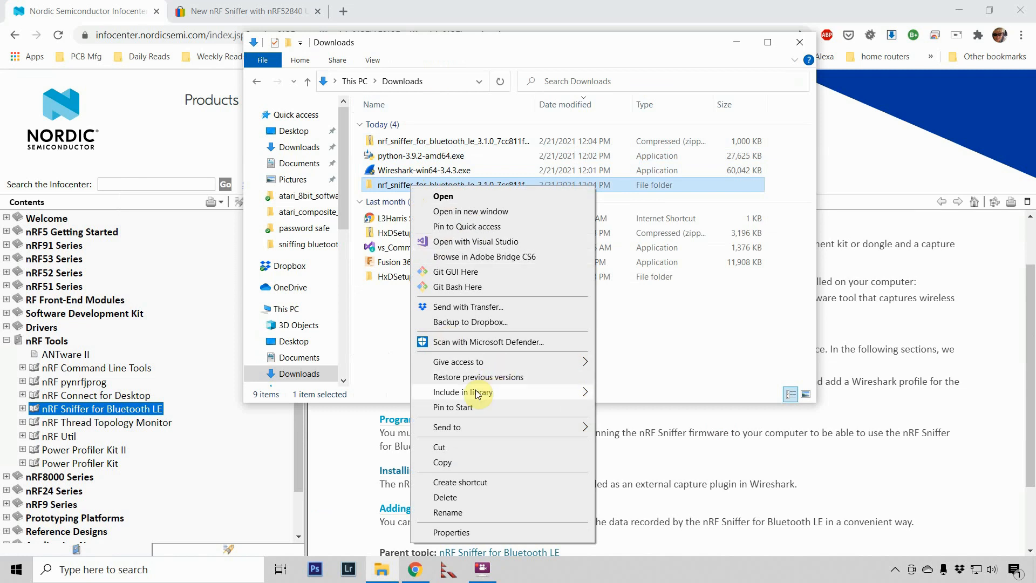
pyautogui.moveTo(476, 462)
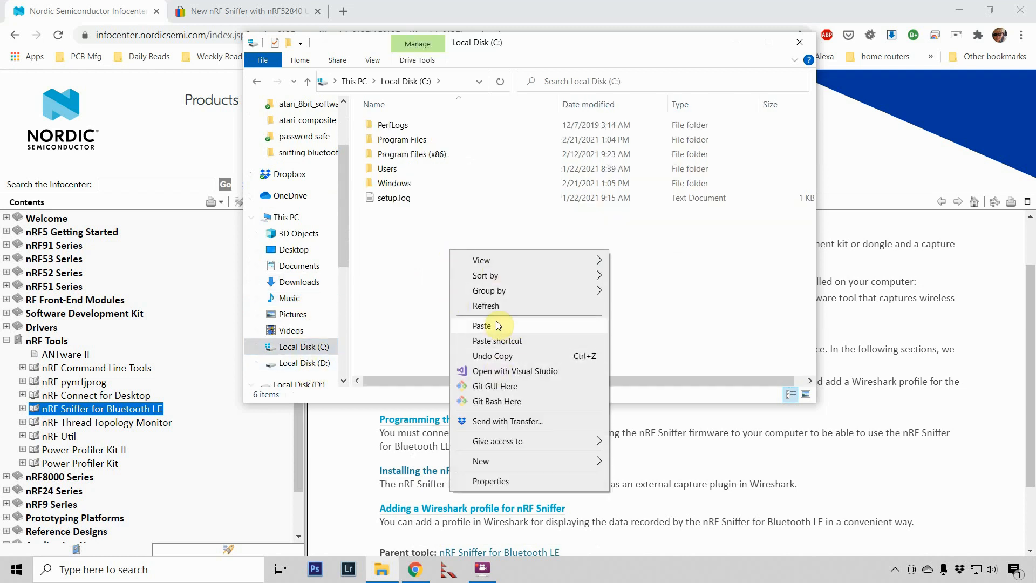
pyautogui.click(482, 325)
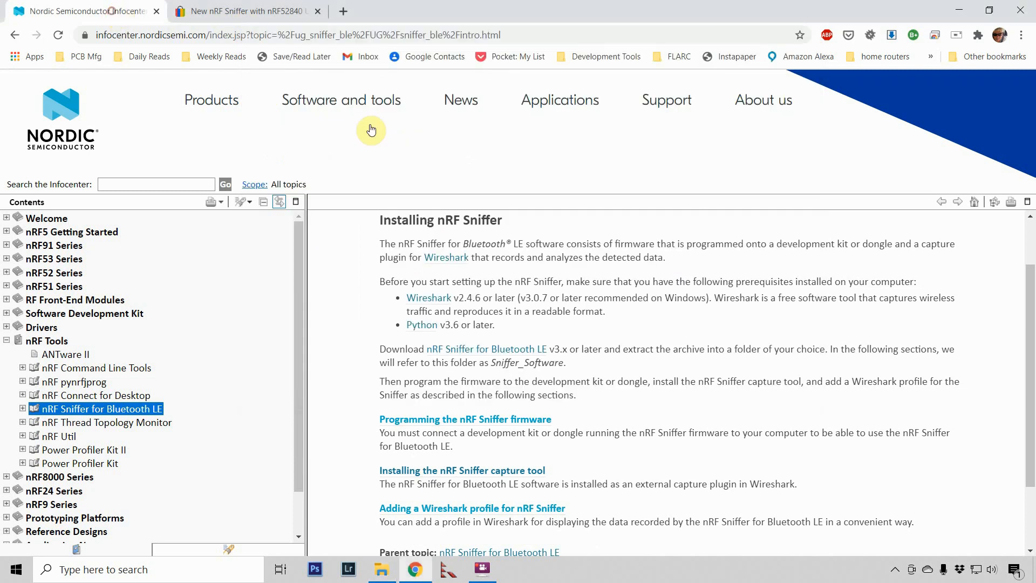
pyautogui.scroll(-3)
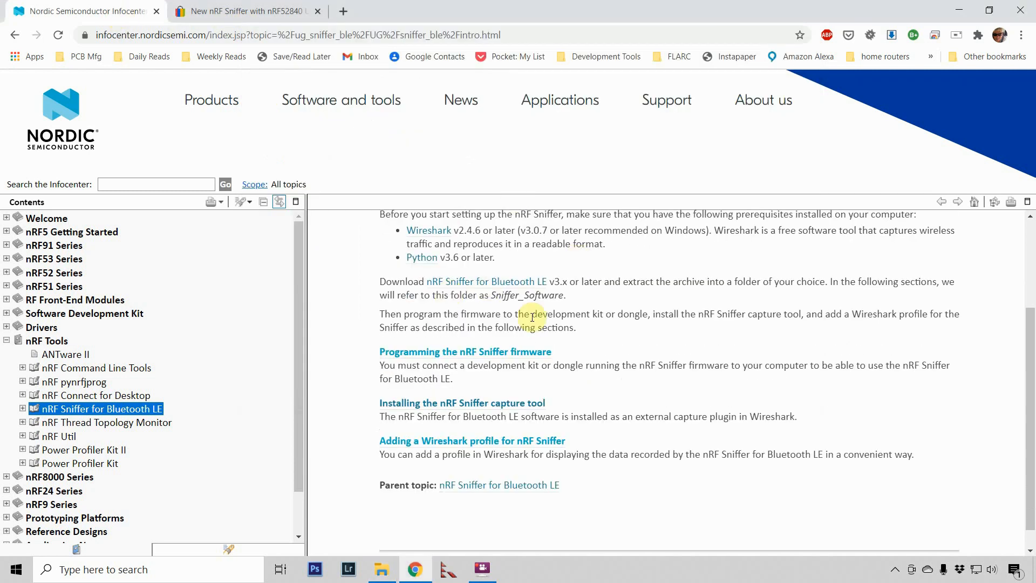
pyautogui.moveTo(621, 358)
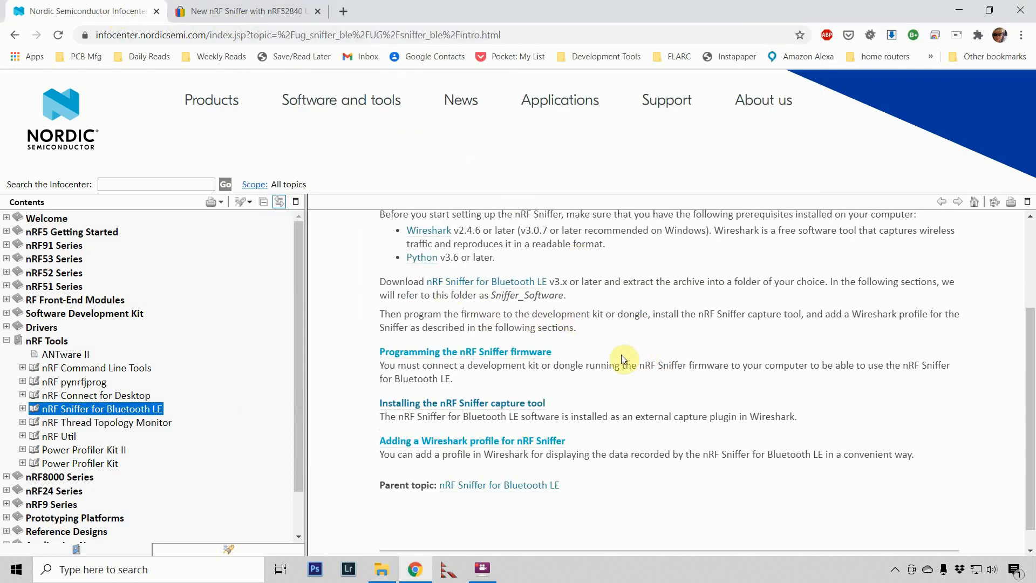
pyautogui.moveTo(449, 351)
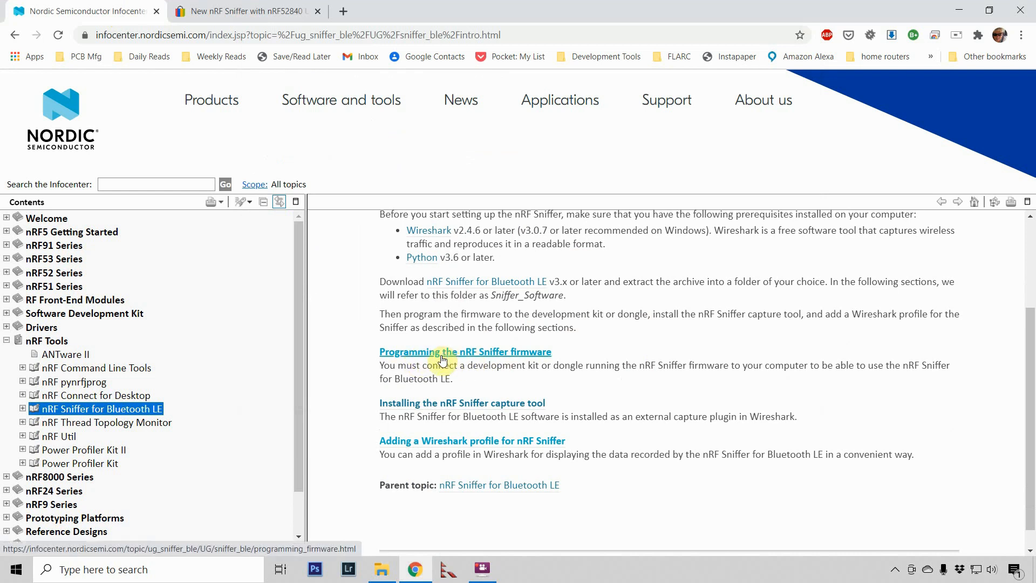
pyautogui.moveTo(494, 357)
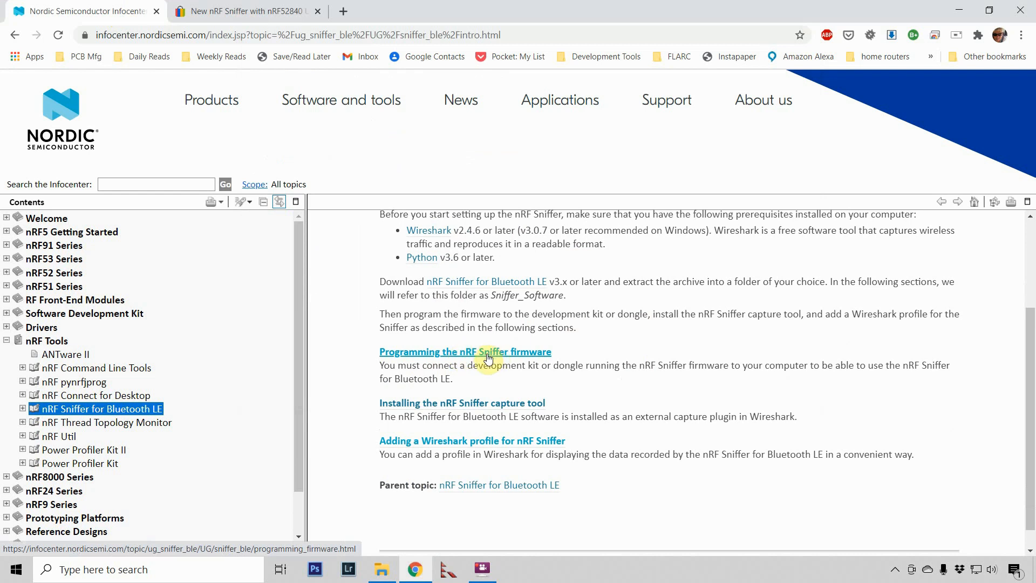
pyautogui.click(465, 351)
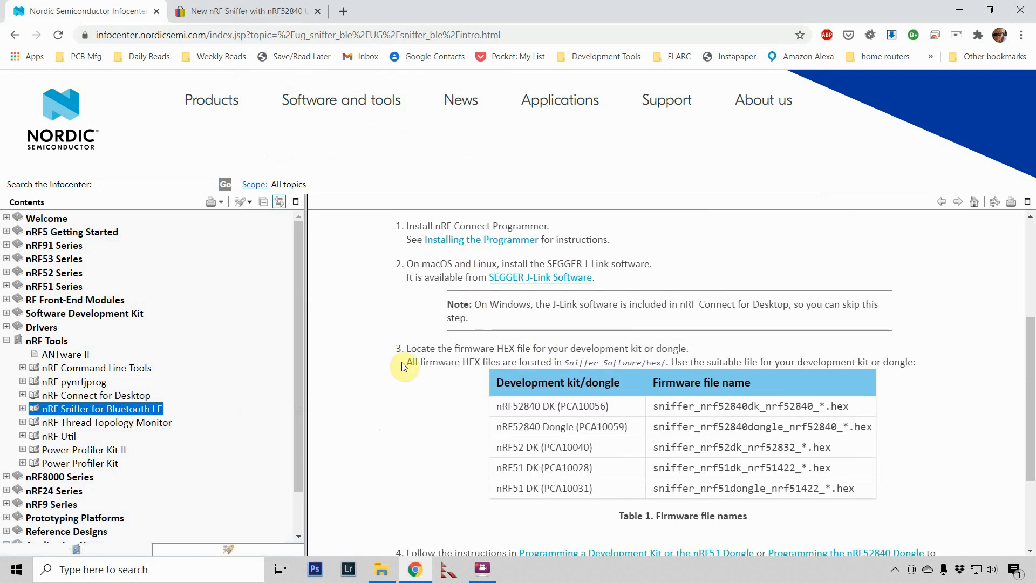
pyautogui.scroll(3)
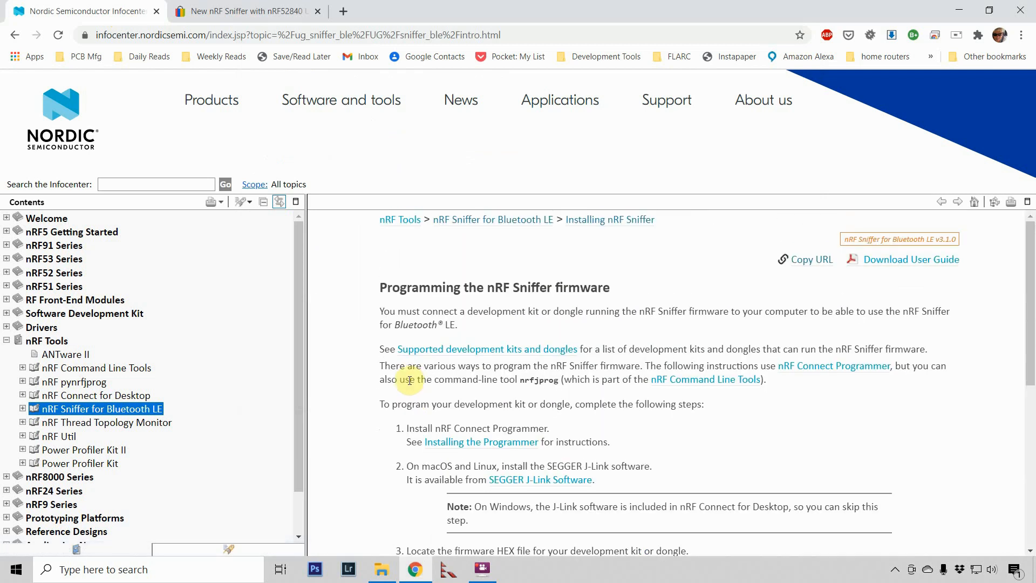
pyautogui.moveTo(317, 285)
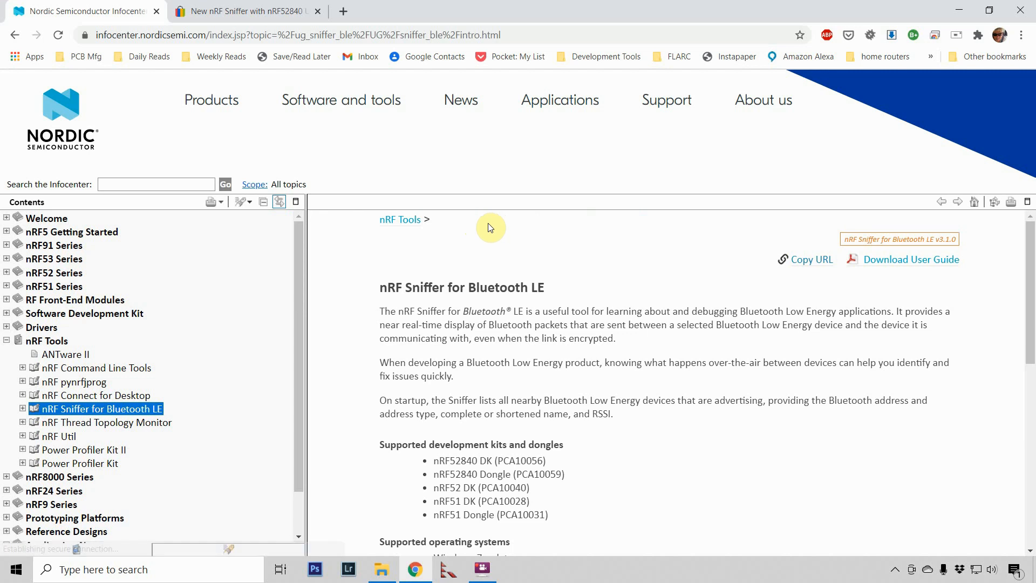
pyautogui.scroll(-3)
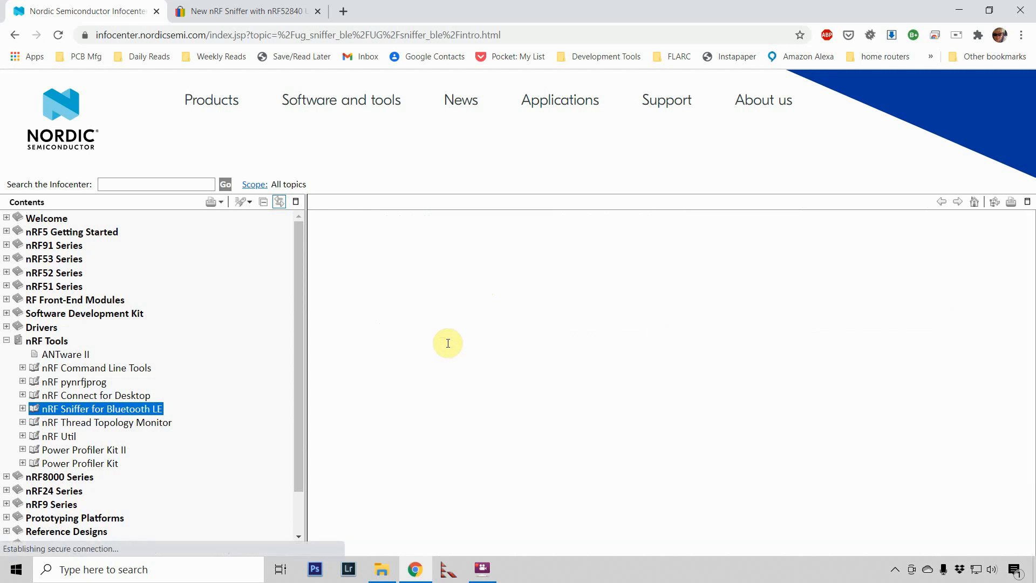
# - Open the Installing the nRF Sniffer capture tool topic and scroll to its Python requirements step
pyautogui.click(100, 409)
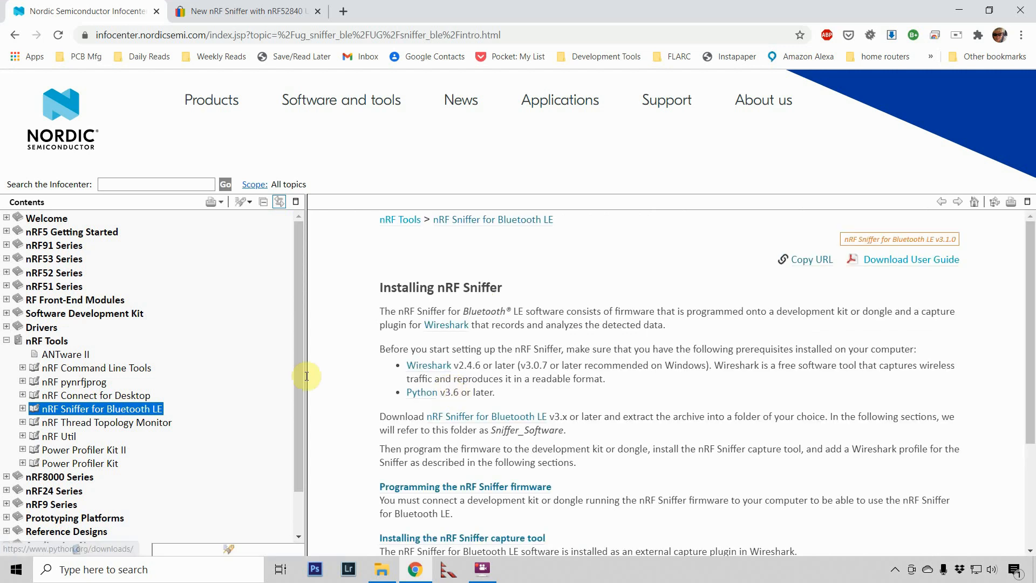
pyautogui.scroll(-3)
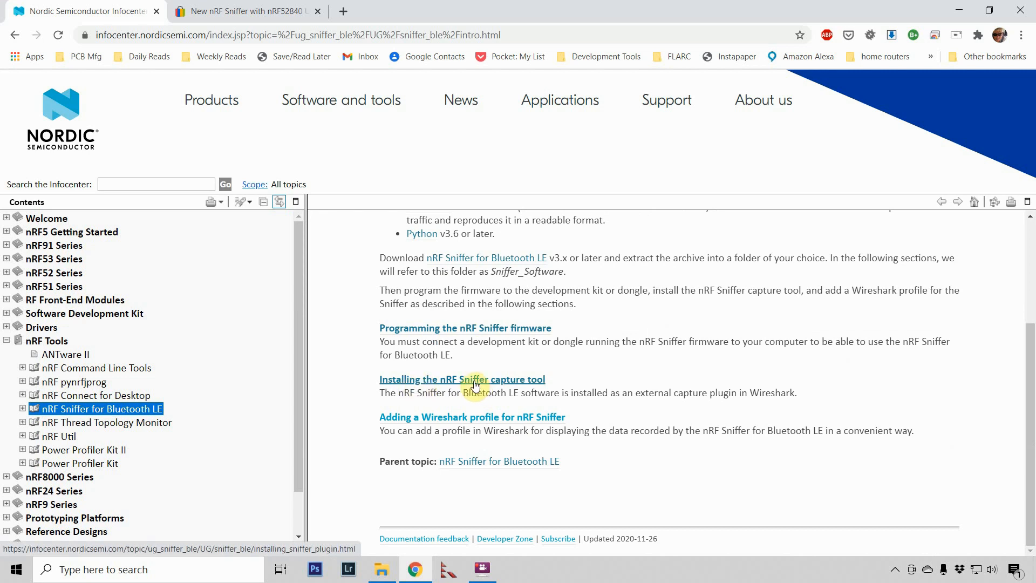
pyautogui.click(462, 379)
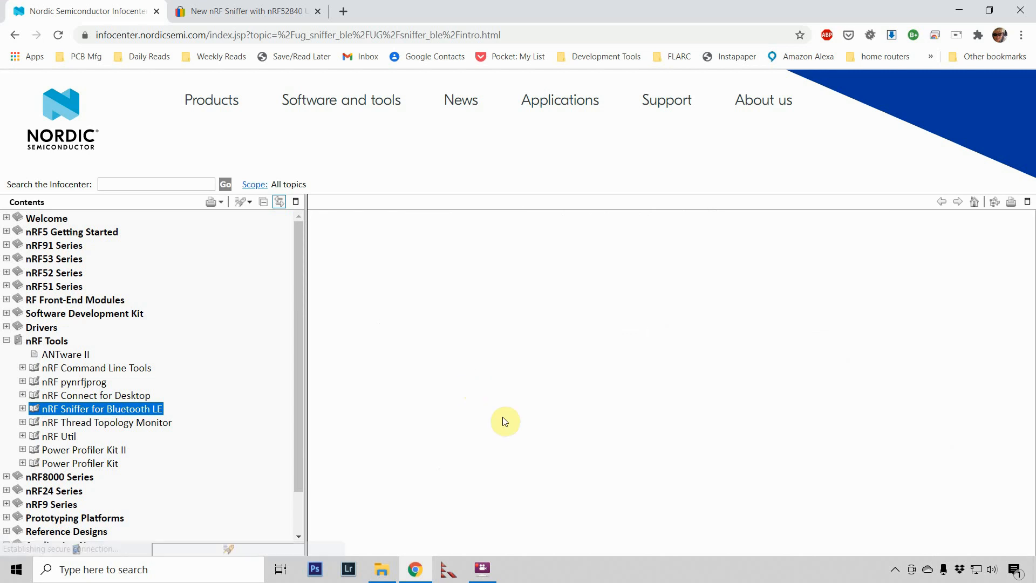
pyautogui.click(100, 409)
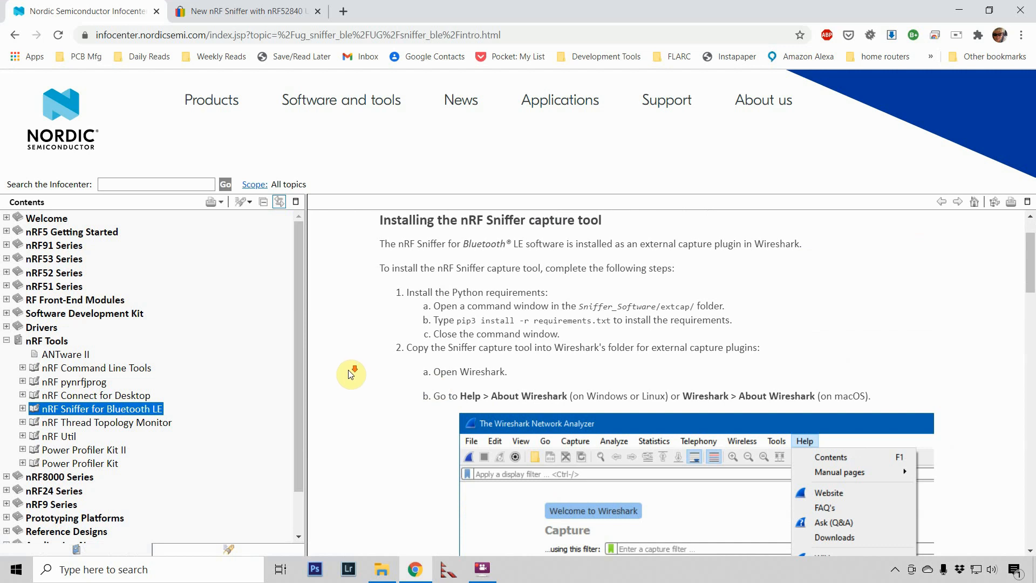
pyautogui.scroll(-3)
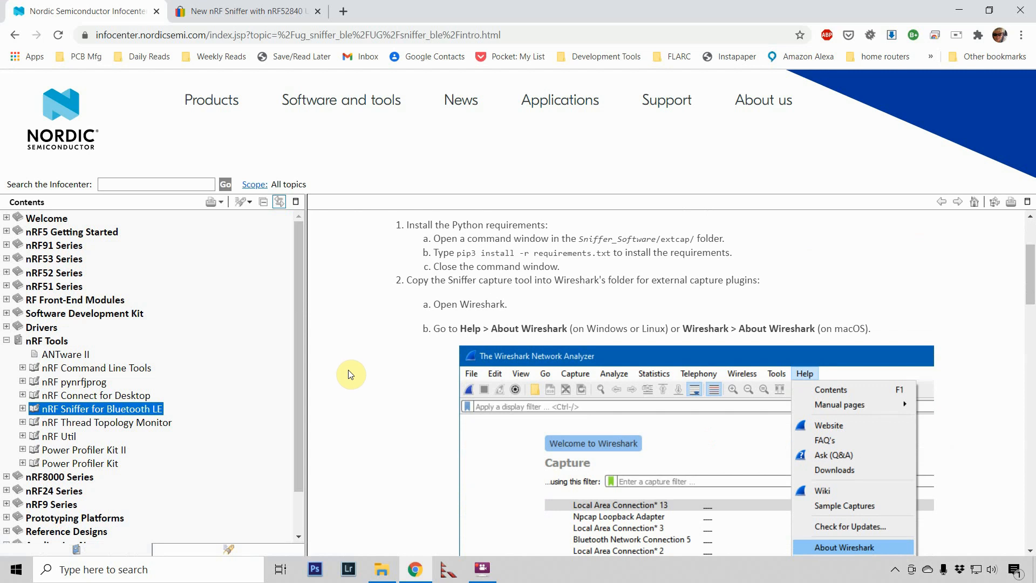
pyautogui.moveTo(570, 241)
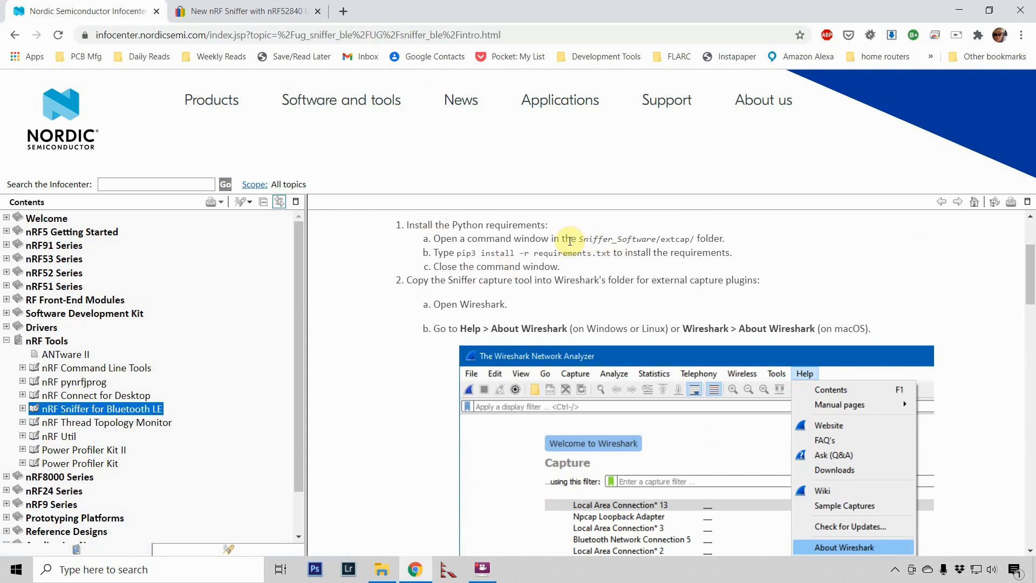
pyautogui.moveTo(637, 238)
pyautogui.write('cmd')
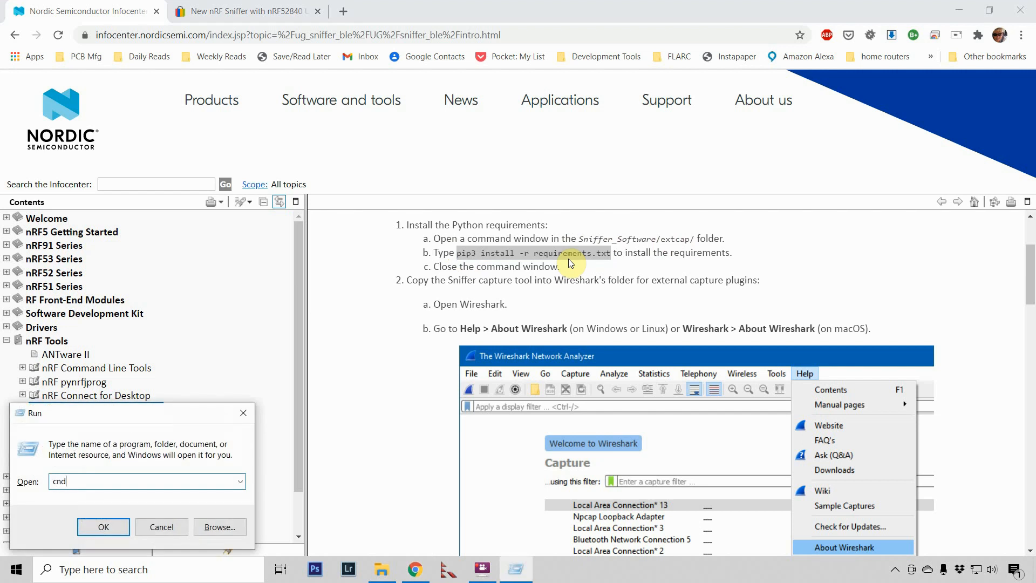
# - In the sniffer's extcap folder, run pip3 install -r requirements.txt; pyserial is already satisfied
pyautogui.click(103, 526)
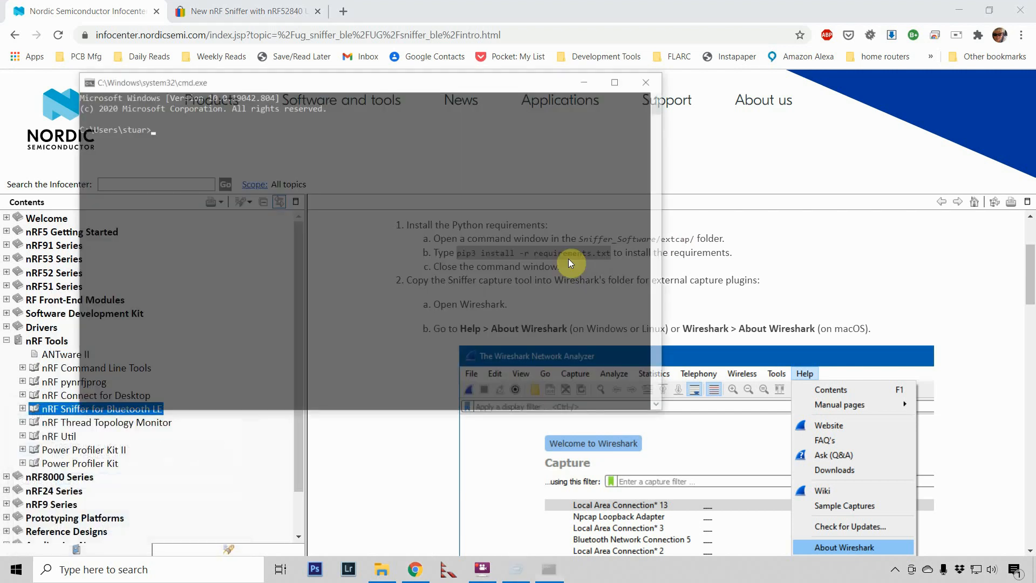
pyautogui.write('cd \\')
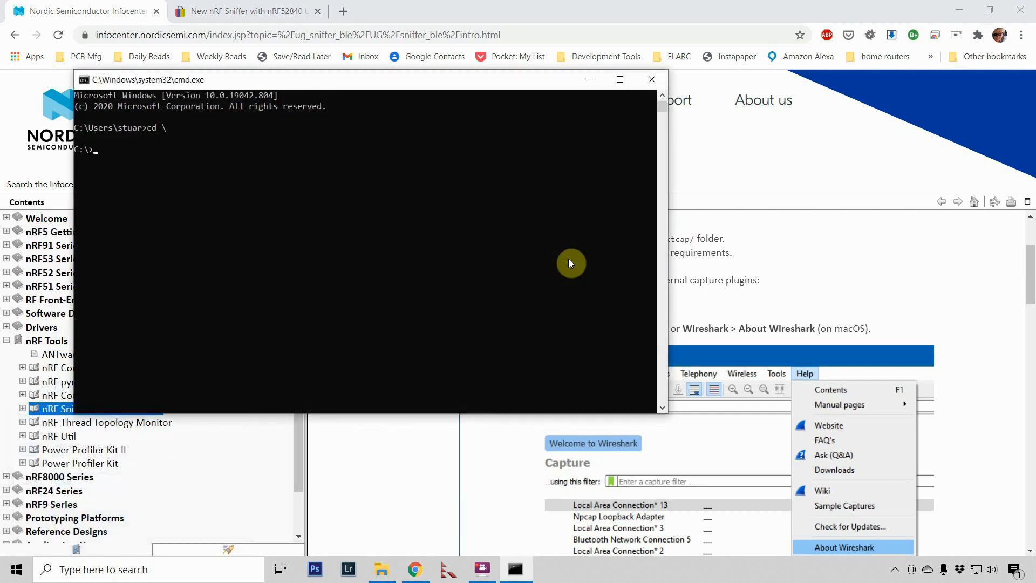
pyautogui.write('cd')
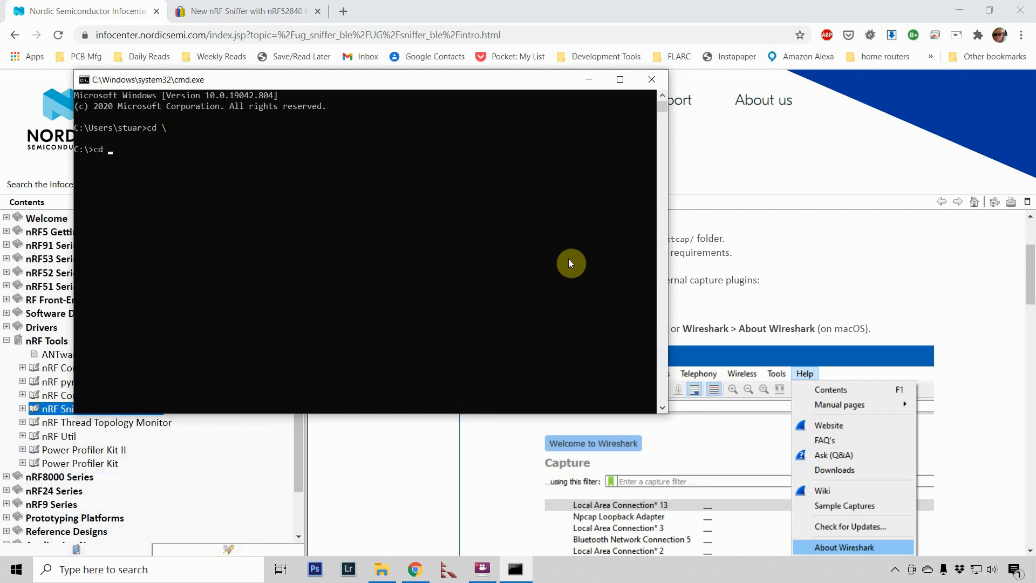
pyautogui.write('n')
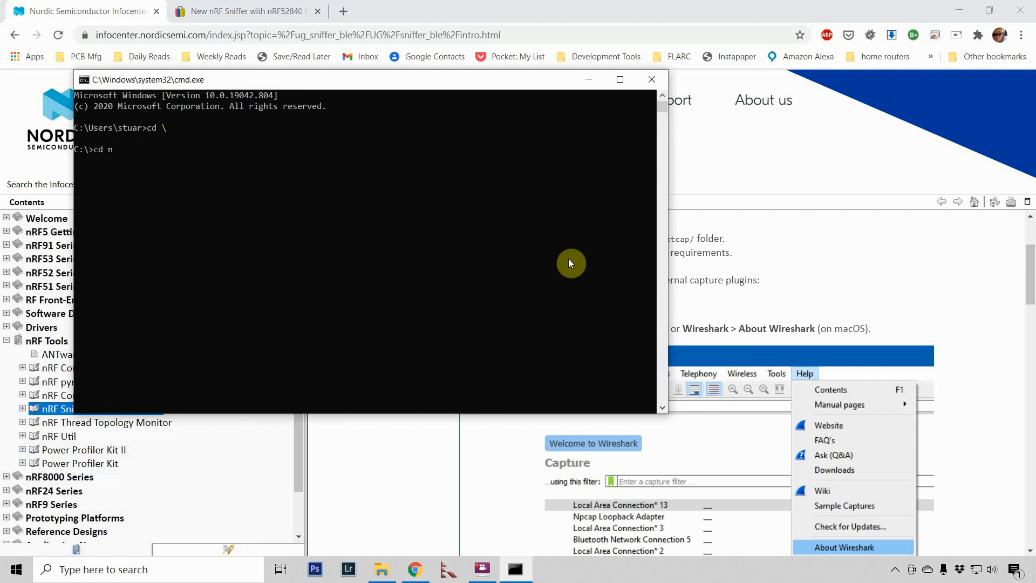
pyautogui.write('rf')
pyautogui.write('cd extca')
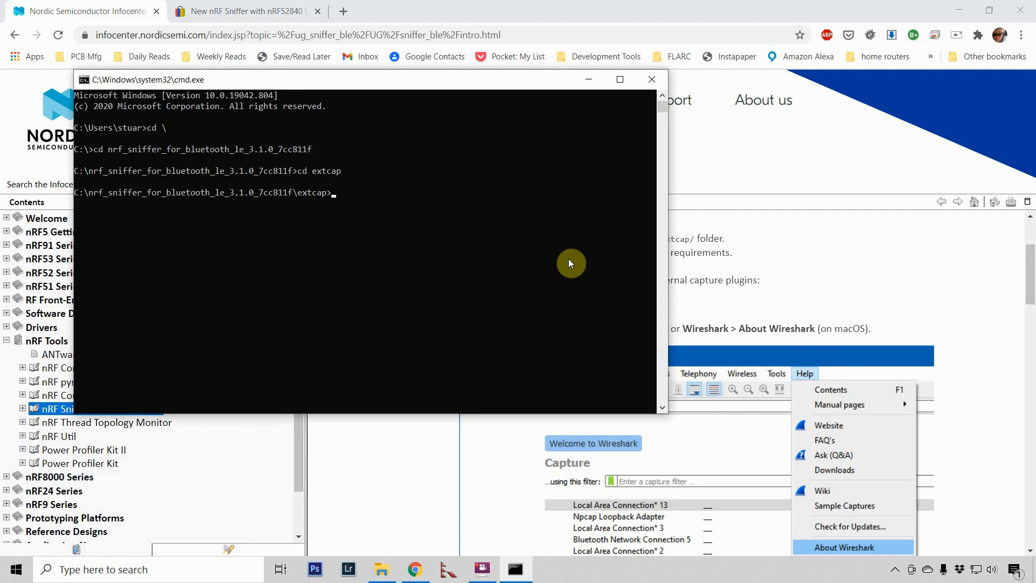
pyautogui.write('pip3 install -r requirements.txt')
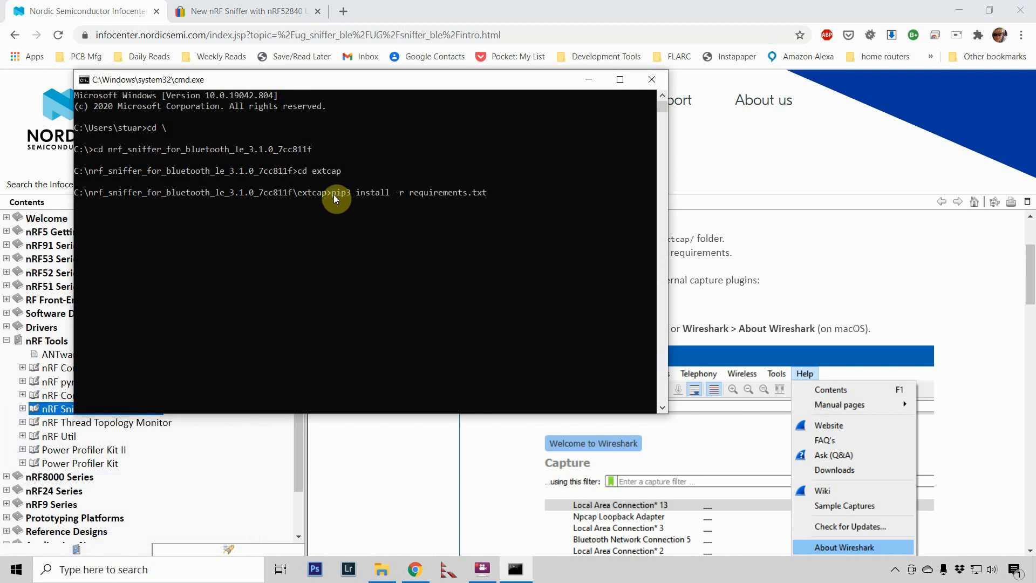
pyautogui.press('Return')
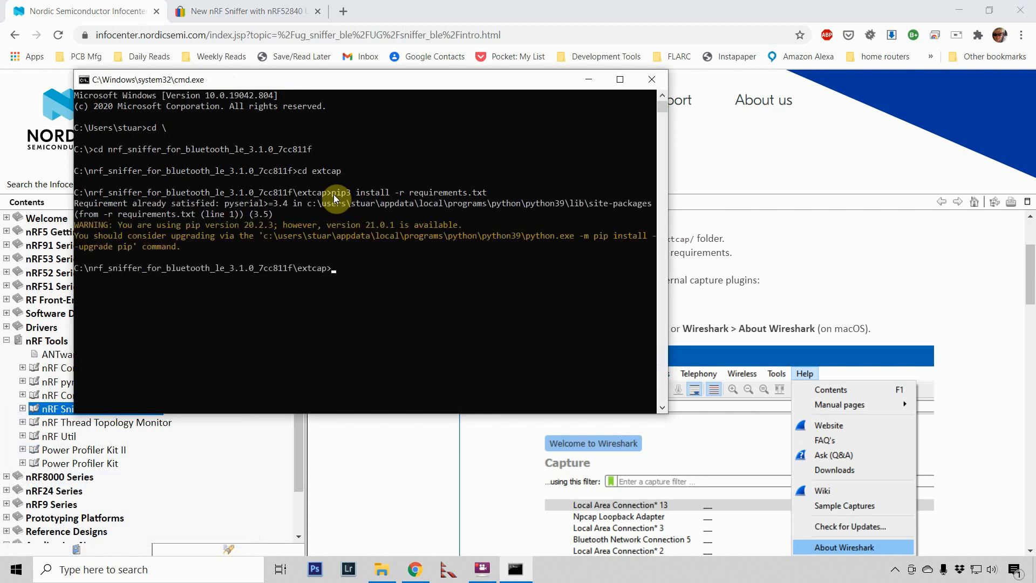
pyautogui.moveTo(270, 215)
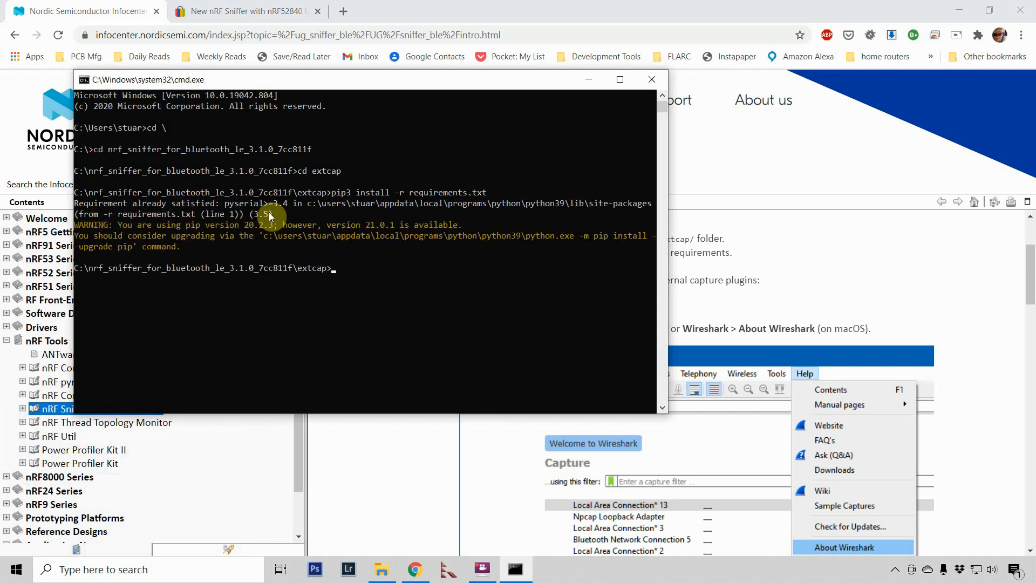
pyautogui.moveTo(225, 210)
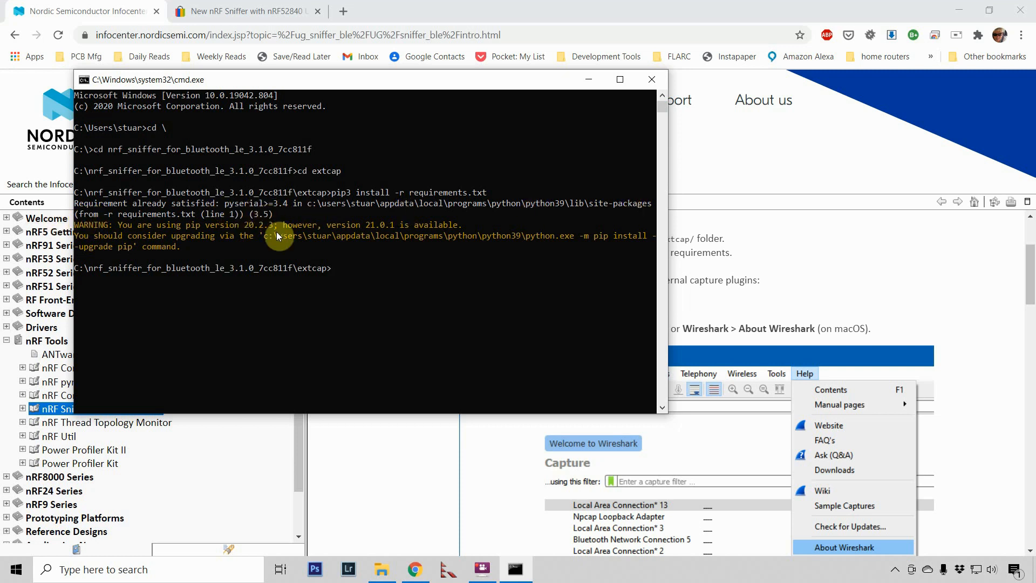
pyautogui.moveTo(448, 11)
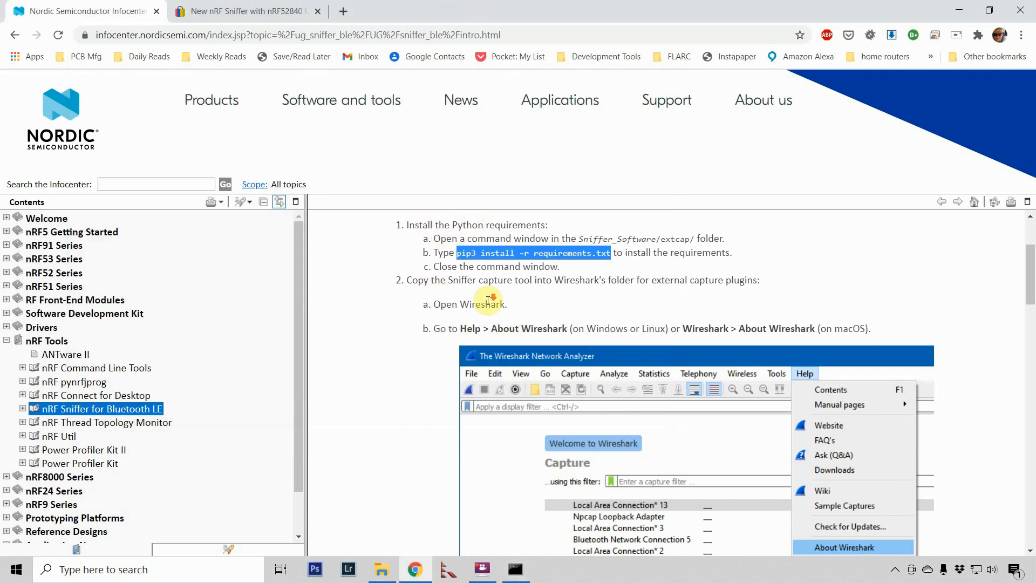
# - Scroll the guide to step 2e, copying Sniffer_Software/extcap contents into Wireshark's Extcap folder
pyautogui.scroll(-3)
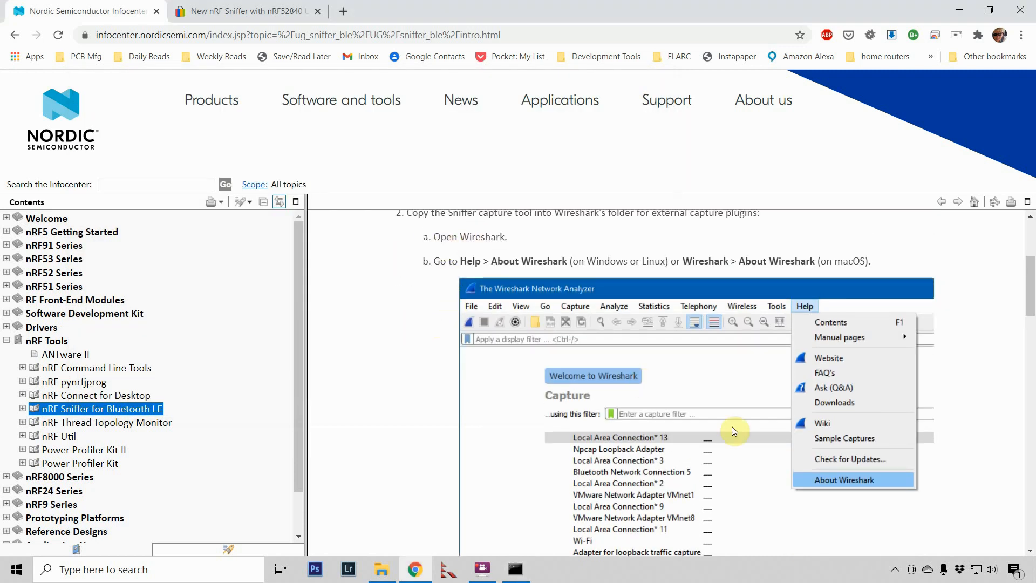
pyautogui.scroll(-3)
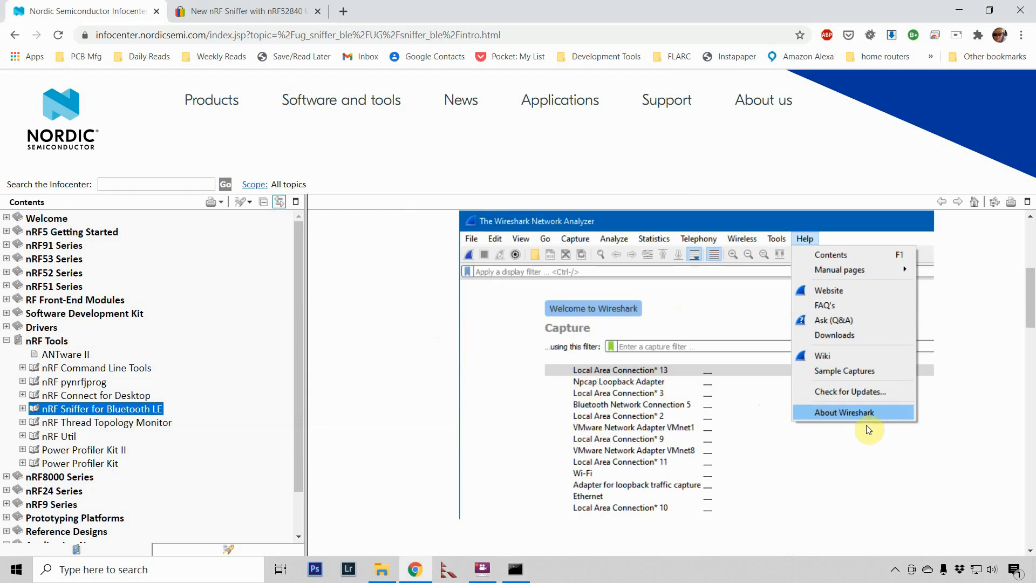
pyautogui.click(838, 412)
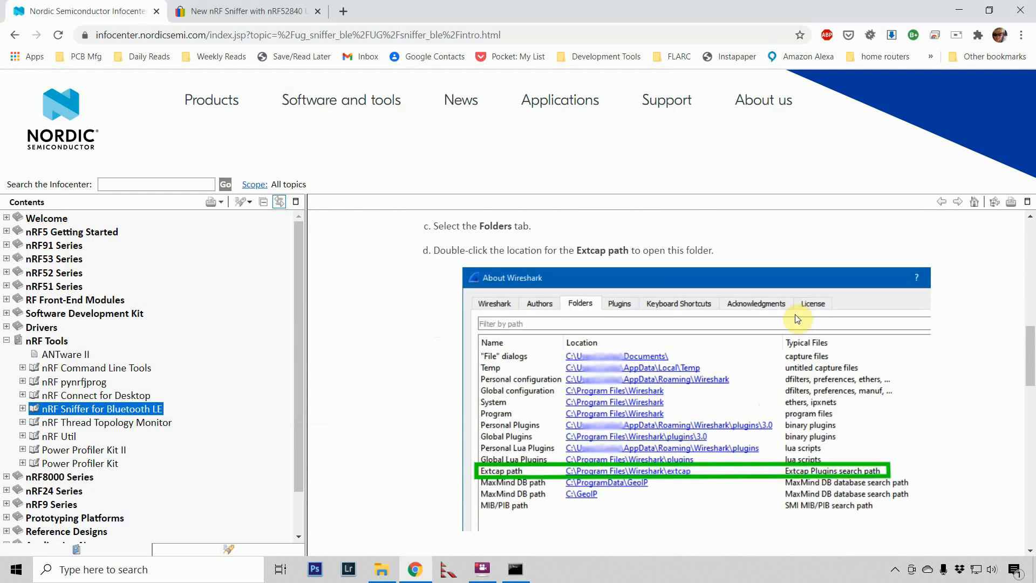
pyautogui.scroll(-3)
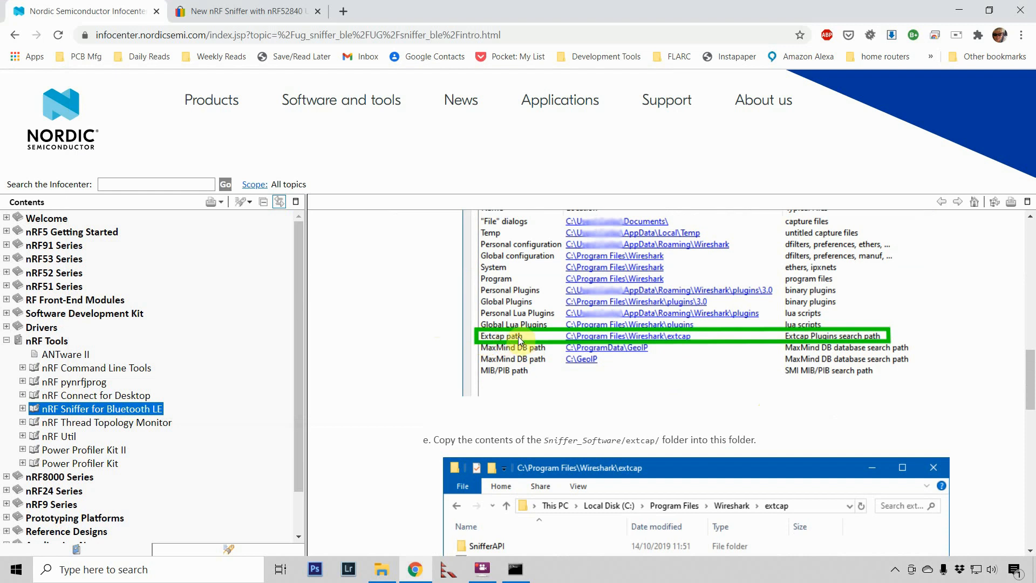
pyautogui.moveTo(802, 342)
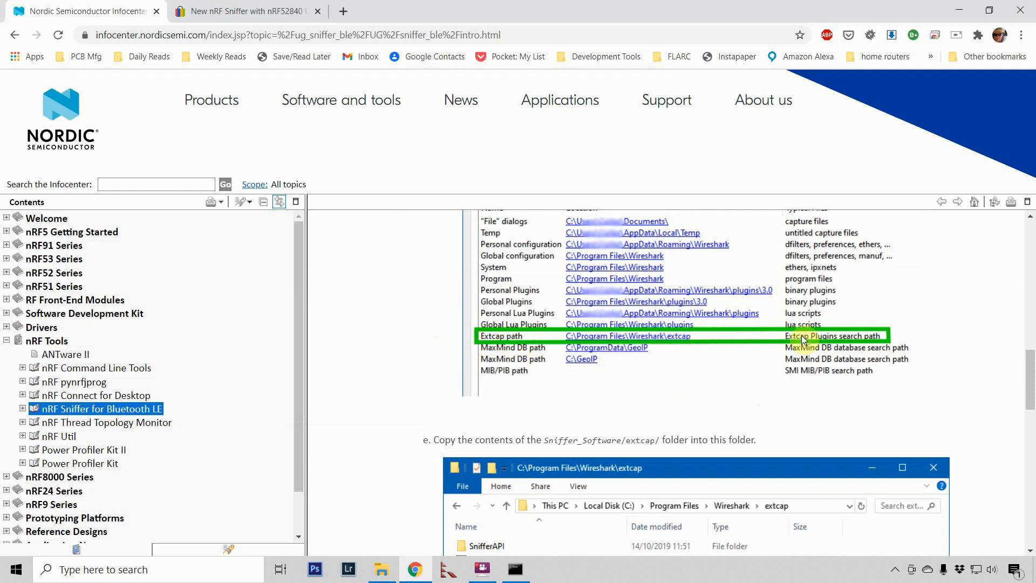
pyautogui.scroll(-3)
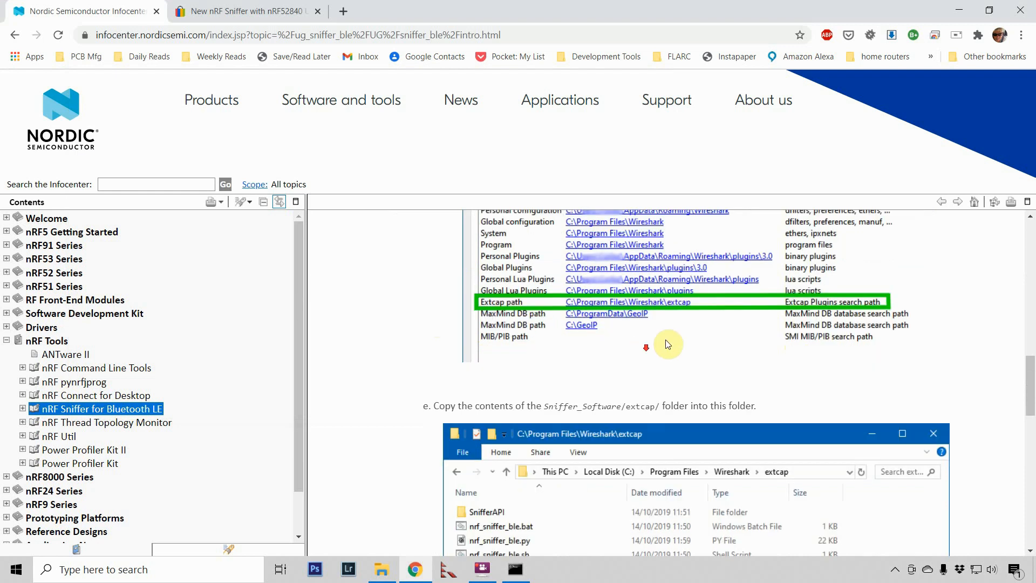
pyautogui.scroll(-3)
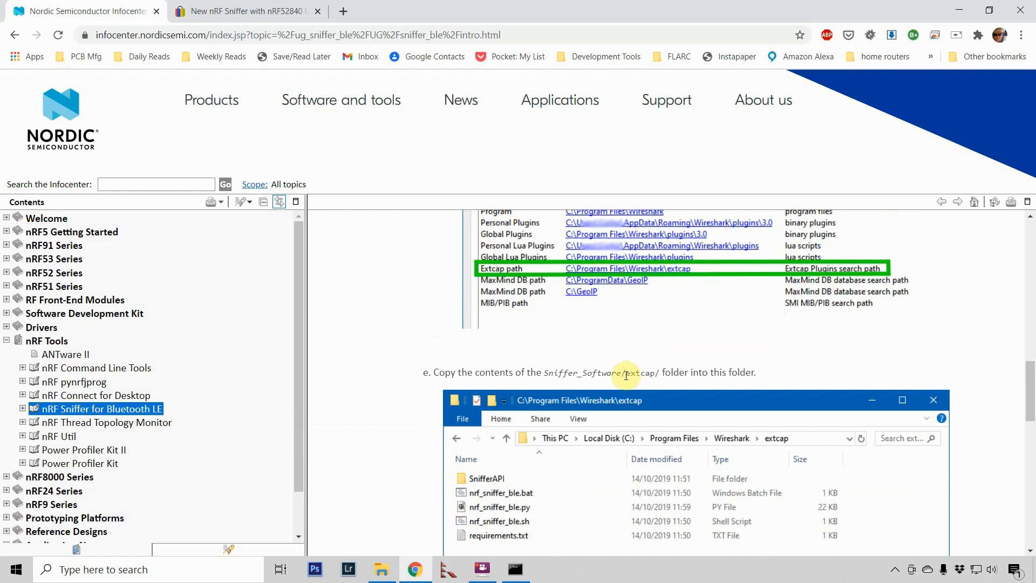
pyautogui.moveTo(673, 371)
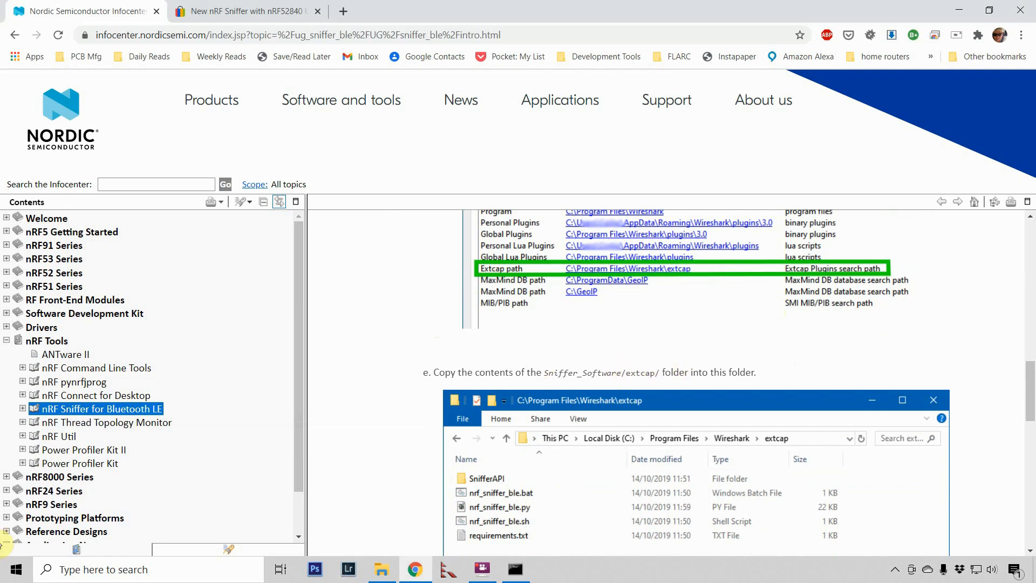
pyautogui.click(15, 569)
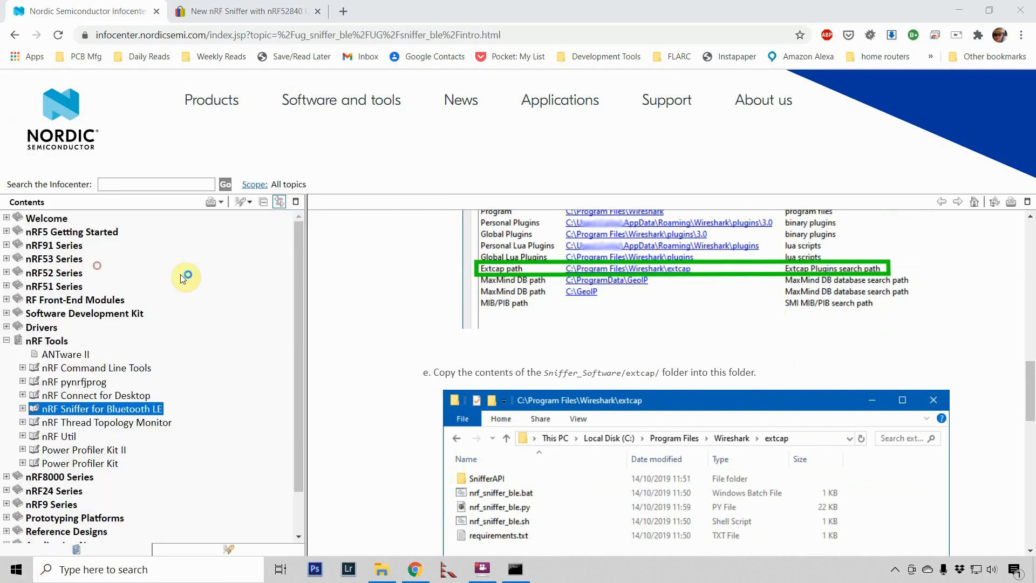
# - Launch Wireshark, show About Wireshark's folder list and right-click the Personal Extcap path
pyautogui.click(549, 568)
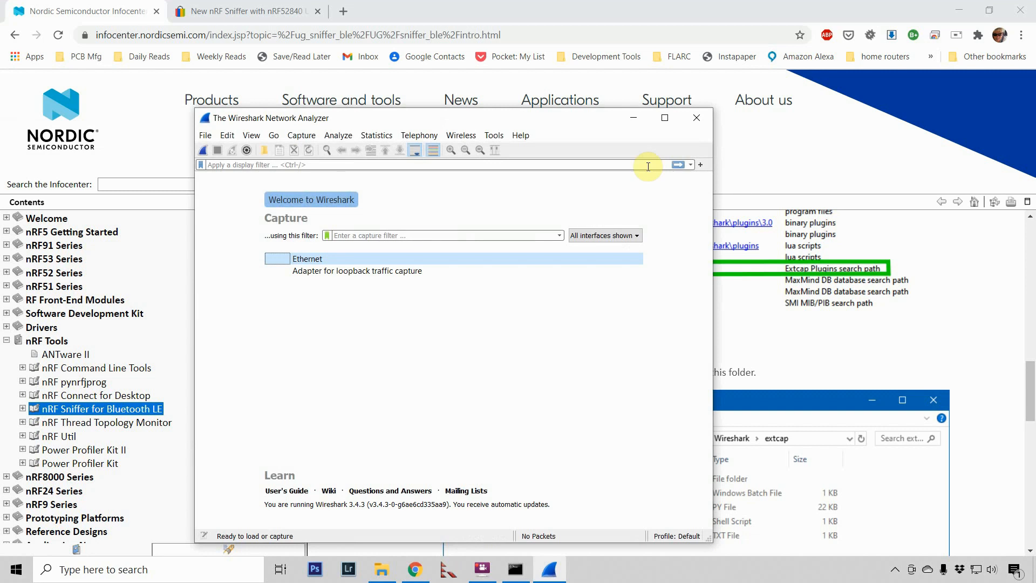
pyautogui.click(521, 135)
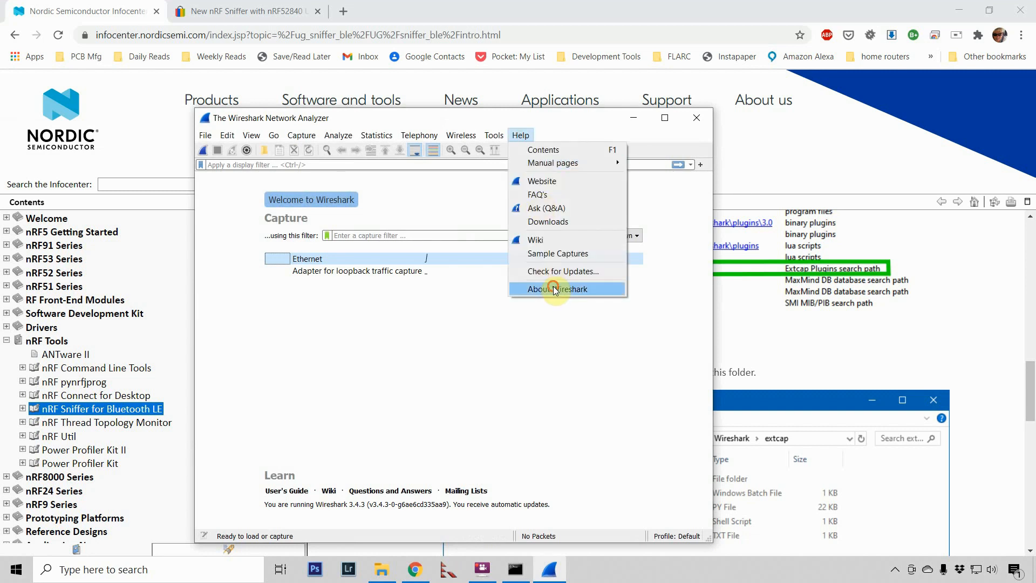
pyautogui.click(556, 289)
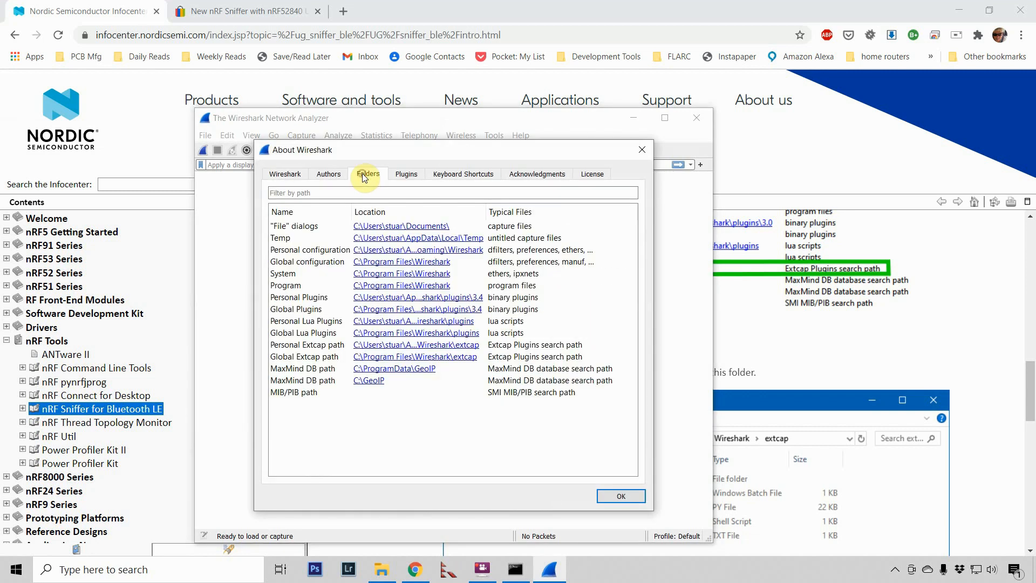
pyautogui.moveTo(304, 238)
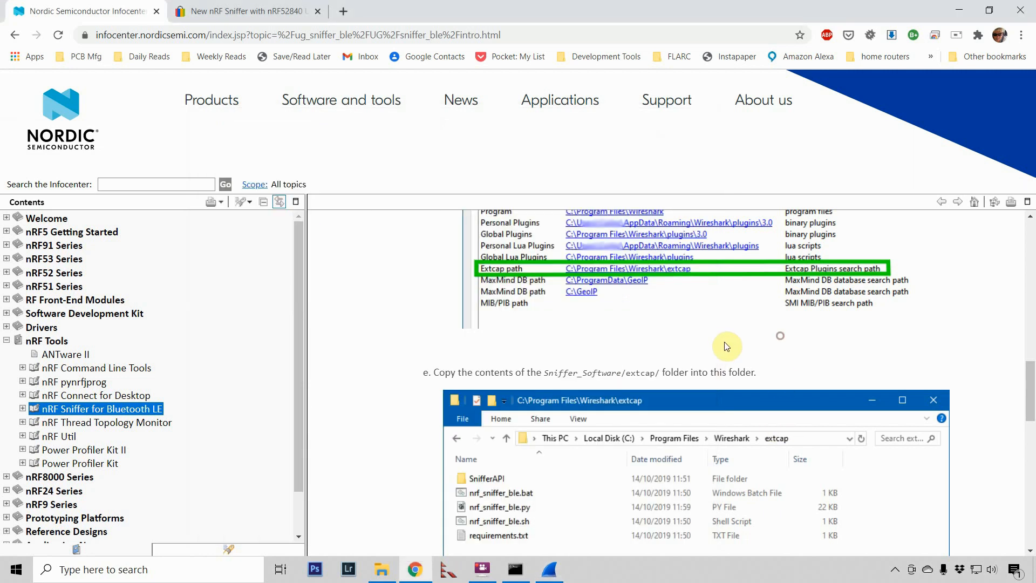
pyautogui.scroll(3)
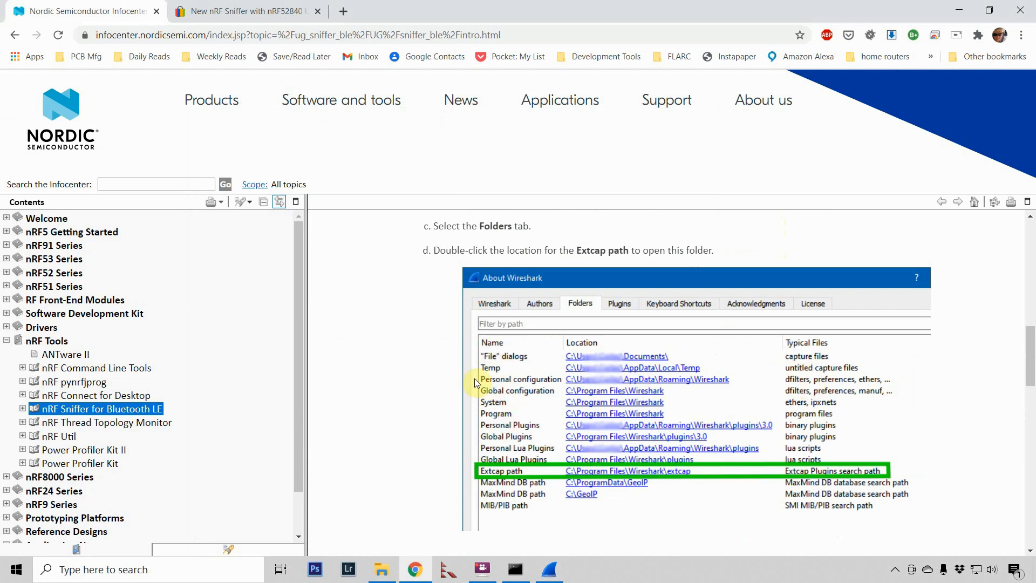
pyautogui.moveTo(771, 472)
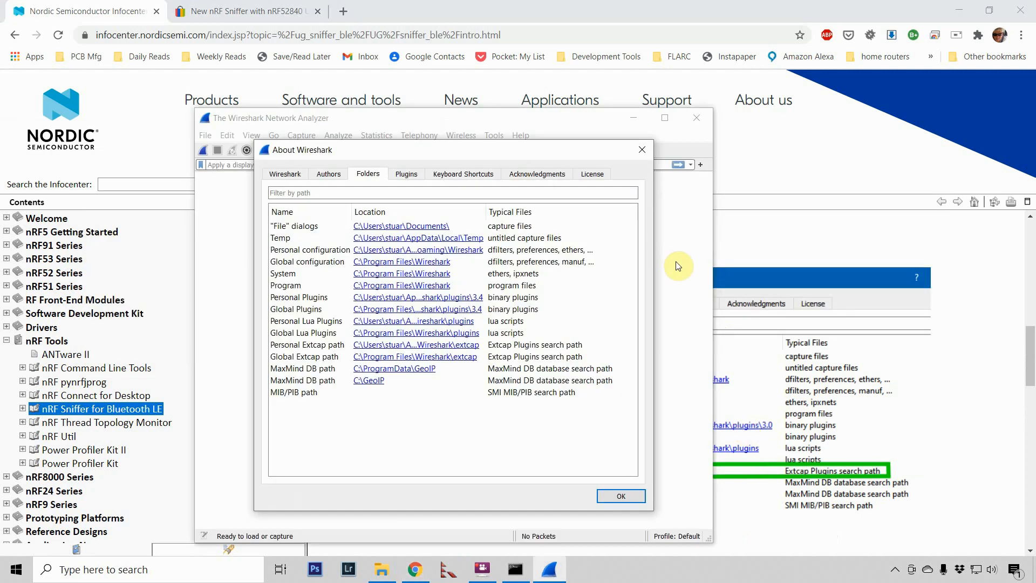
pyautogui.moveTo(344, 365)
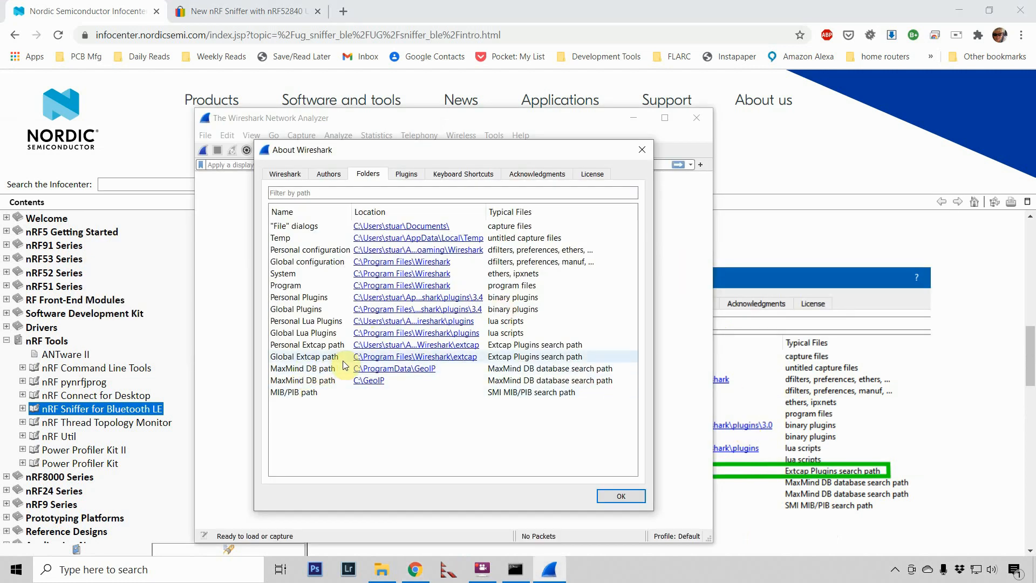
pyautogui.moveTo(341, 356)
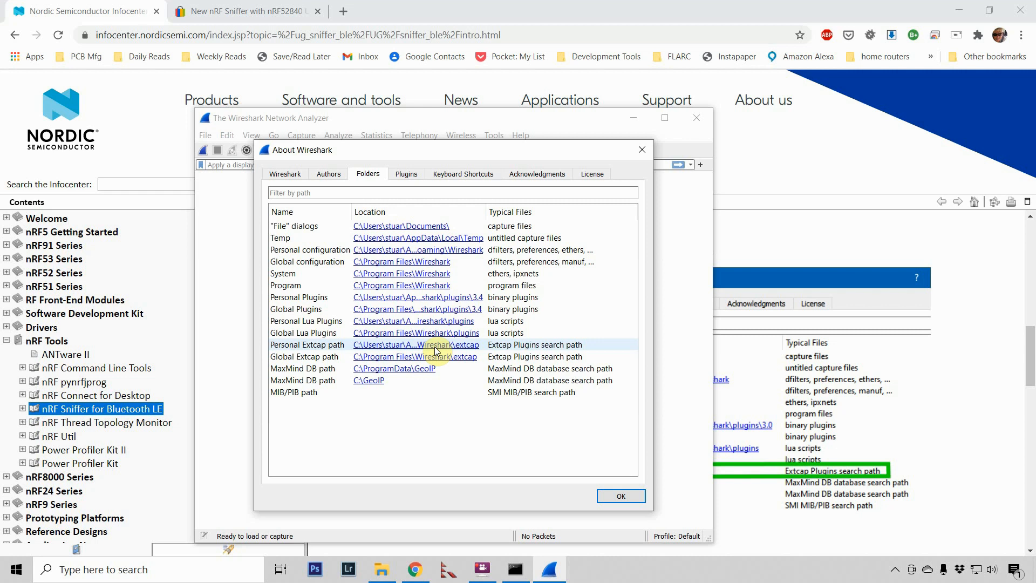
pyautogui.moveTo(419, 350)
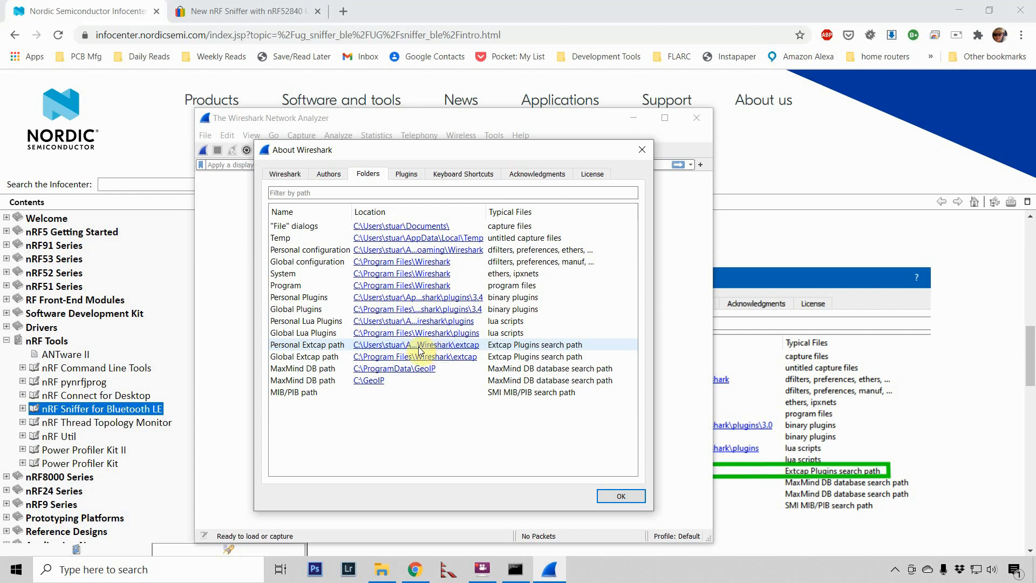
pyautogui.rightClick(418, 345)
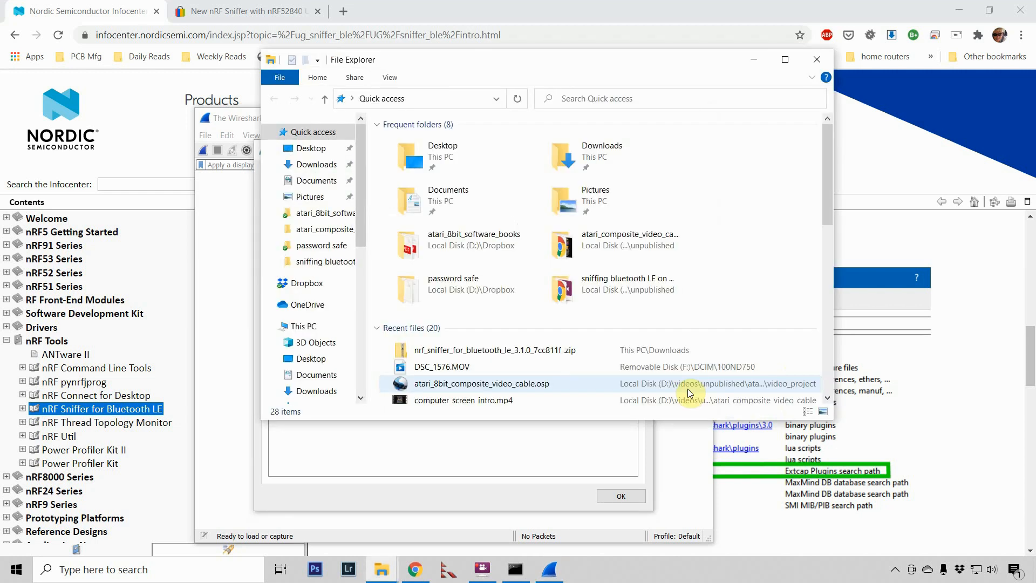
# - Open the AppData\Roaming\Wireshark personal configuration folder in File Explorer after dismissing a folder-not-found error
pyautogui.click(416, 98)
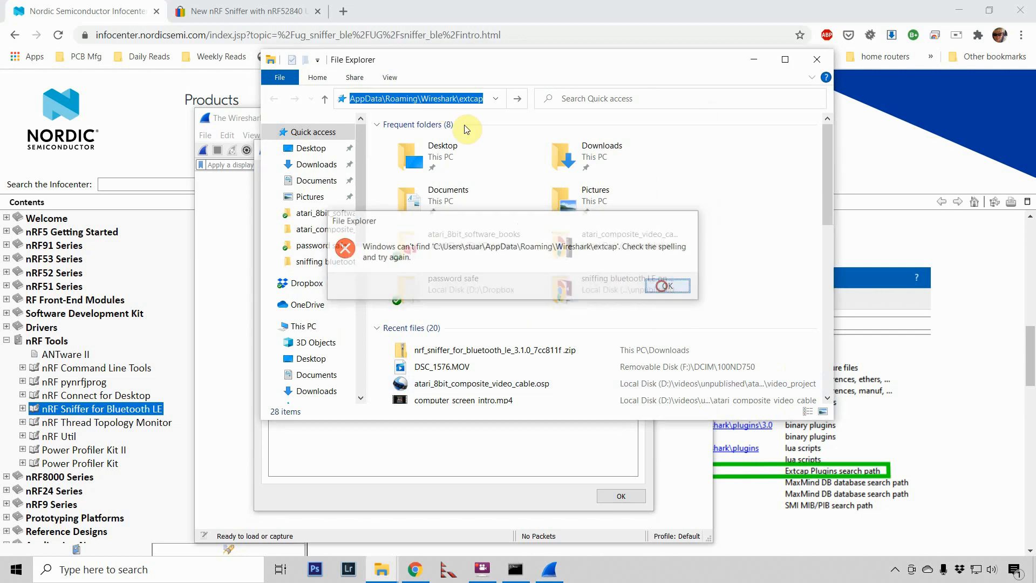
pyautogui.click(668, 285)
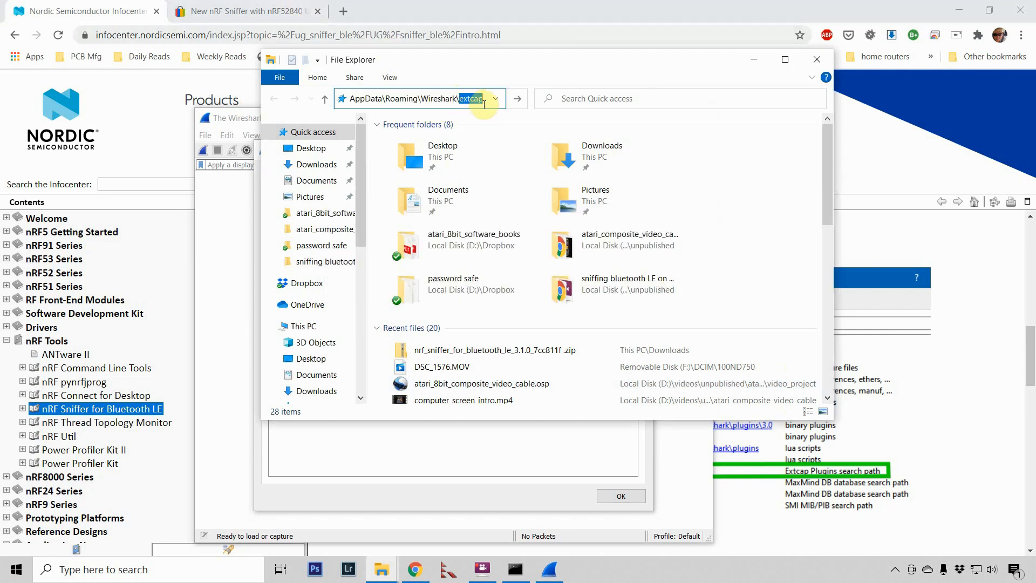
pyautogui.click(494, 98)
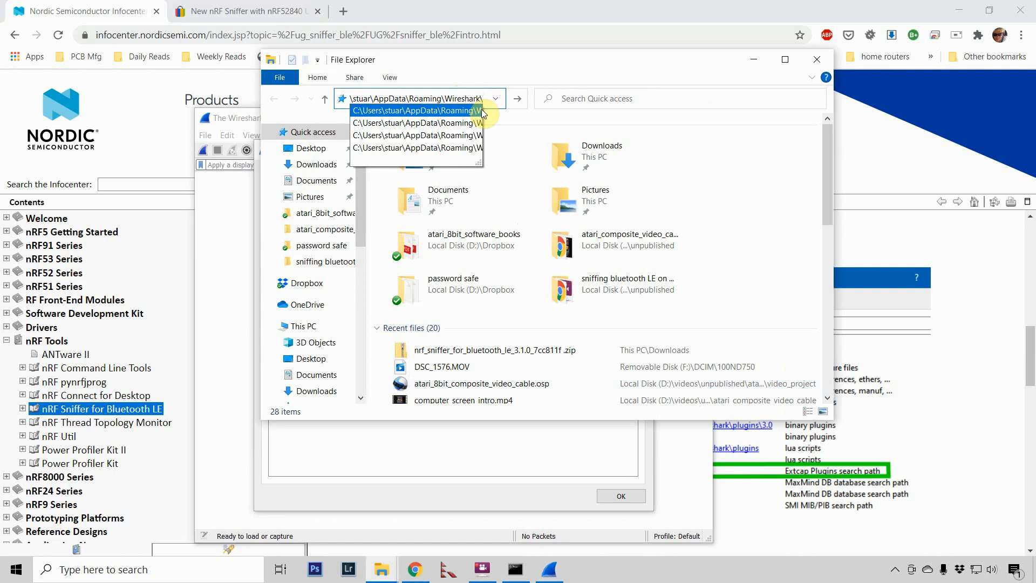
pyautogui.click(416, 110)
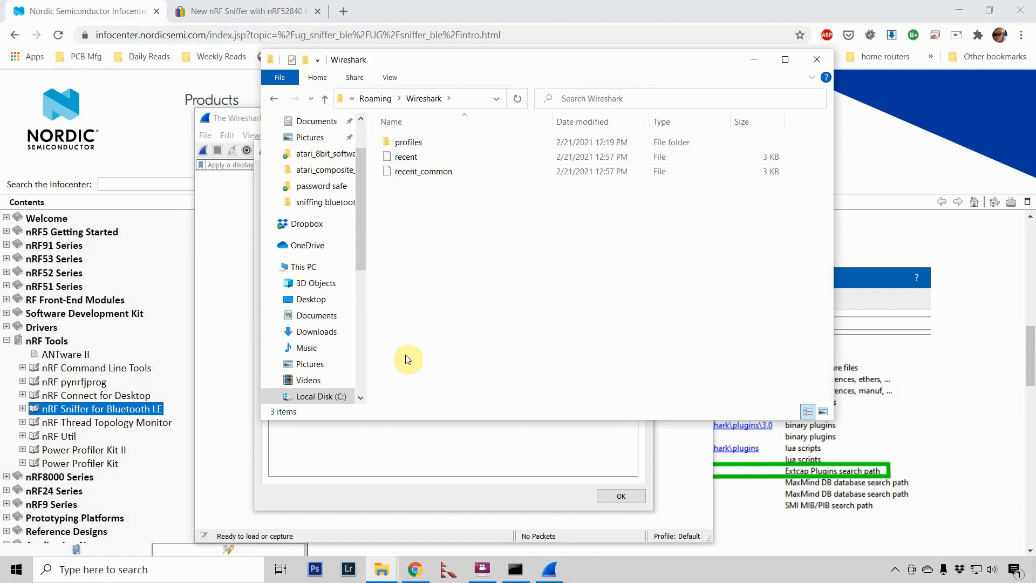
pyautogui.moveTo(438, 483)
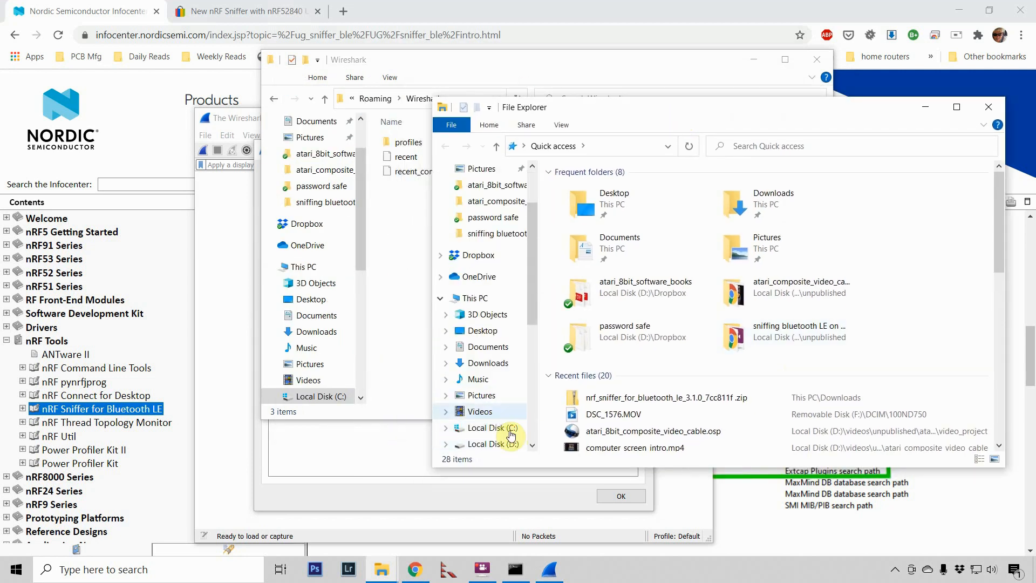
# - Copy the extcap folder from C:\nrf_sniffer_for_bluetooth_le_3.1.0_7cc811f
pyautogui.click(491, 428)
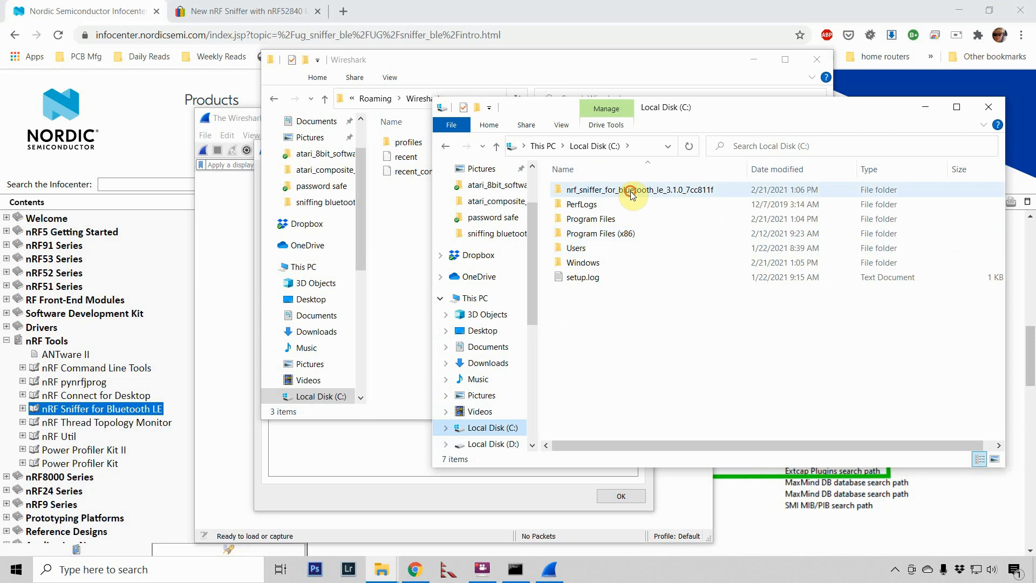
pyautogui.doubleClick(634, 189)
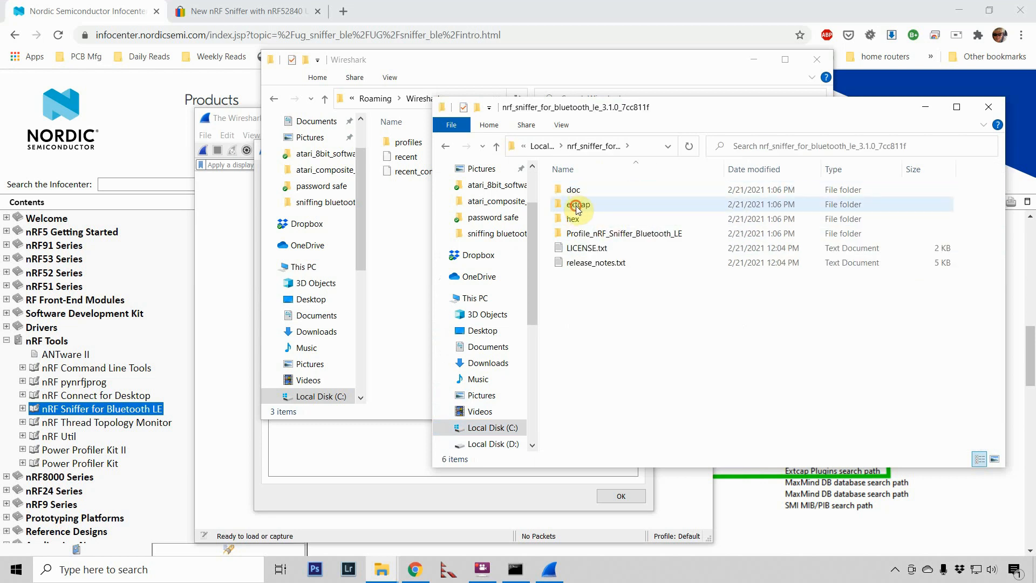
pyautogui.doubleClick(579, 204)
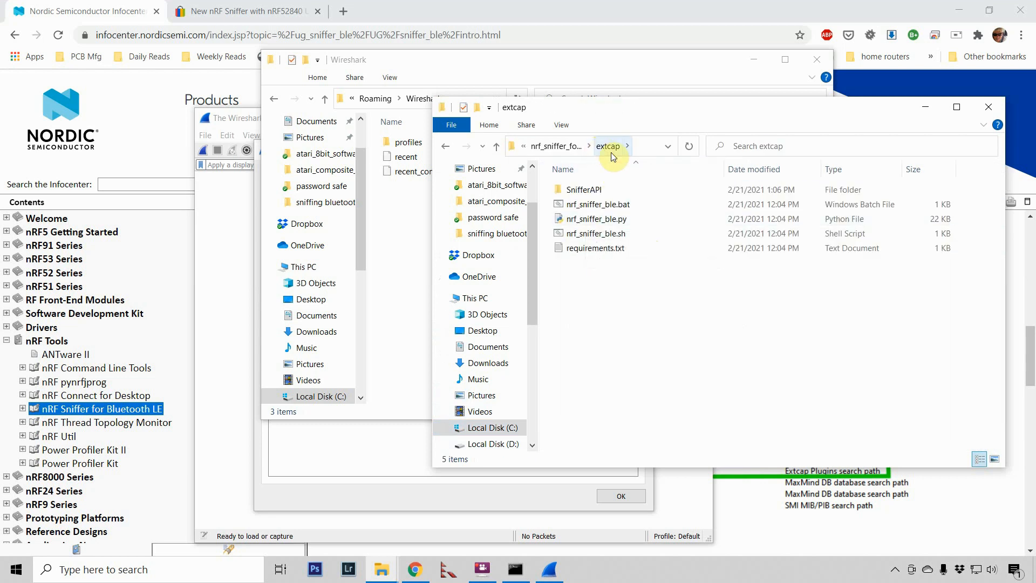
pyautogui.rightClick(576, 204)
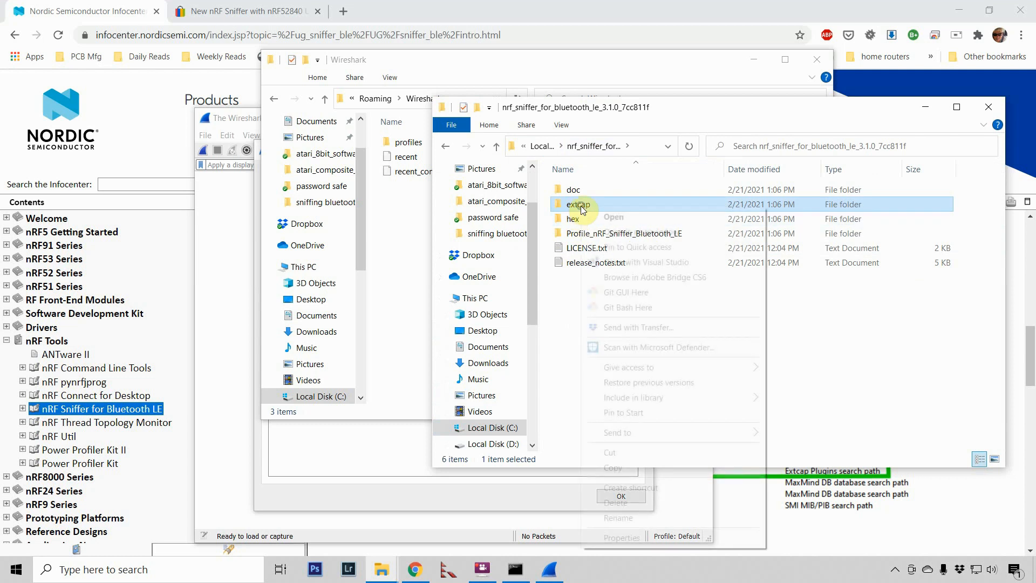
pyautogui.click(365, 351)
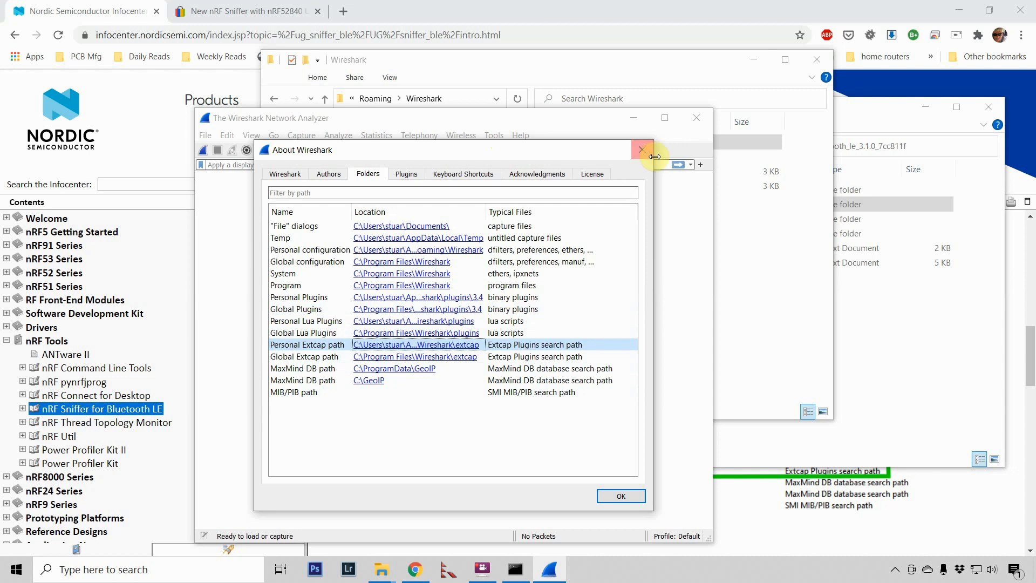
# - Close About Wireshark and scroll the Nordic guide to step 3's nrf_sniffer_ble.bat --extcap-interfaces command
pyautogui.click(640, 149)
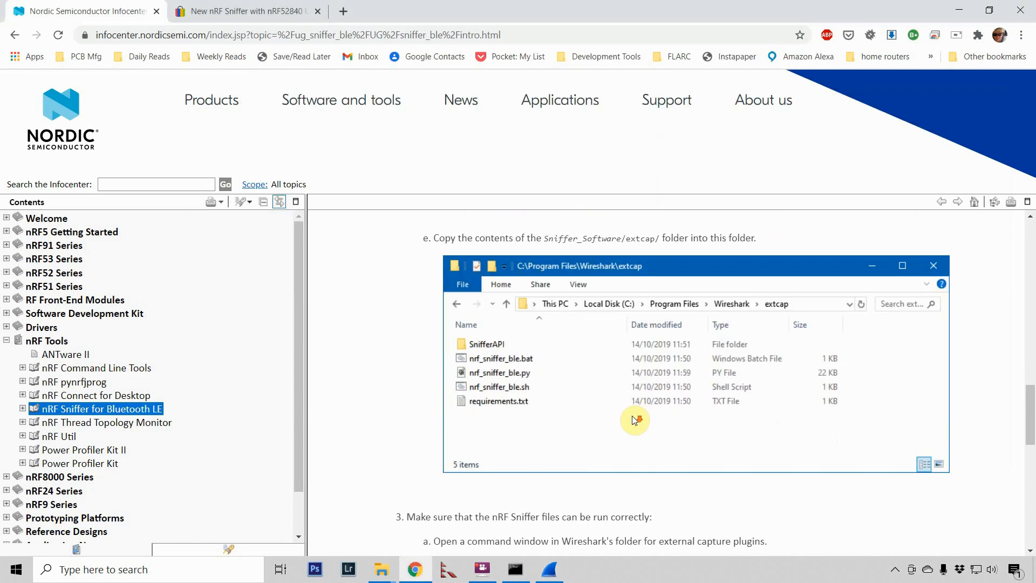
pyautogui.scroll(-3)
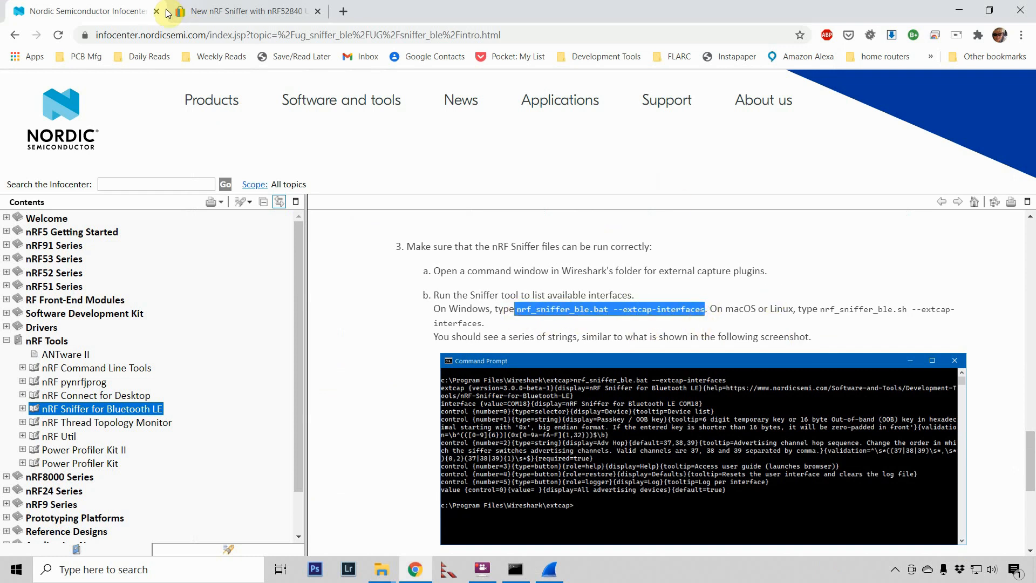
pyautogui.press('alt+tab')
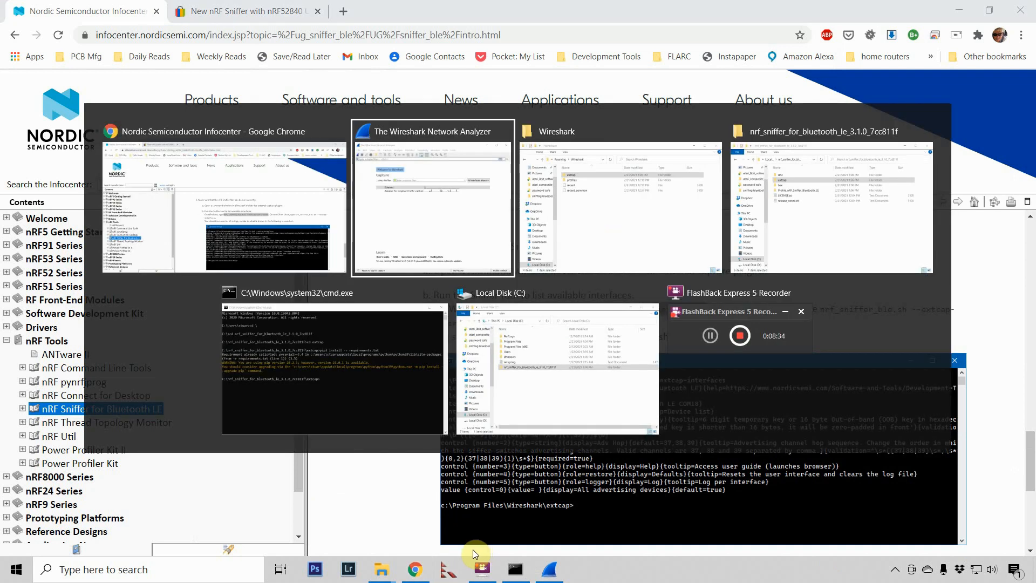
# - Select the full AppData\Roaming\Wireshark path in the configuration folder's address bar
pyautogui.click(620, 198)
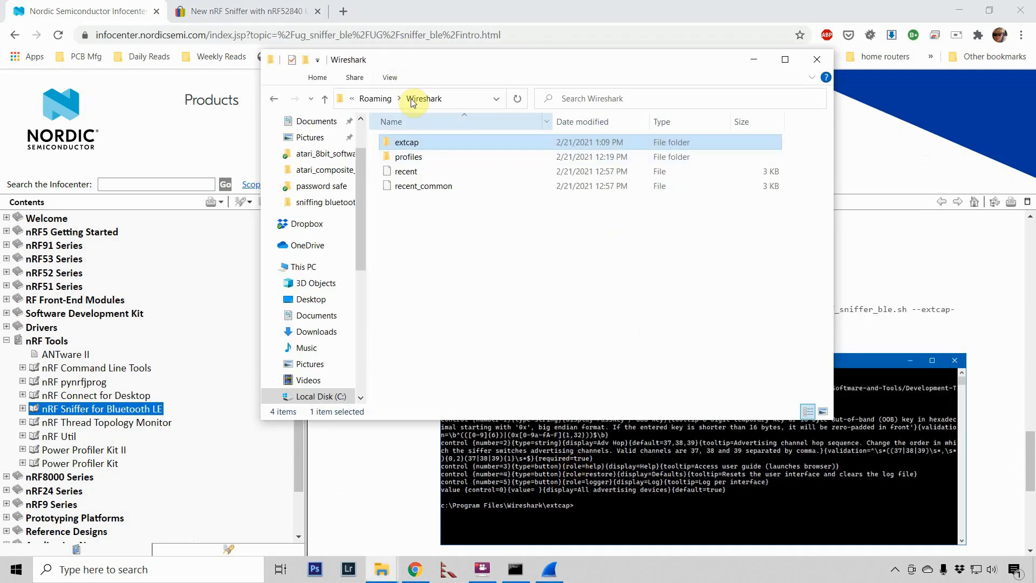
pyautogui.click(429, 98)
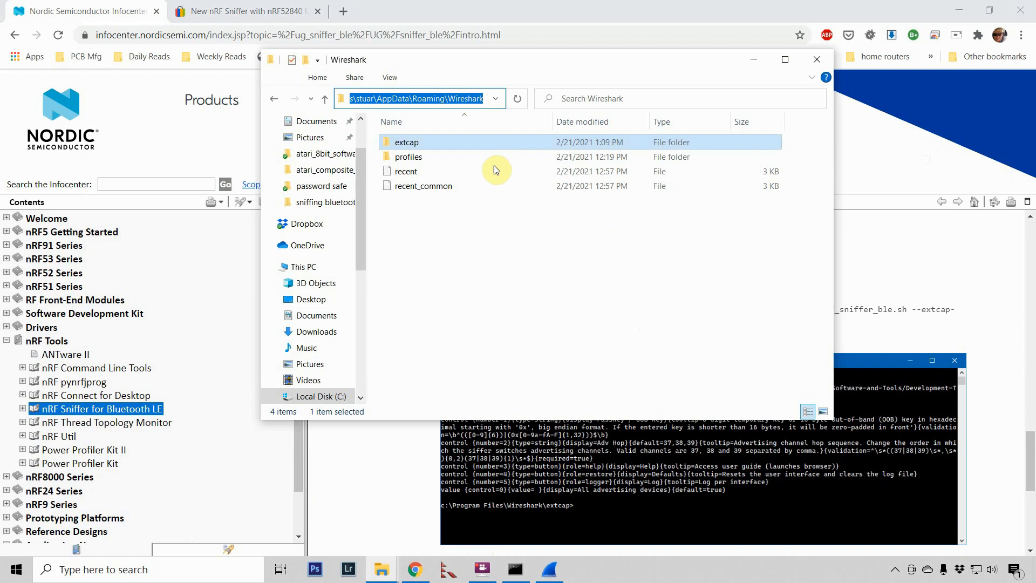
pyautogui.moveTo(517, 240)
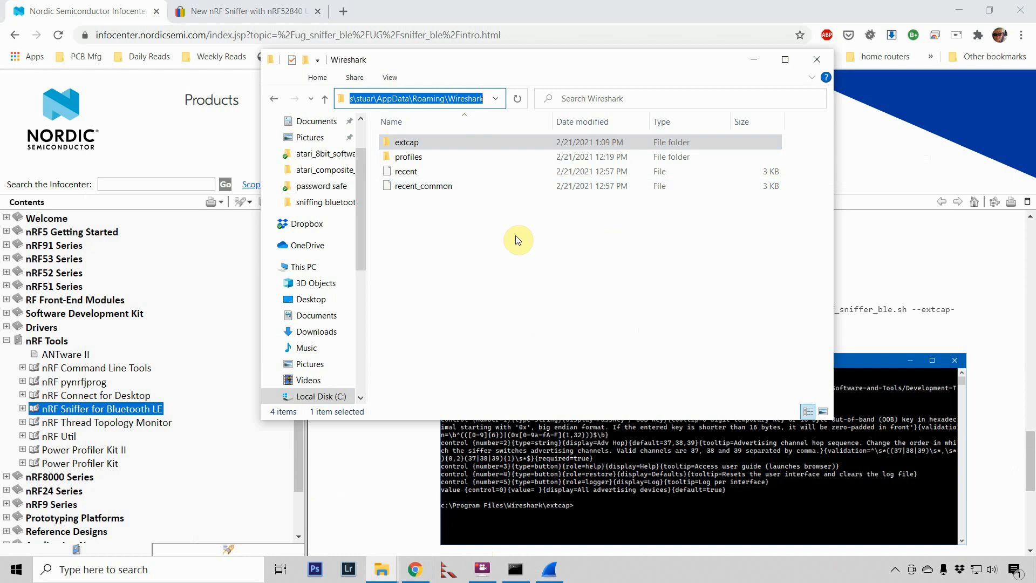
pyautogui.moveTo(518, 569)
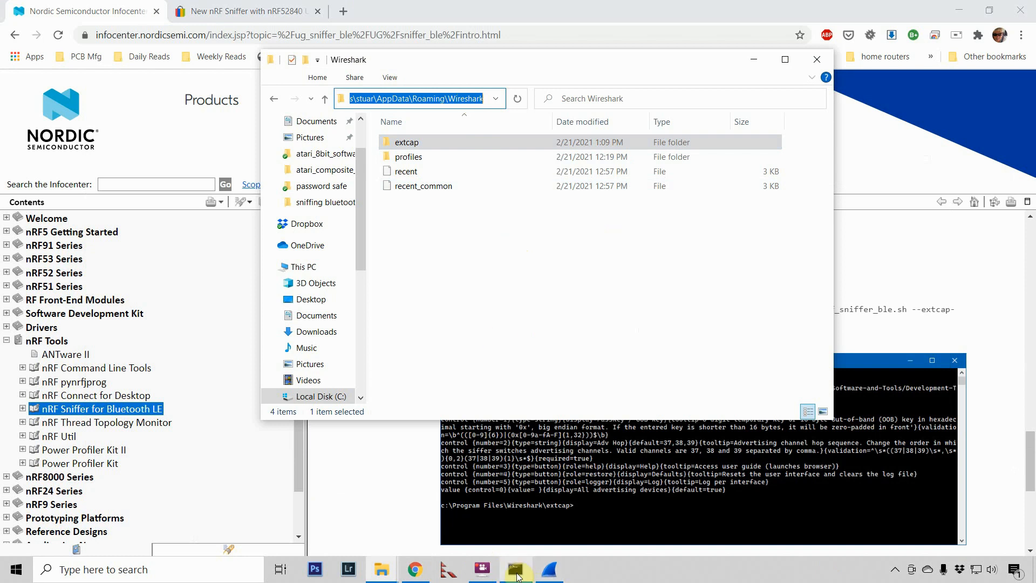
# - Change Command Prompt to C:\Users\stuar\AppData\Roaming\Wireshark\extcap and list its files
pyautogui.click(517, 568)
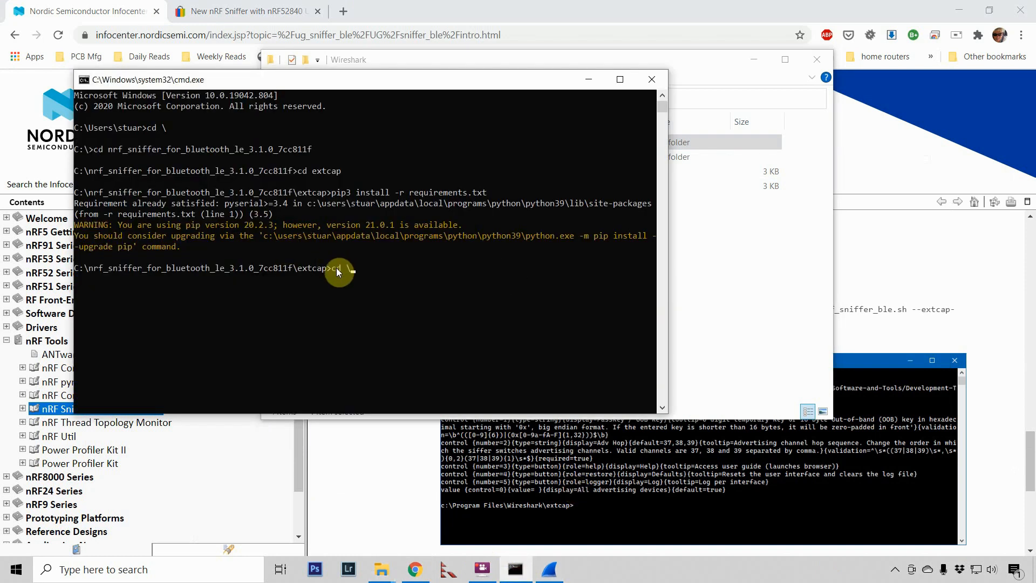
pyautogui.press('Return')
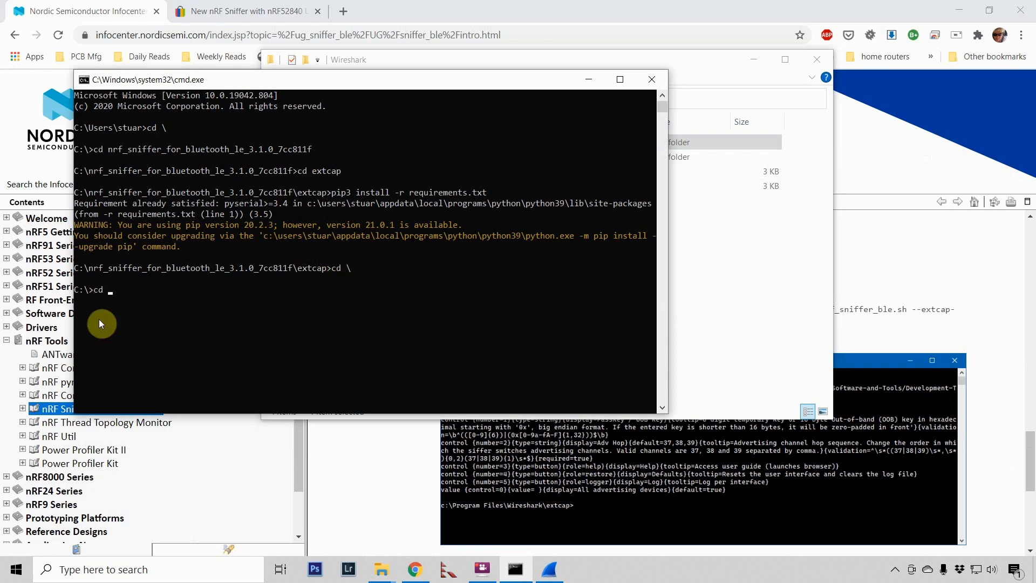
pyautogui.write('C:\\Users\\stuar\\AppData\\Roaming\\Wireshark')
pyautogui.write('di')
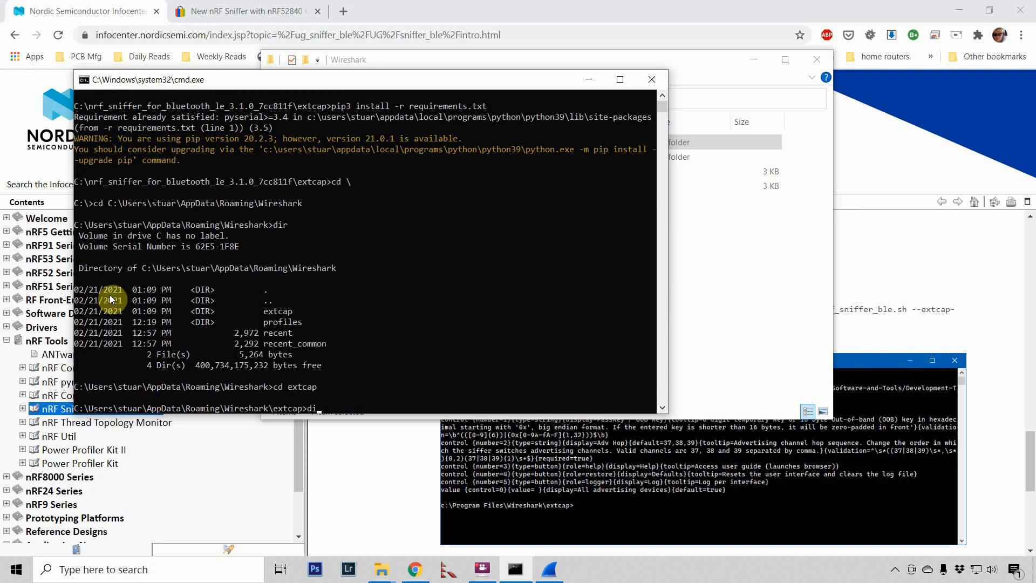
pyautogui.press('Return')
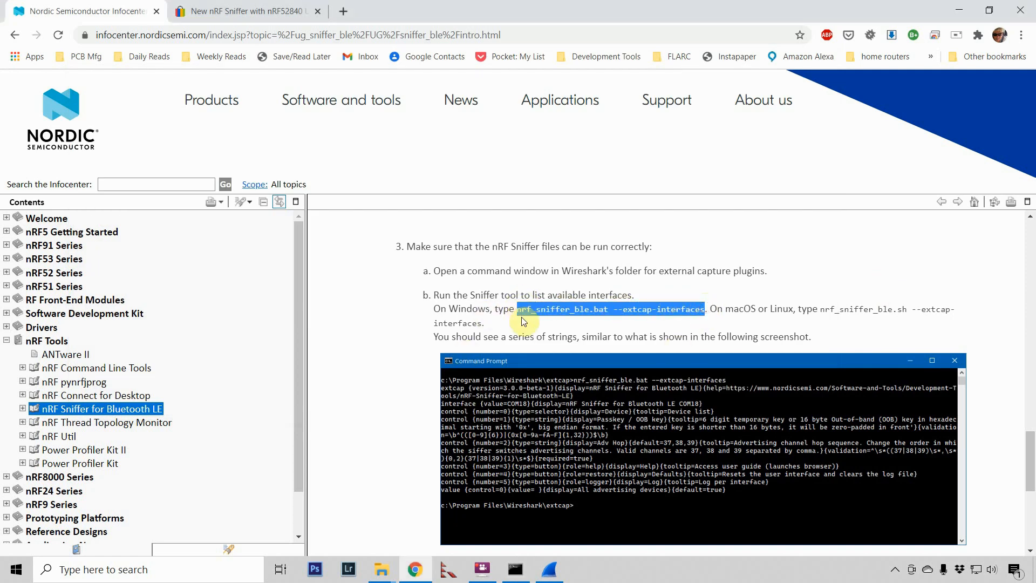
pyautogui.moveTo(427, 461)
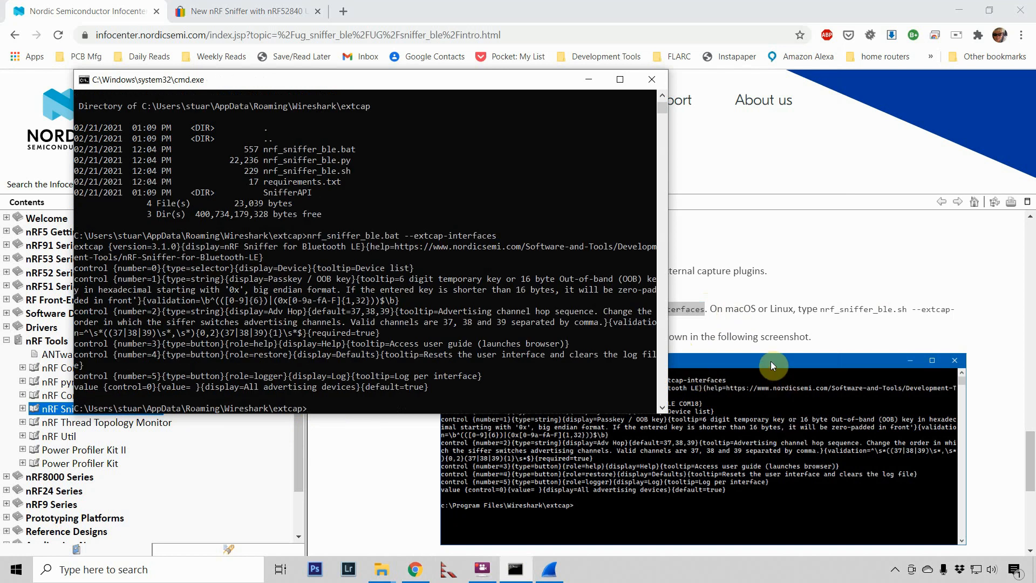
# - Return to the Nordic setup instructions page in Chrome
pyautogui.click(650, 79)
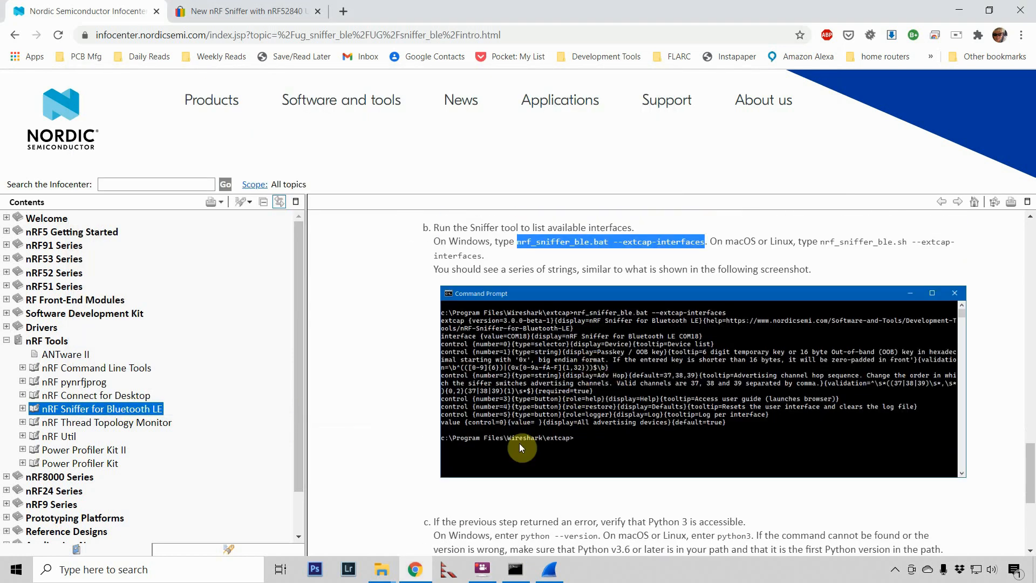
pyautogui.moveTo(574, 401)
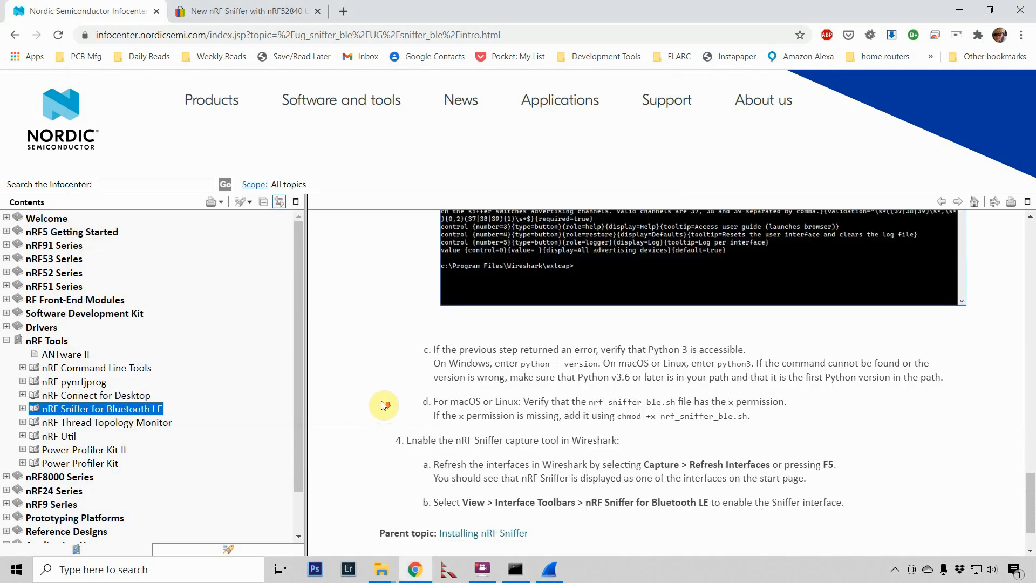
# - Scroll the guide to step 4, refresh Wireshark's capture interfaces, and close Wireshark
pyautogui.scroll(-3)
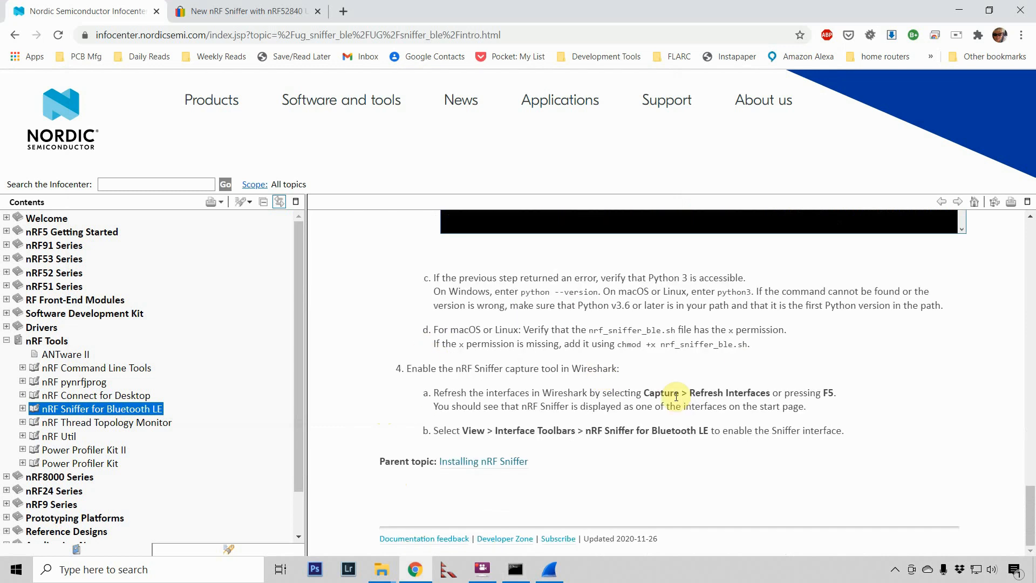
pyautogui.moveTo(751, 394)
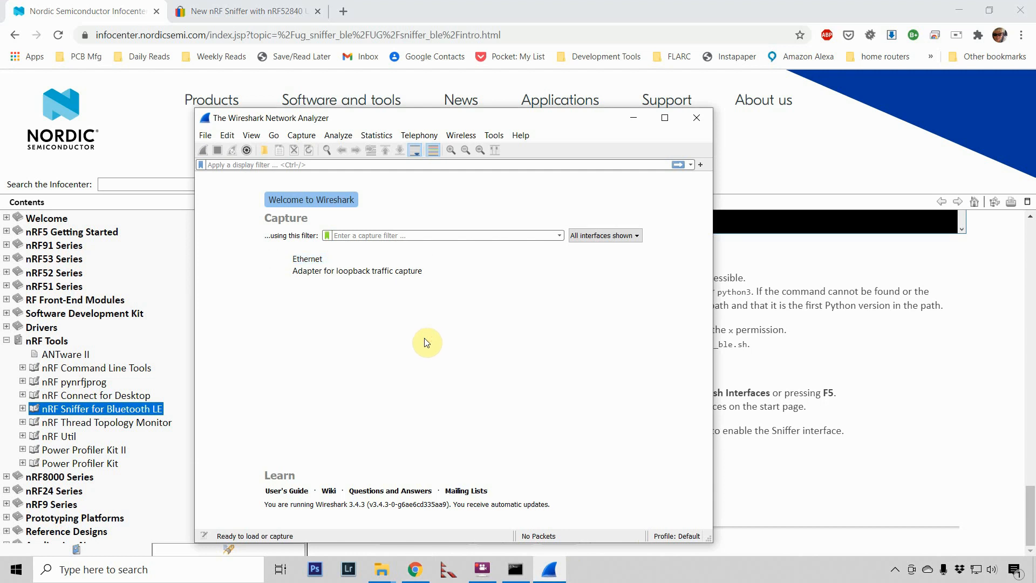
pyautogui.click(301, 135)
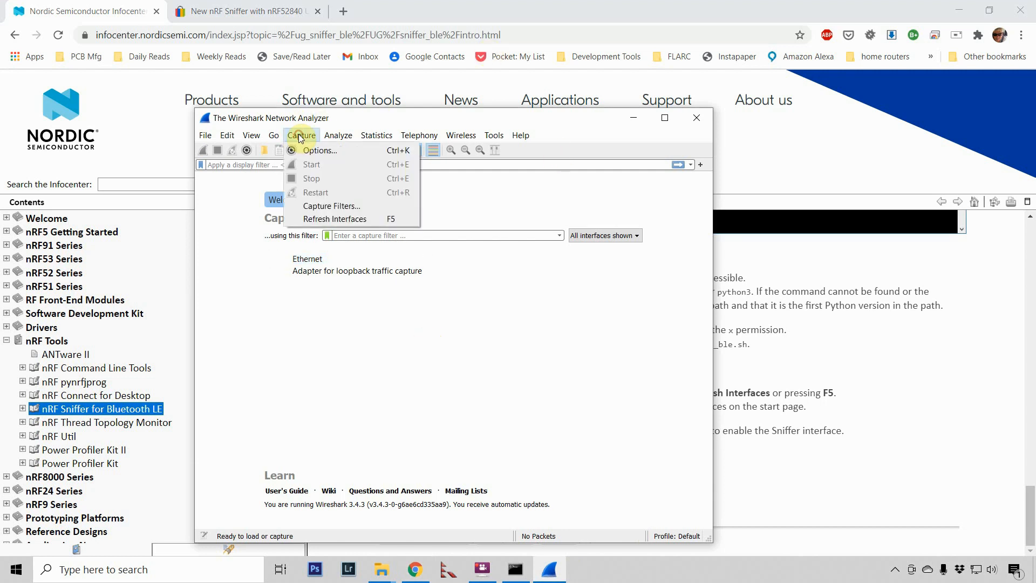
pyautogui.click(332, 205)
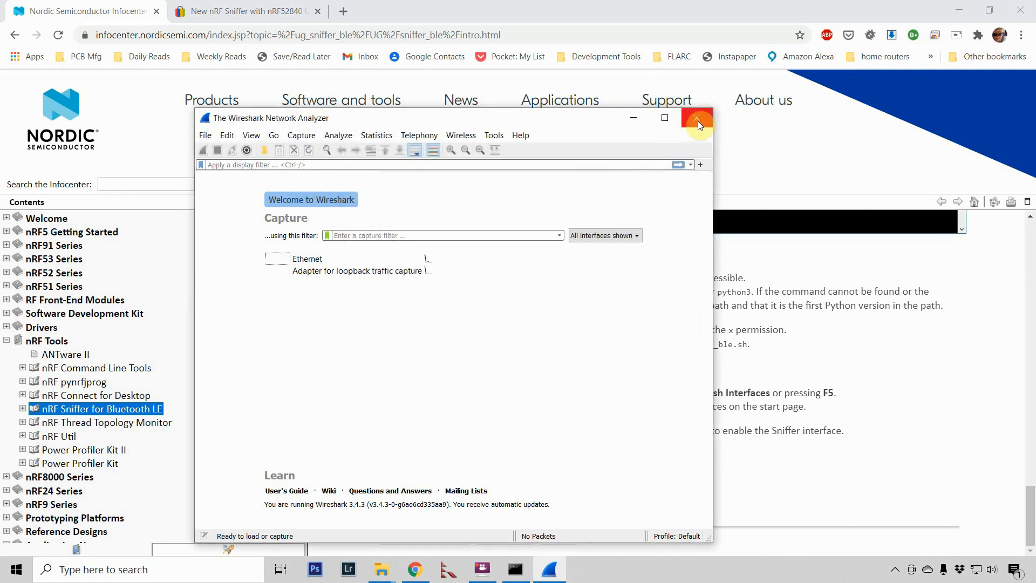
pyautogui.click(697, 120)
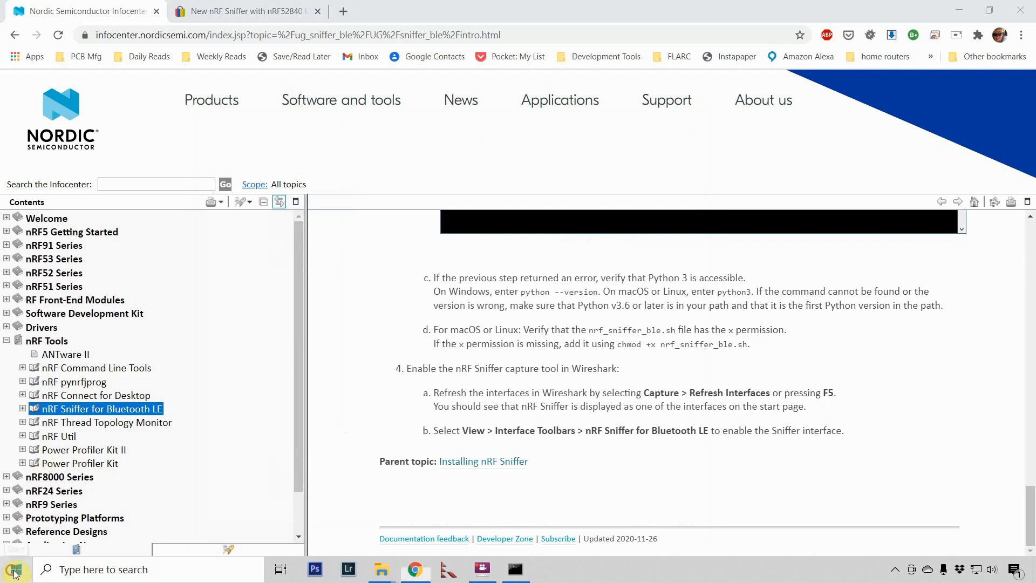
# - Relaunch Wireshark from the Start menu's recently added programs
pyautogui.click(13, 569)
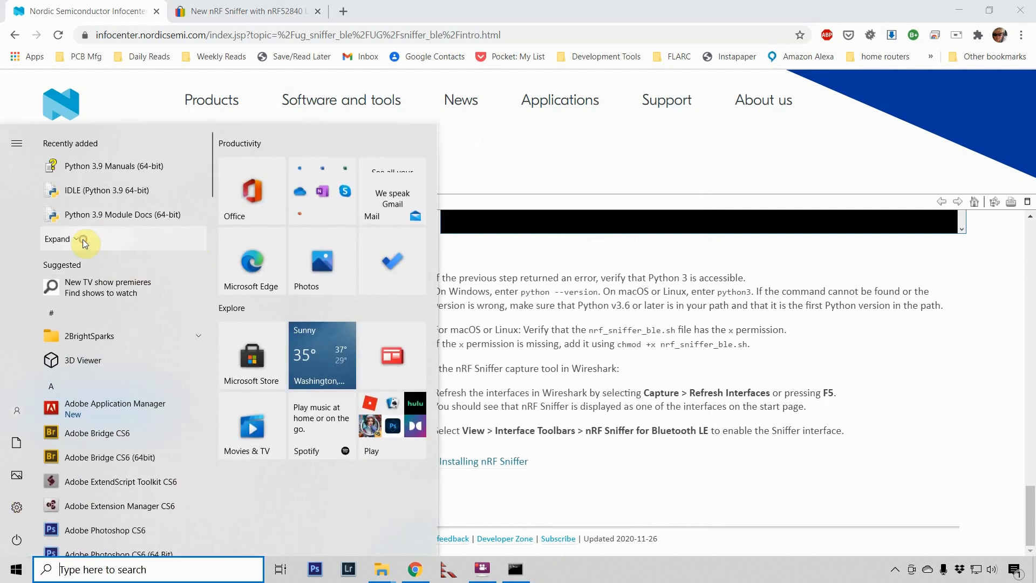
pyautogui.click(549, 569)
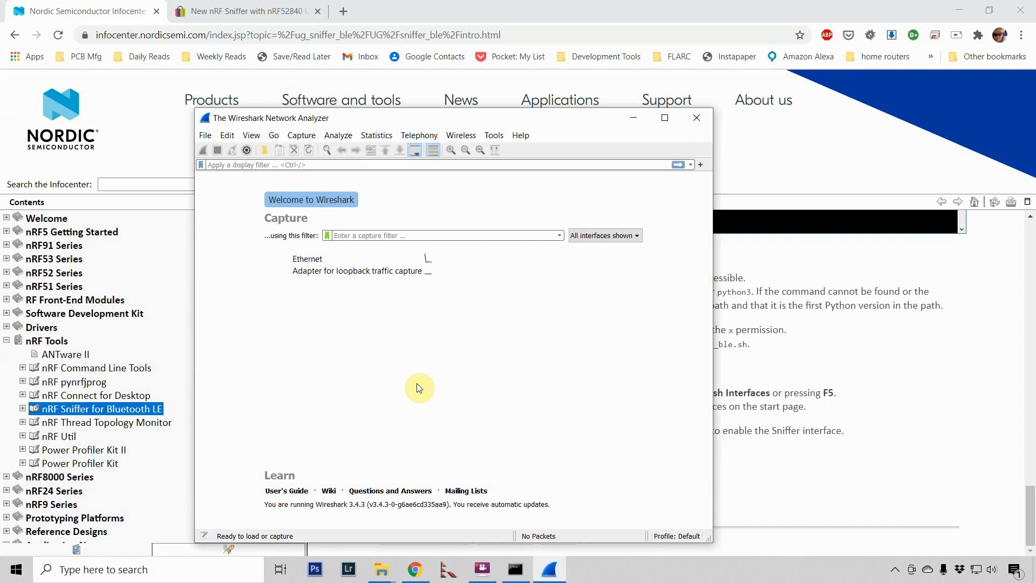
pyautogui.moveTo(416, 387)
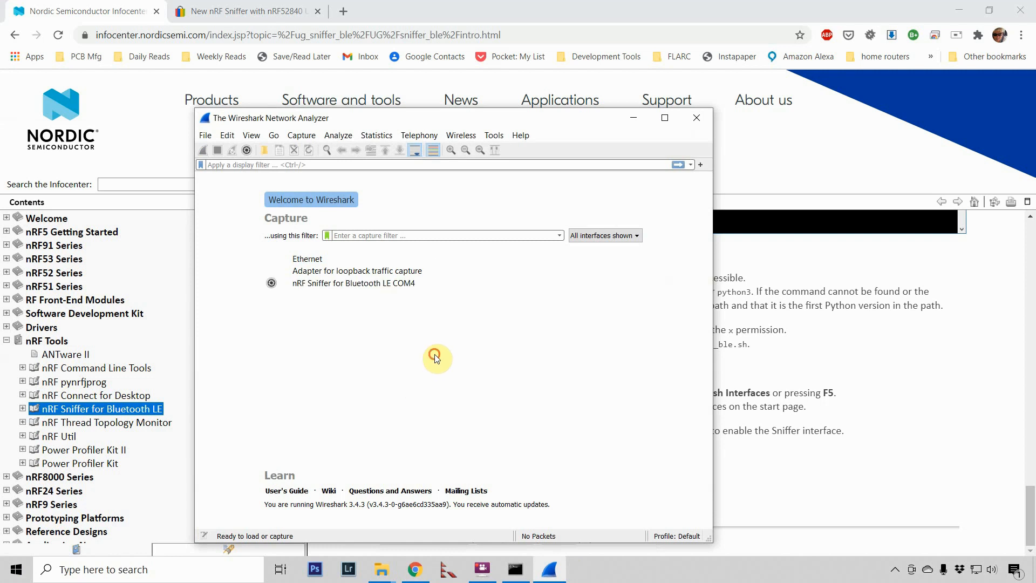
pyautogui.moveTo(424, 308)
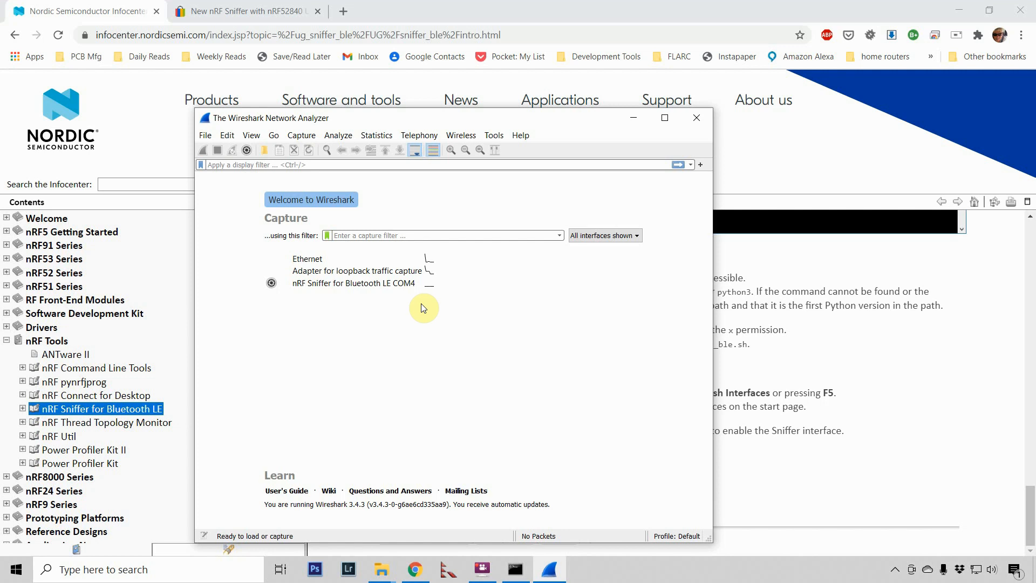
pyautogui.moveTo(340, 282)
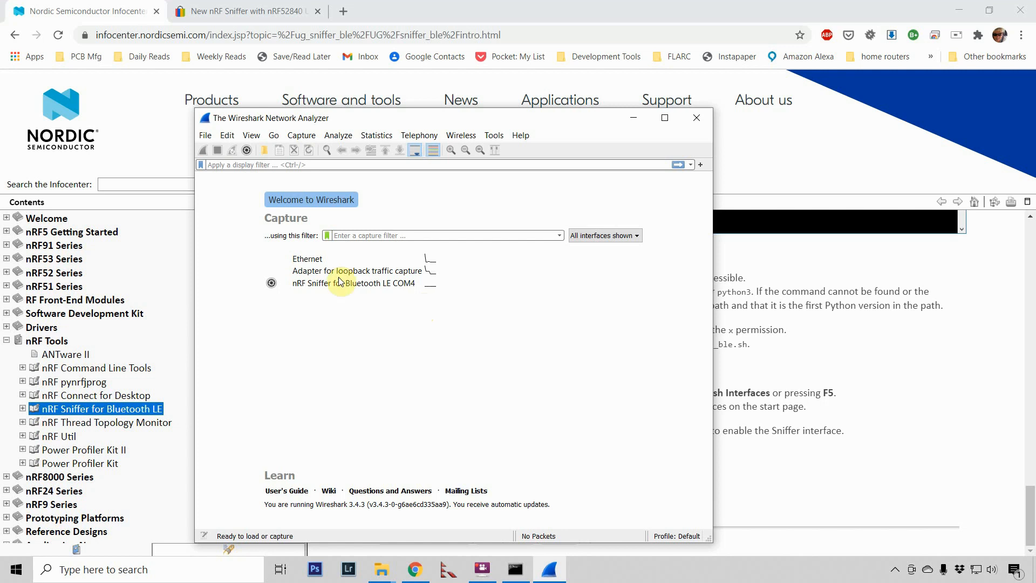
pyautogui.moveTo(340, 283)
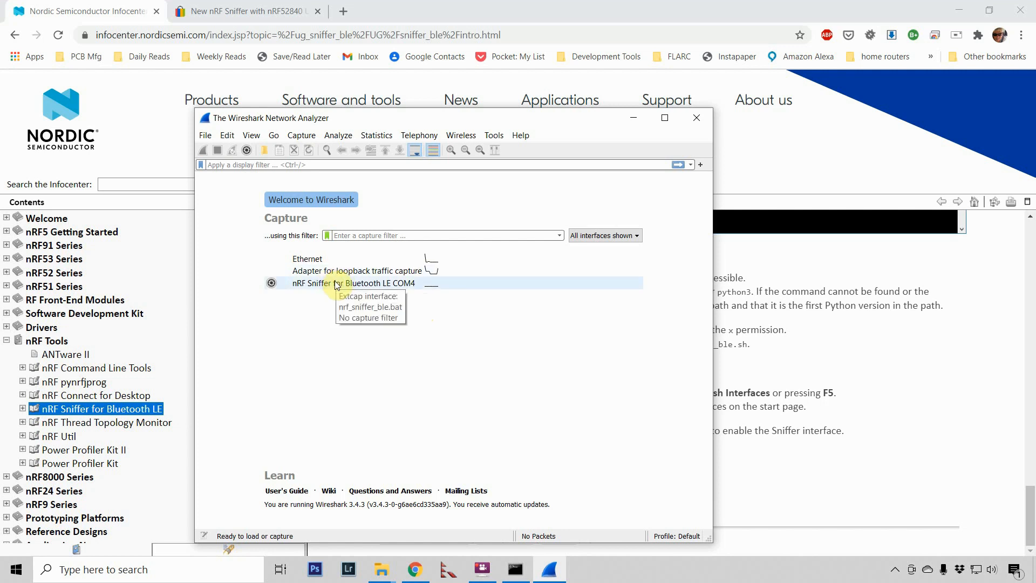
# - Capture on nRF Sniffer for Bluetooth LE COM4, then stop the capture
pyautogui.click(335, 283)
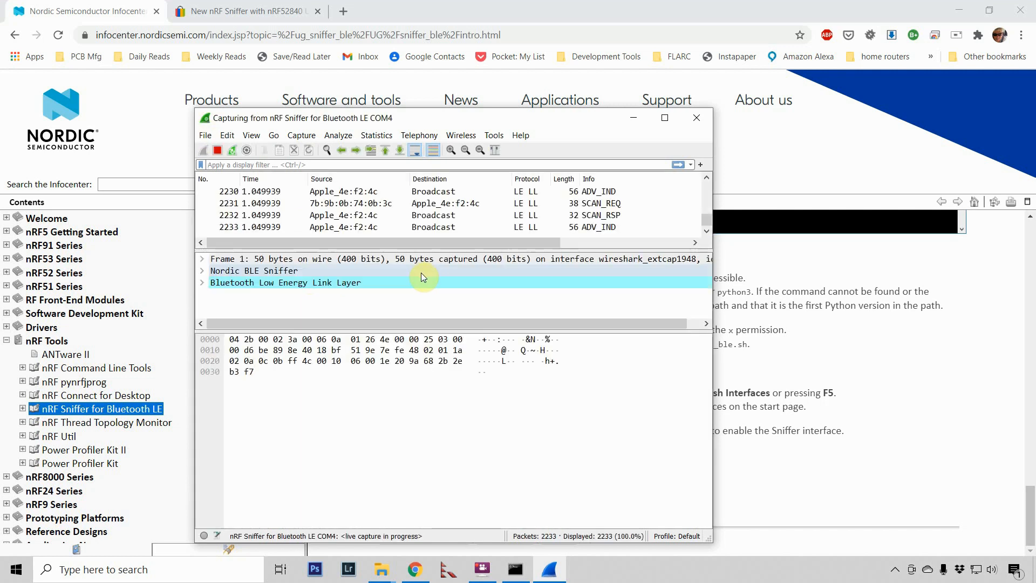
pyautogui.click(665, 117)
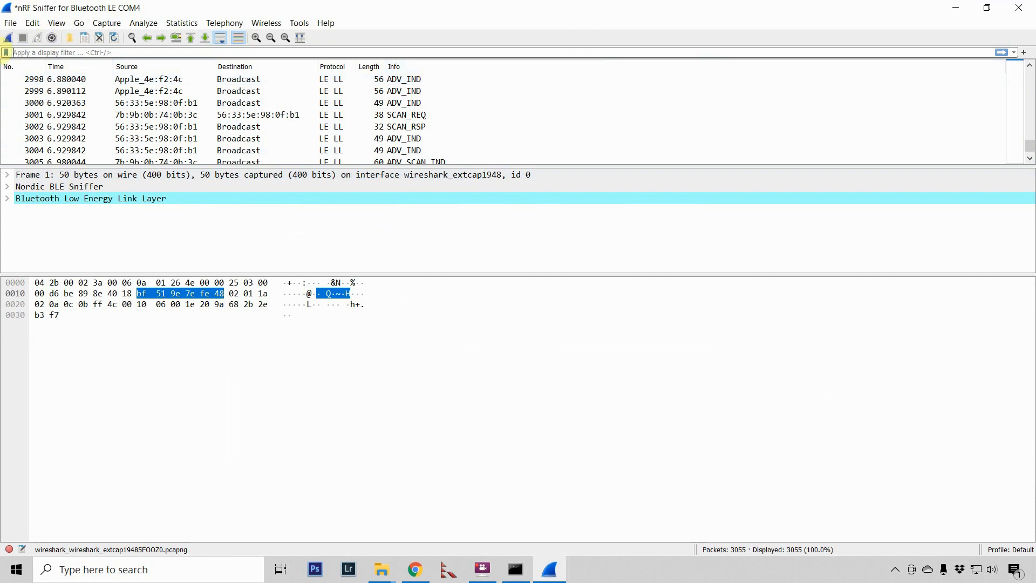
# - Dismiss the user's guide and open-file window and browse the Analyze menu
pyautogui.click(9, 22)
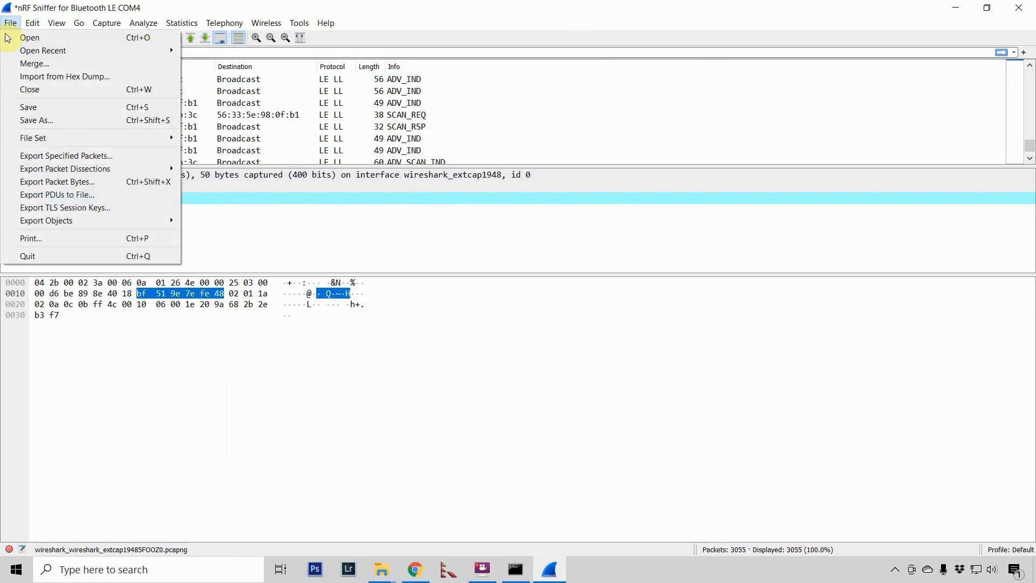
pyautogui.moveTo(29, 90)
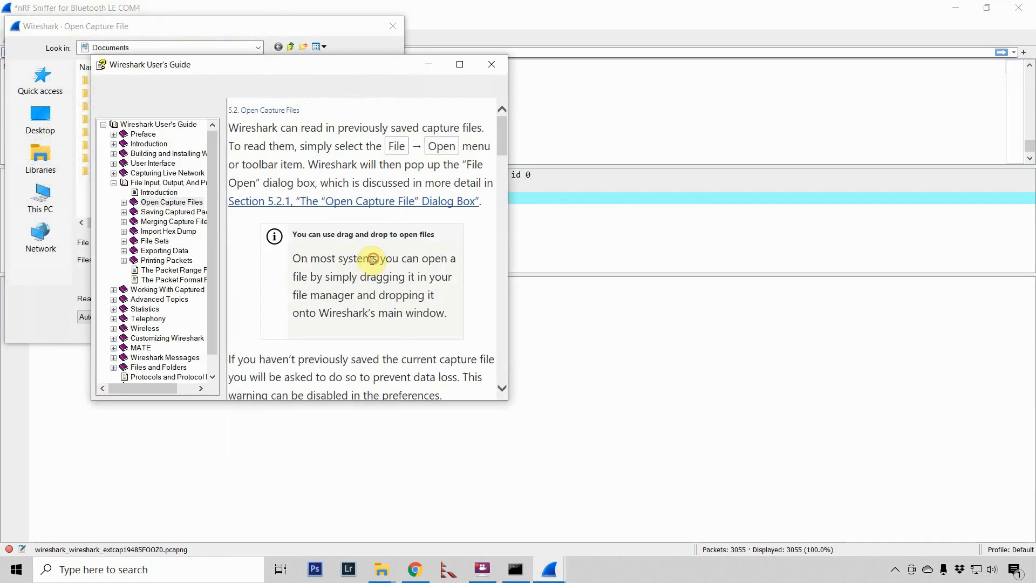
pyautogui.click(491, 65)
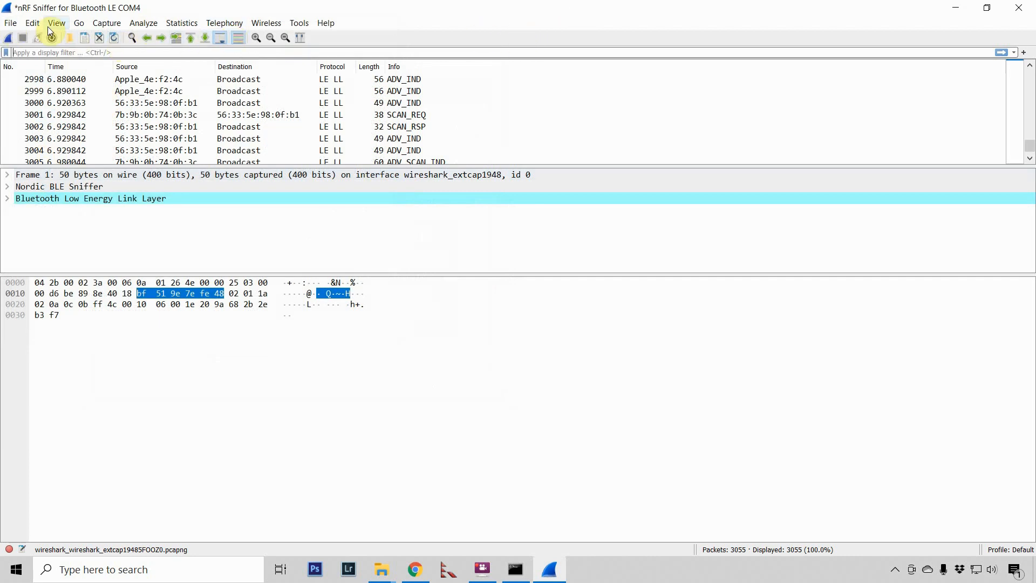
pyautogui.click(181, 23)
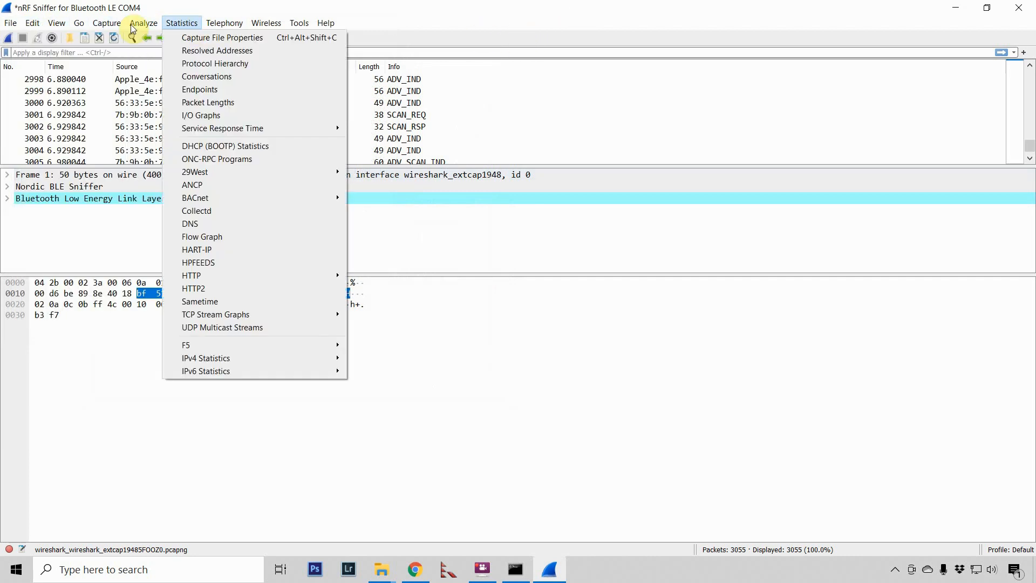
# - Quit Wireshark without saving the 3,055 captured packets, then relaunch it from the taskbar
pyautogui.click(10, 22)
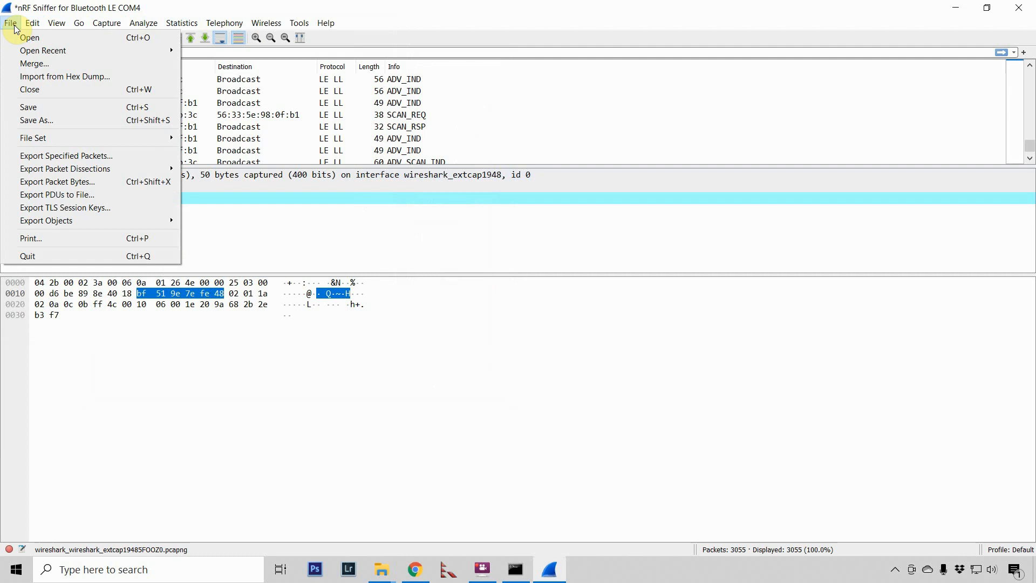
pyautogui.click(56, 23)
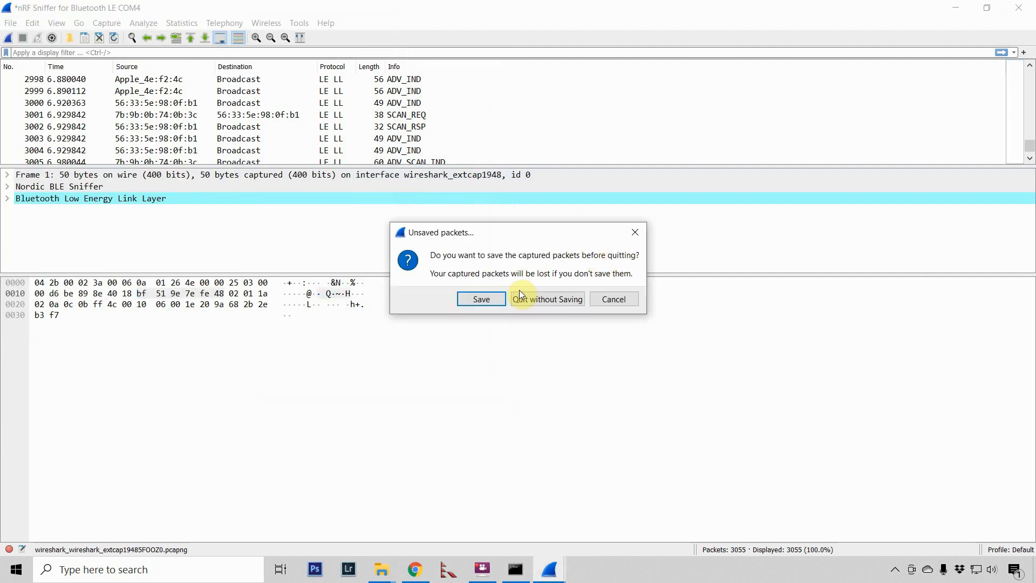
pyautogui.click(546, 298)
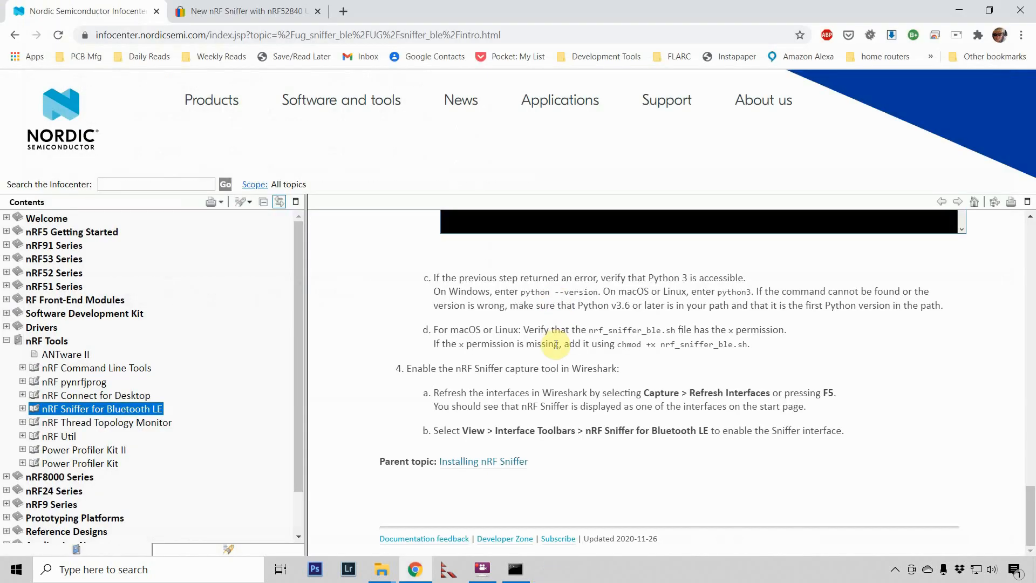
pyautogui.click(16, 568)
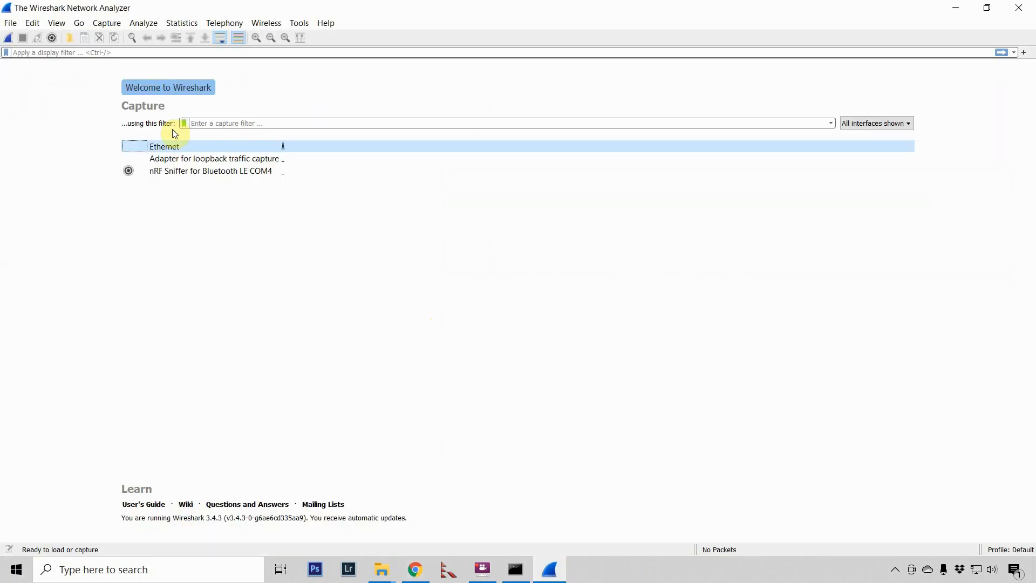
pyautogui.moveTo(201, 174)
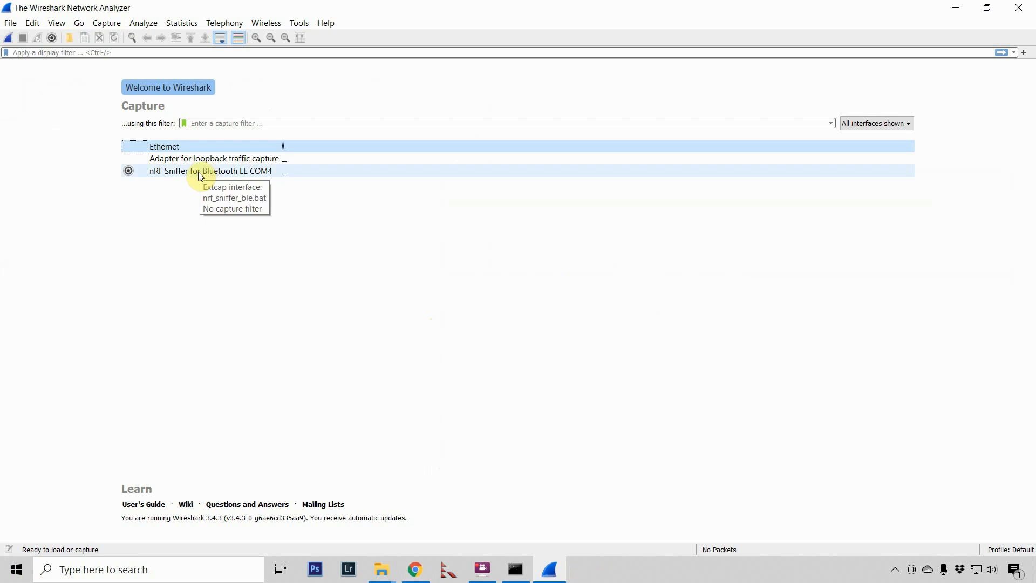
pyautogui.moveTo(227, 175)
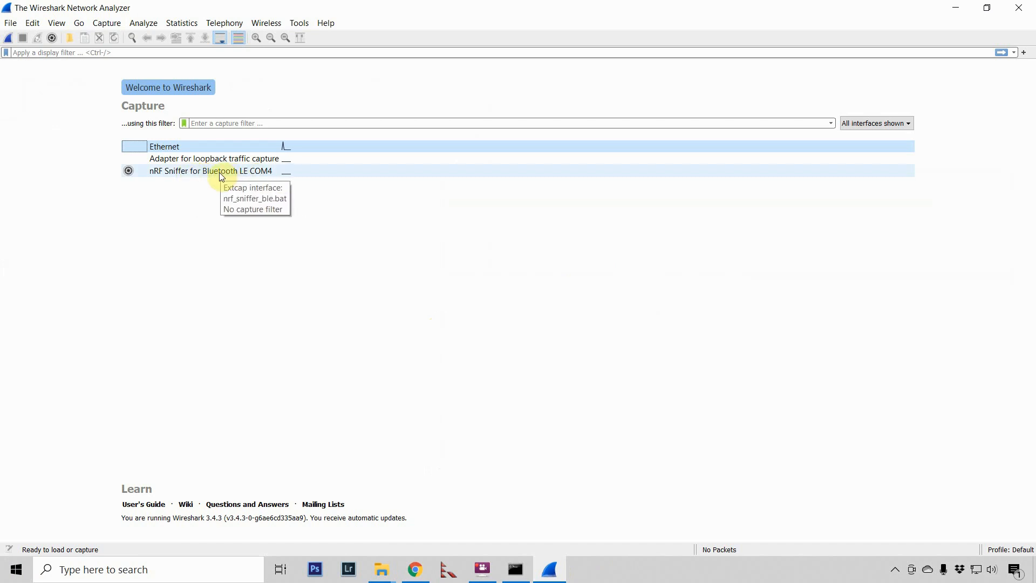
pyautogui.moveTo(215, 176)
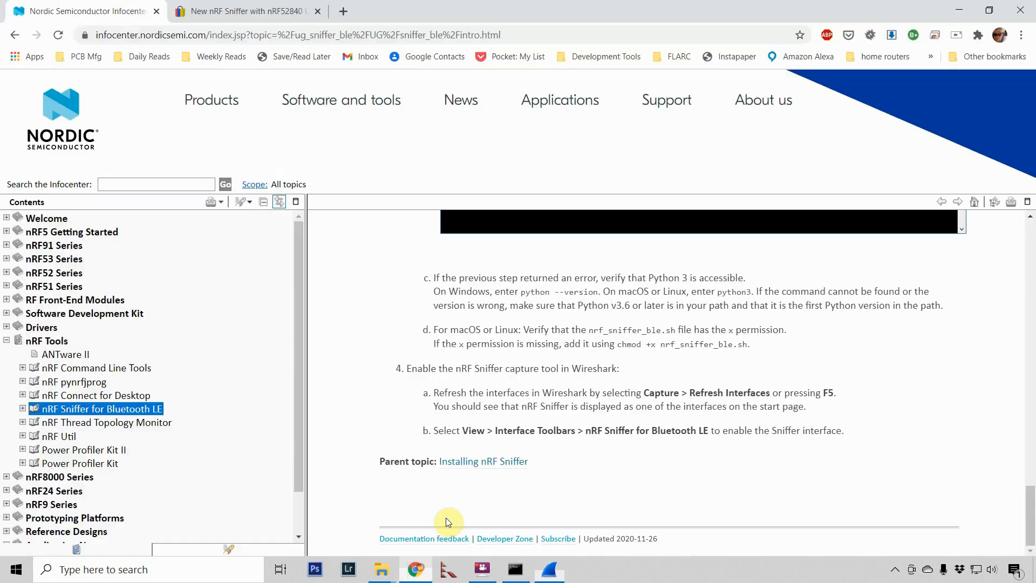
pyautogui.moveTo(491, 383)
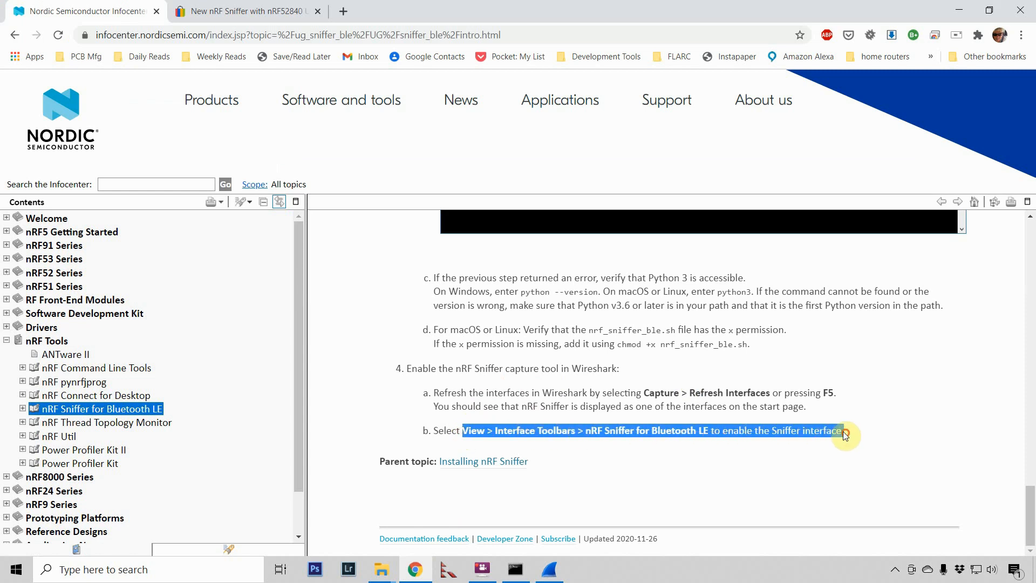
# - Return to Wireshark and turn on the nRF Sniffer for Bluetooth LE interface toolbar
pyautogui.press('alt+tab')
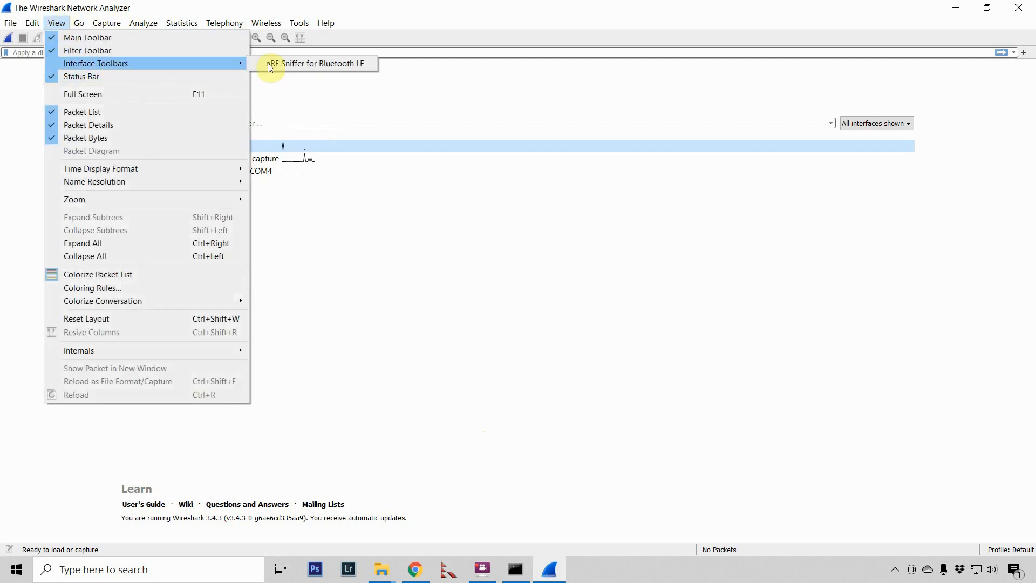
pyautogui.moveTo(297, 68)
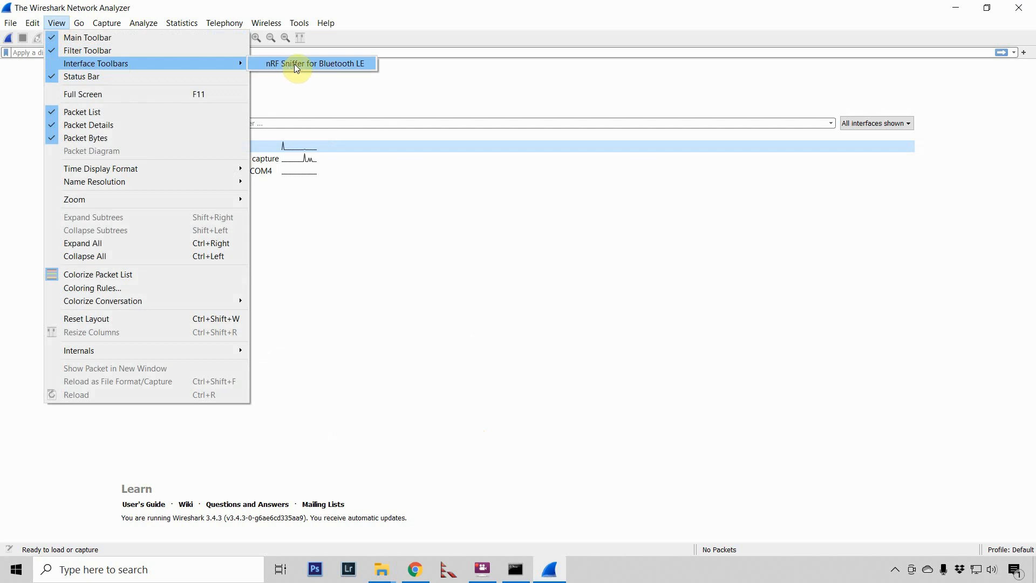
pyautogui.click(313, 64)
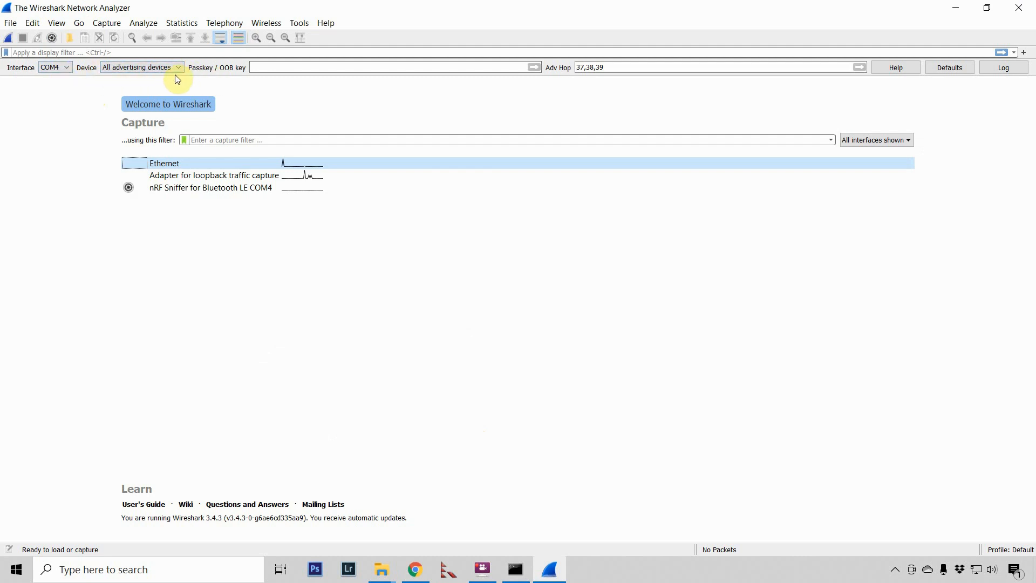
pyautogui.moveTo(242, 232)
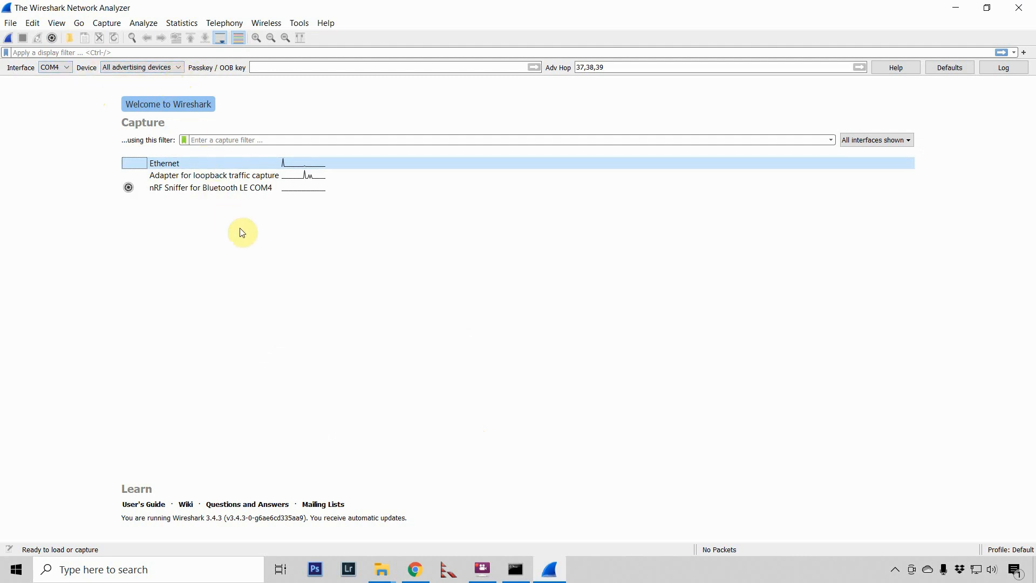
pyautogui.moveTo(135, 239)
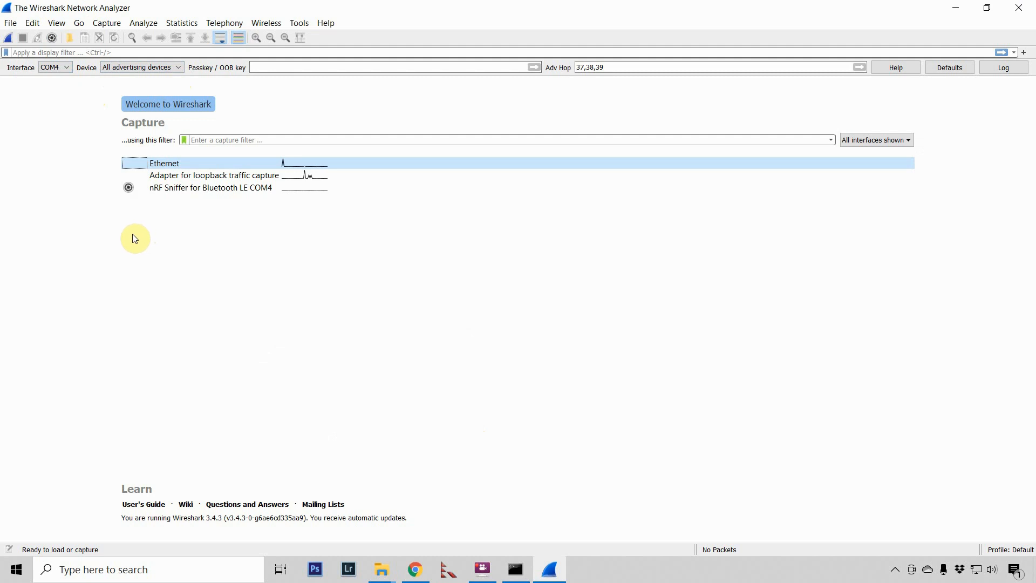
pyautogui.moveTo(298, 223)
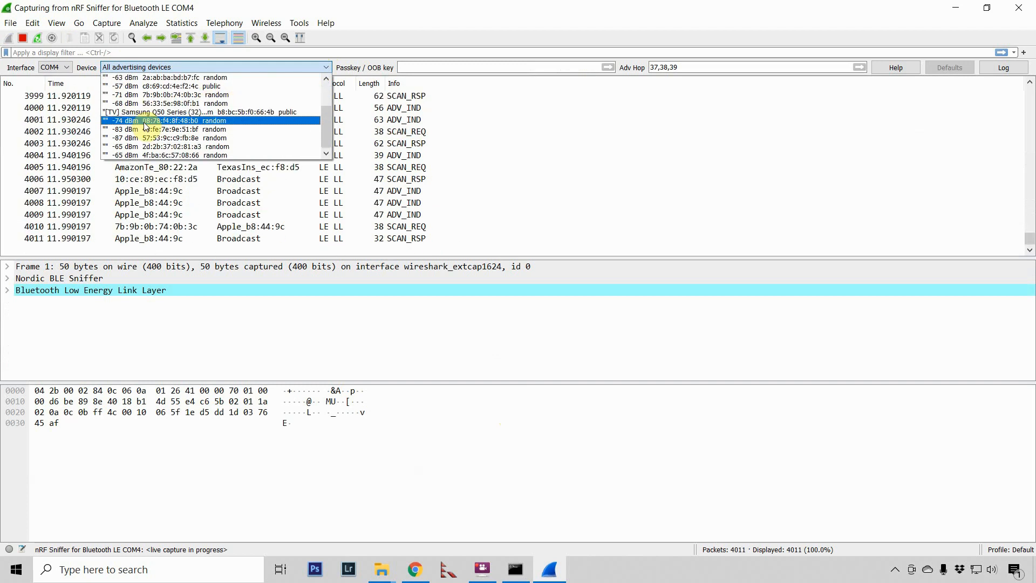
# - Browse the Device dropdown and keep 'All advertising devices' selected for the COM4 capture
pyautogui.click(198, 111)
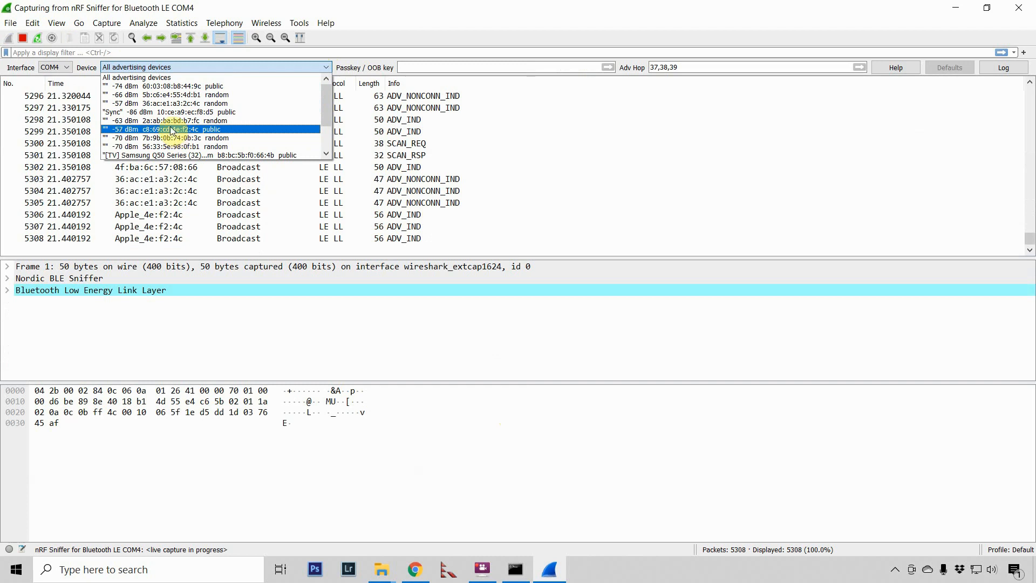
pyautogui.click(198, 155)
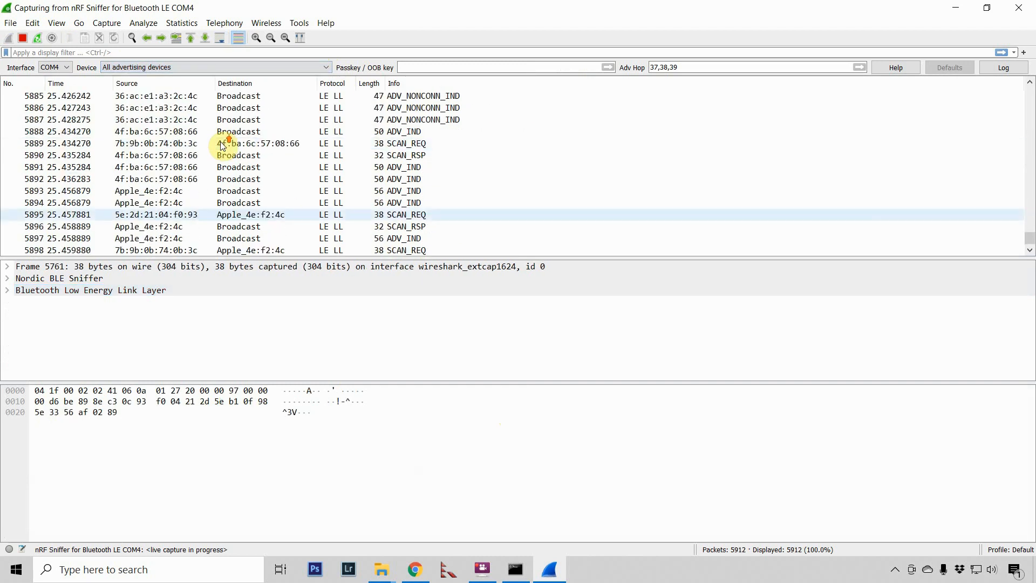
pyautogui.moveTo(689, 296)
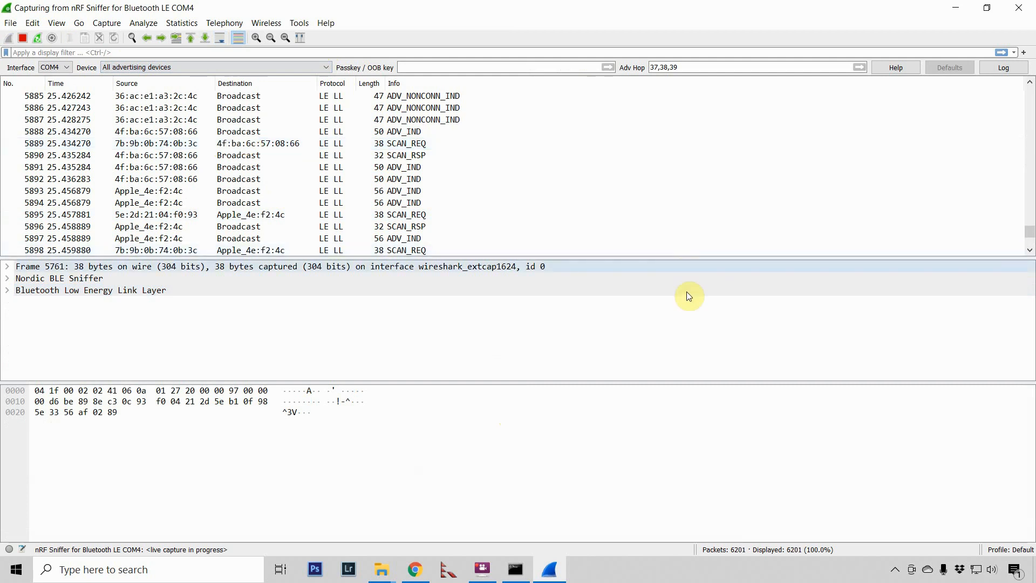
pyautogui.moveTo(653, 305)
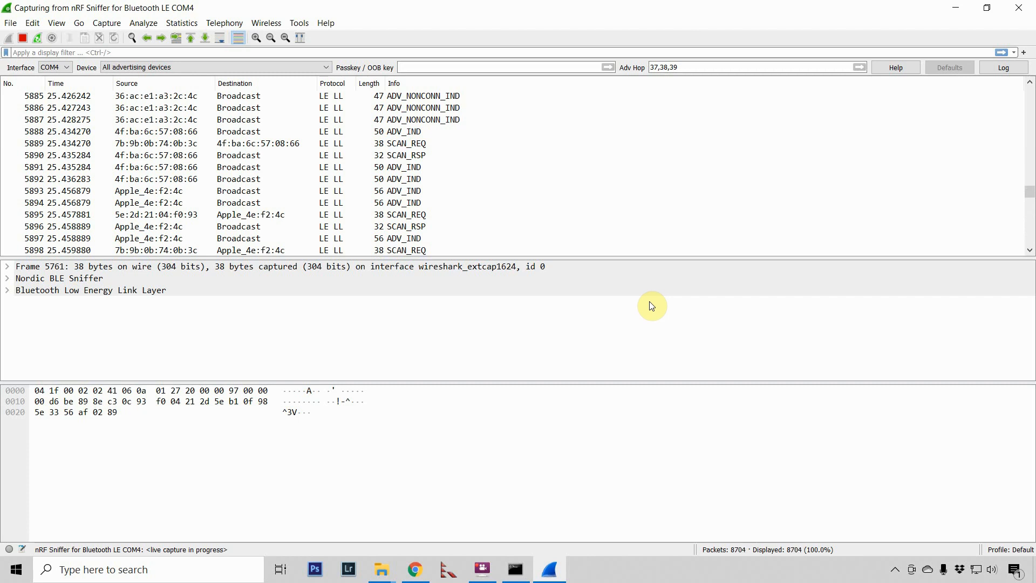
pyautogui.moveTo(636, 309)
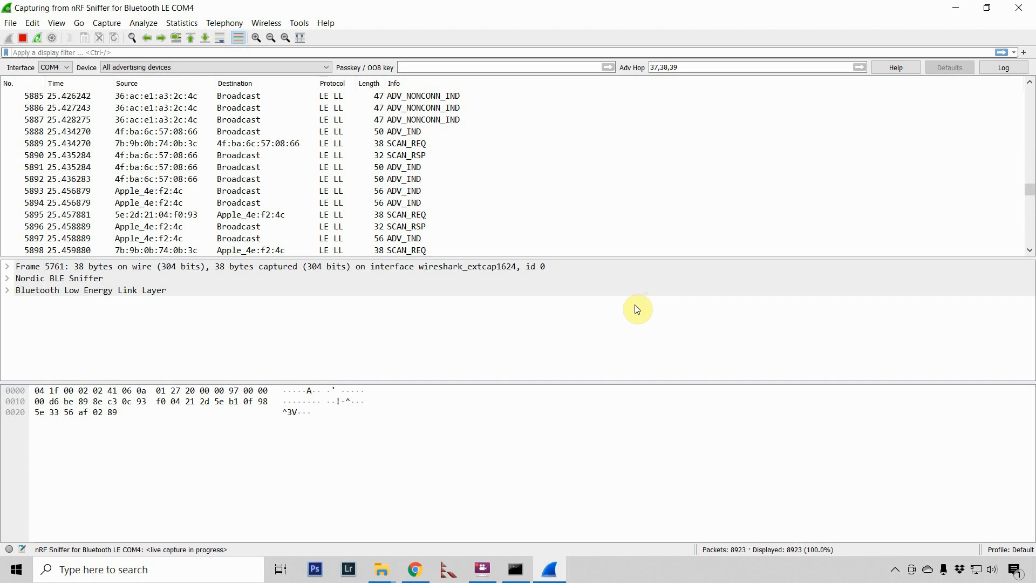